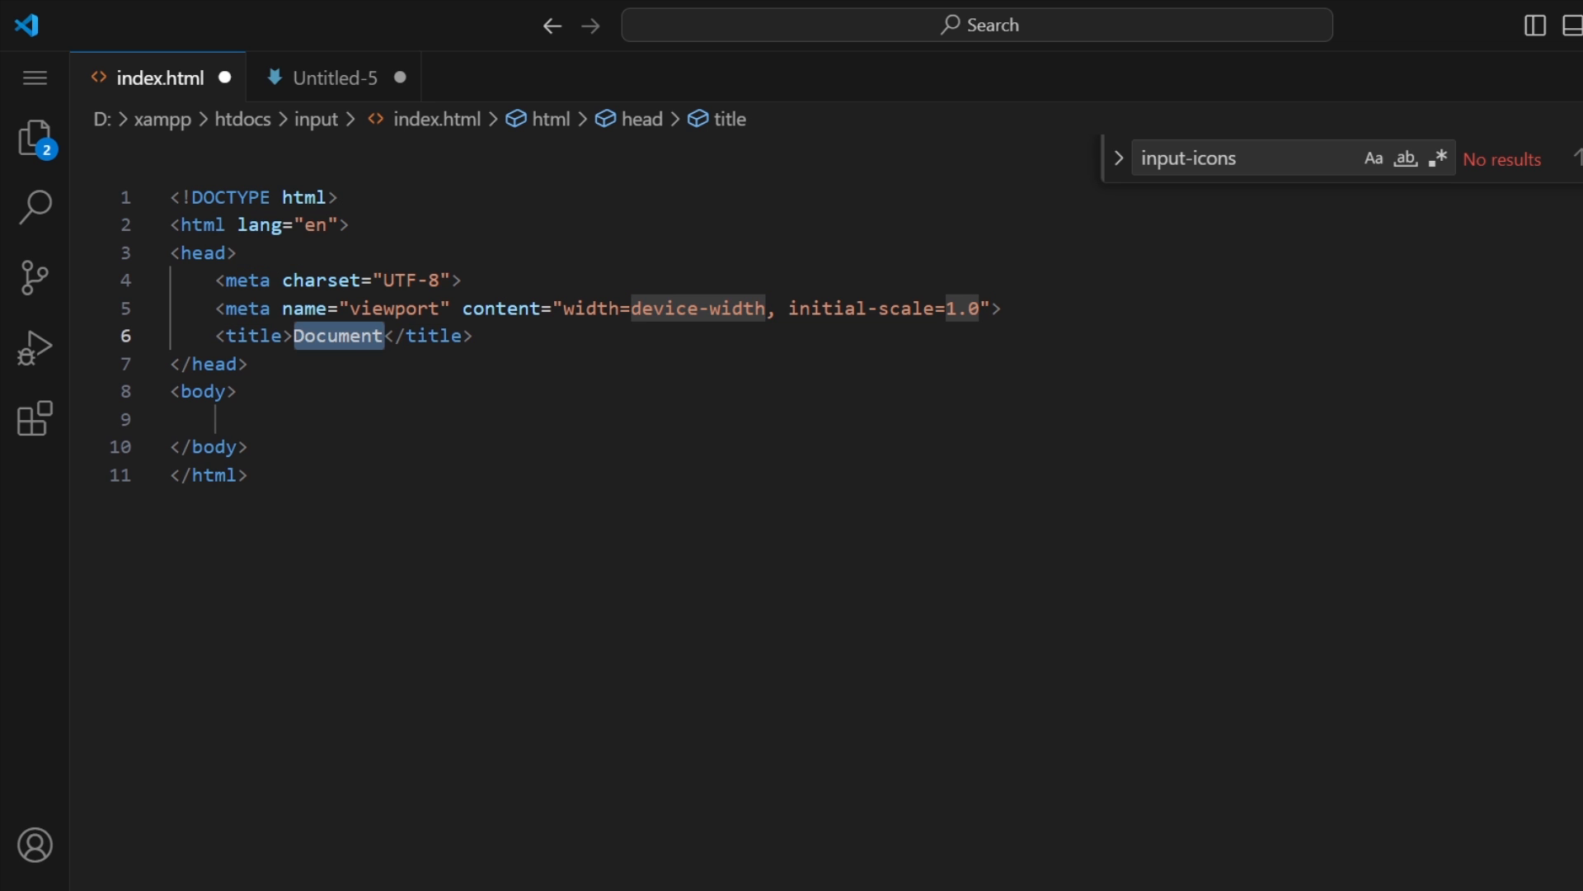
Step: Change the page title from 'Document' to 'icon input field'
{"action": "type", "text": "icon input field"}
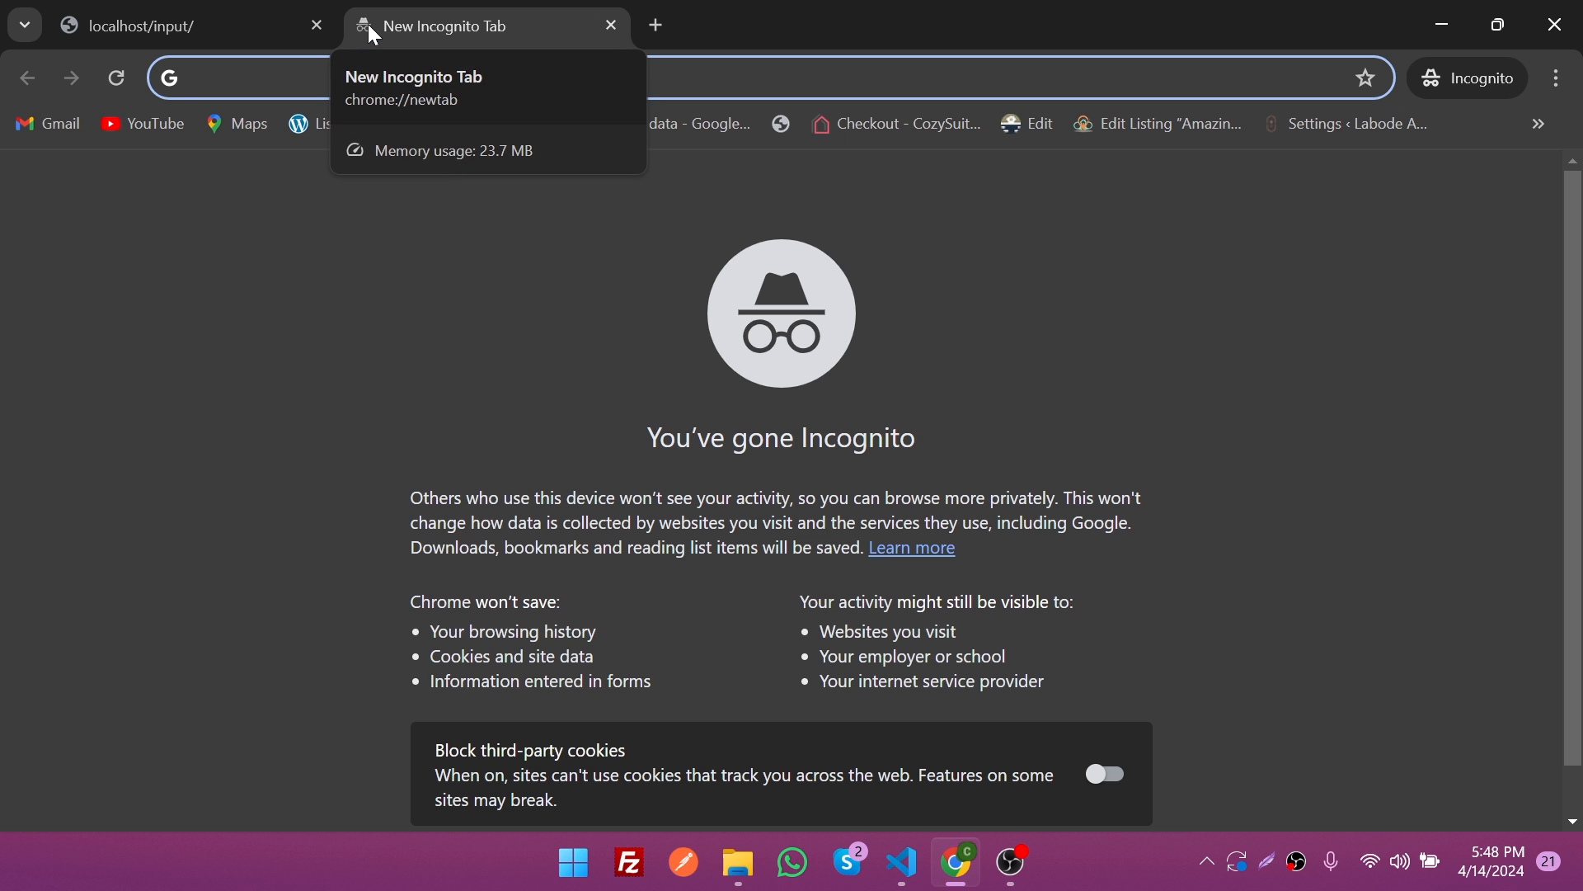
Step: Search 'font awesome 5 cdn' and open the Font Awesome library page on cdnjs
{"action": "type", "text": "font awesome 5 cdn"}
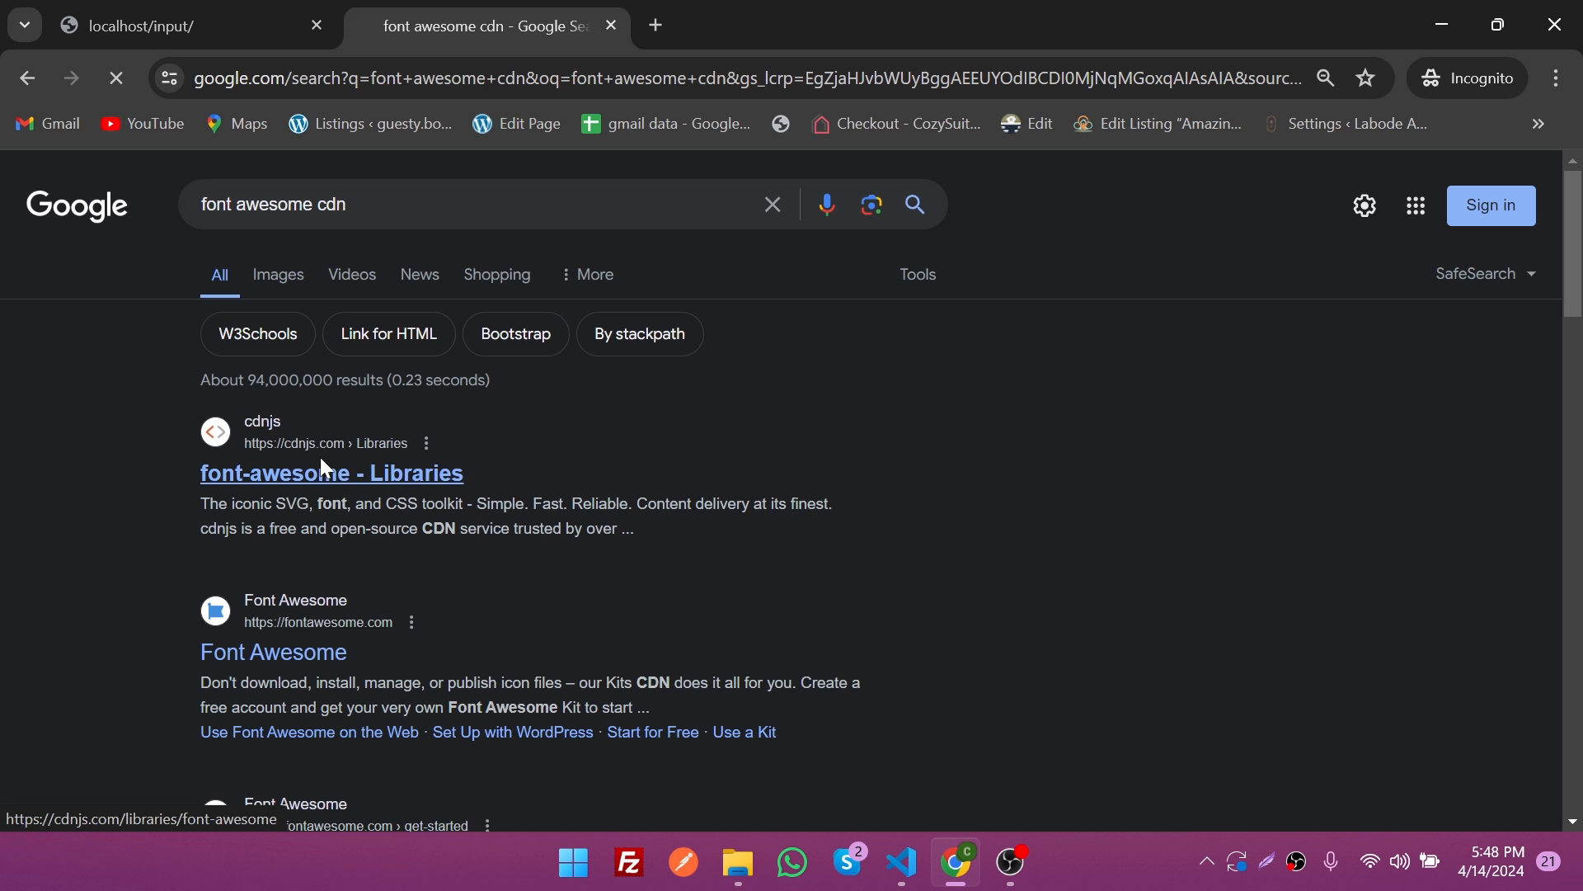
{"action": "left_click", "coordinate": [330, 473]}
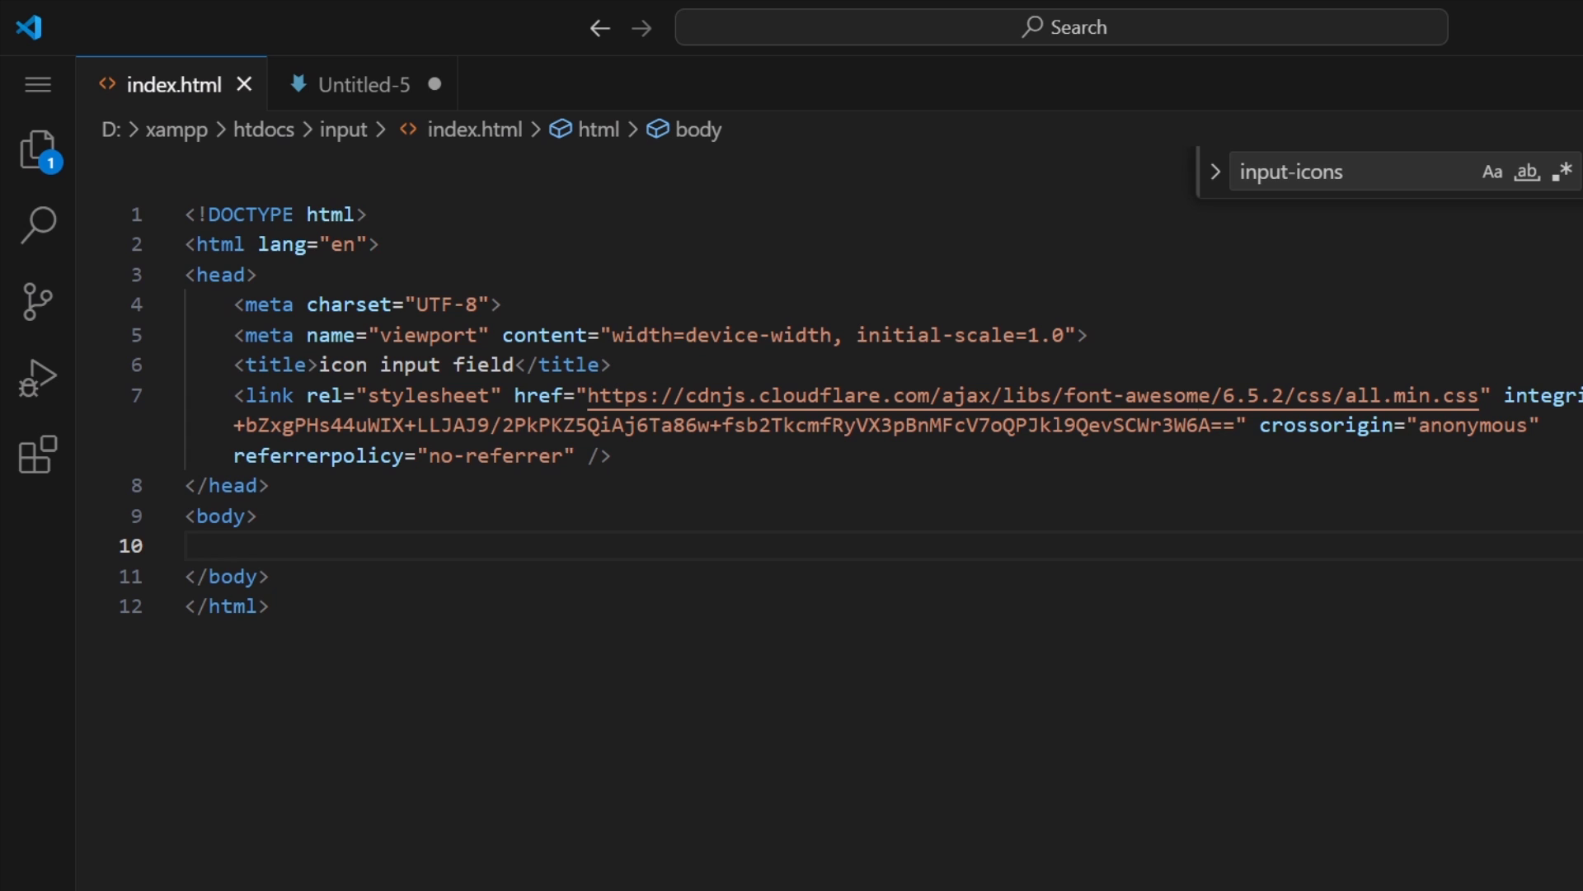
Step: Add an 'input field icon' h3 heading, a form classed 'inline', and a starting div
{"action": "key", "text": "Enter"}
{"action": "type", "text": "<h3></h3>"}
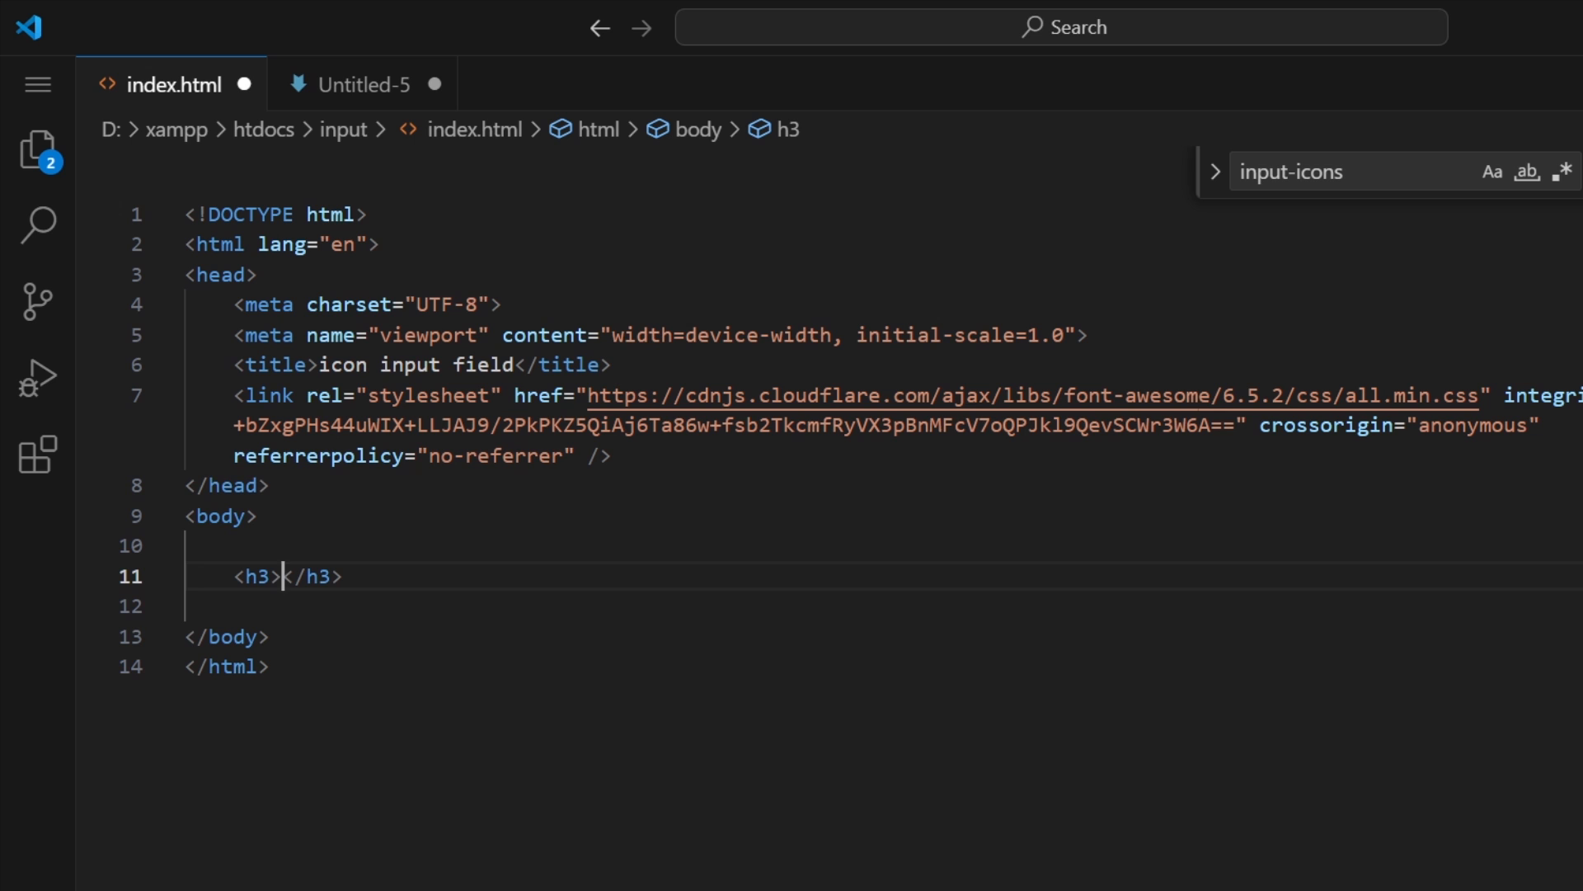
{"action": "type", "text": "input field icon"}
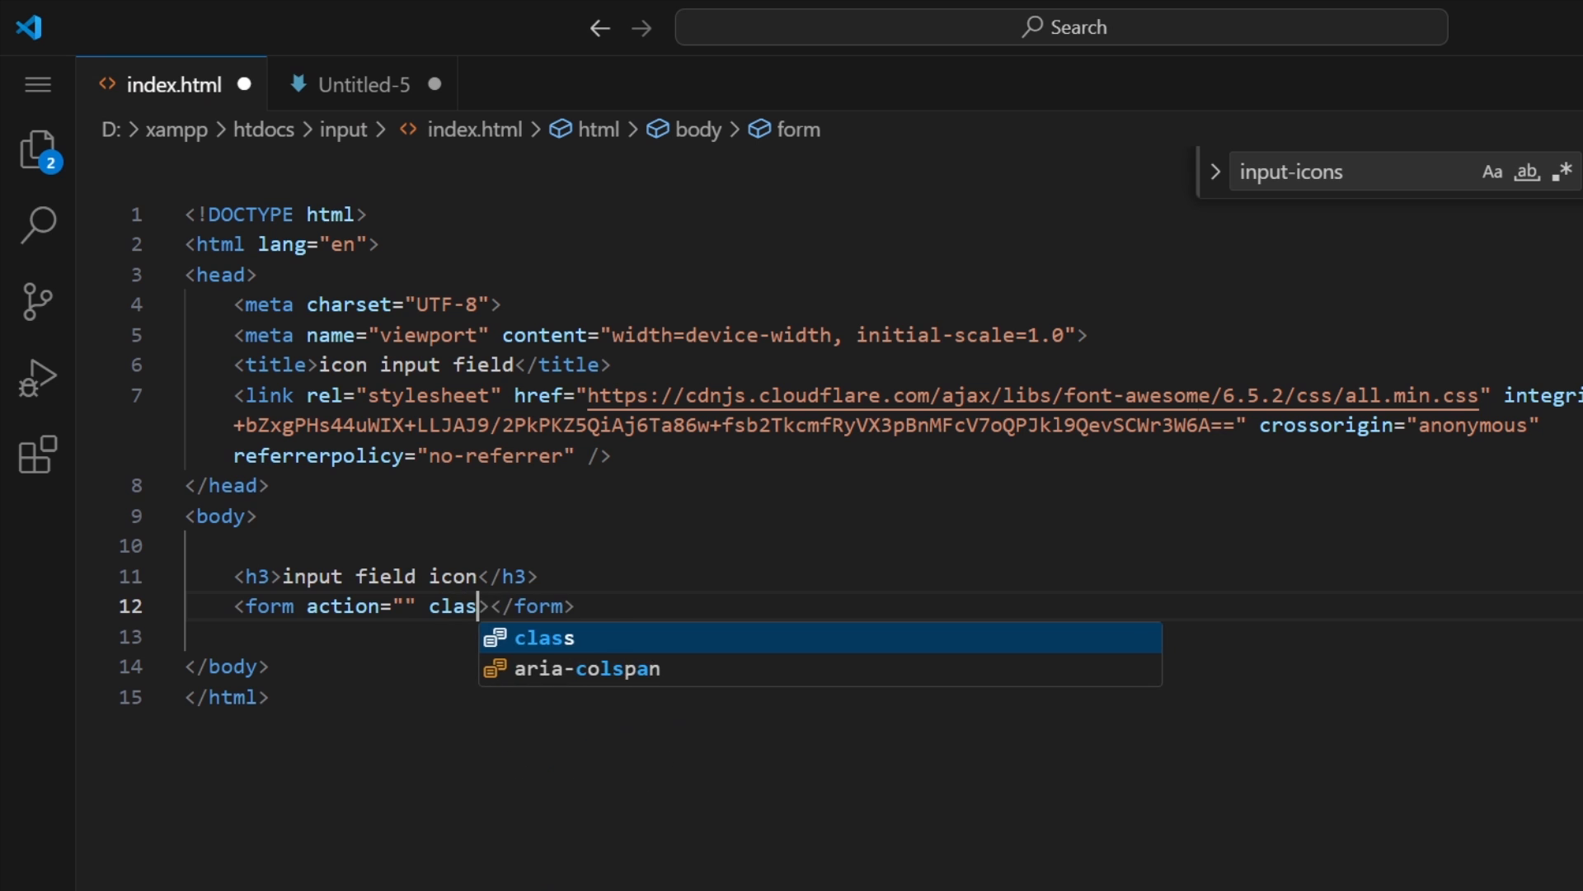
{"action": "type", "text": "=\"inline\">"}
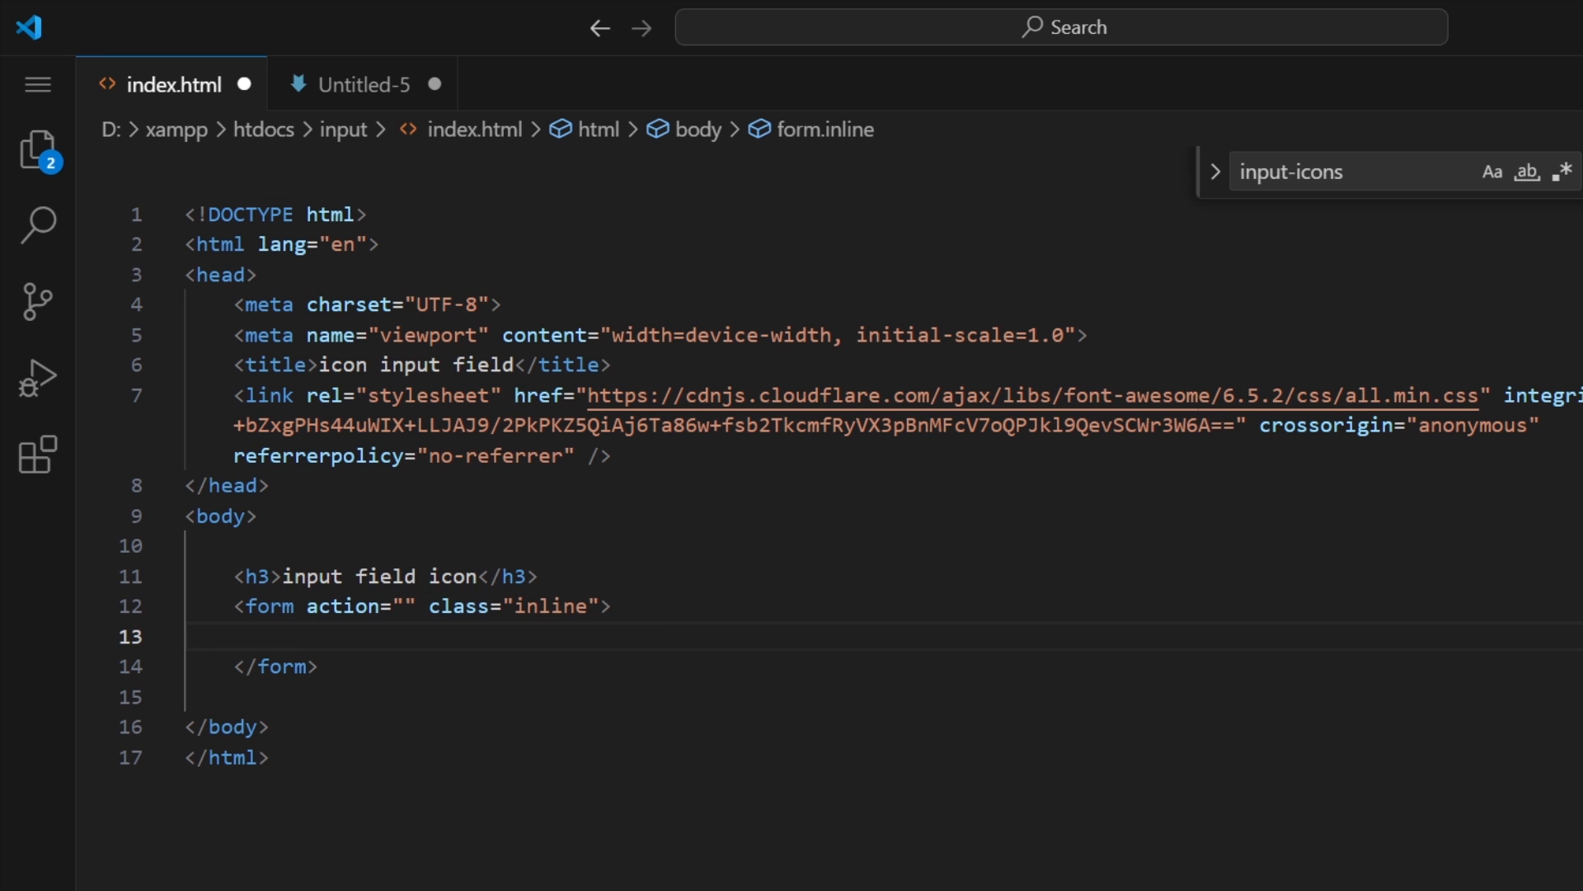
{"action": "type", "text": "<div cl"}
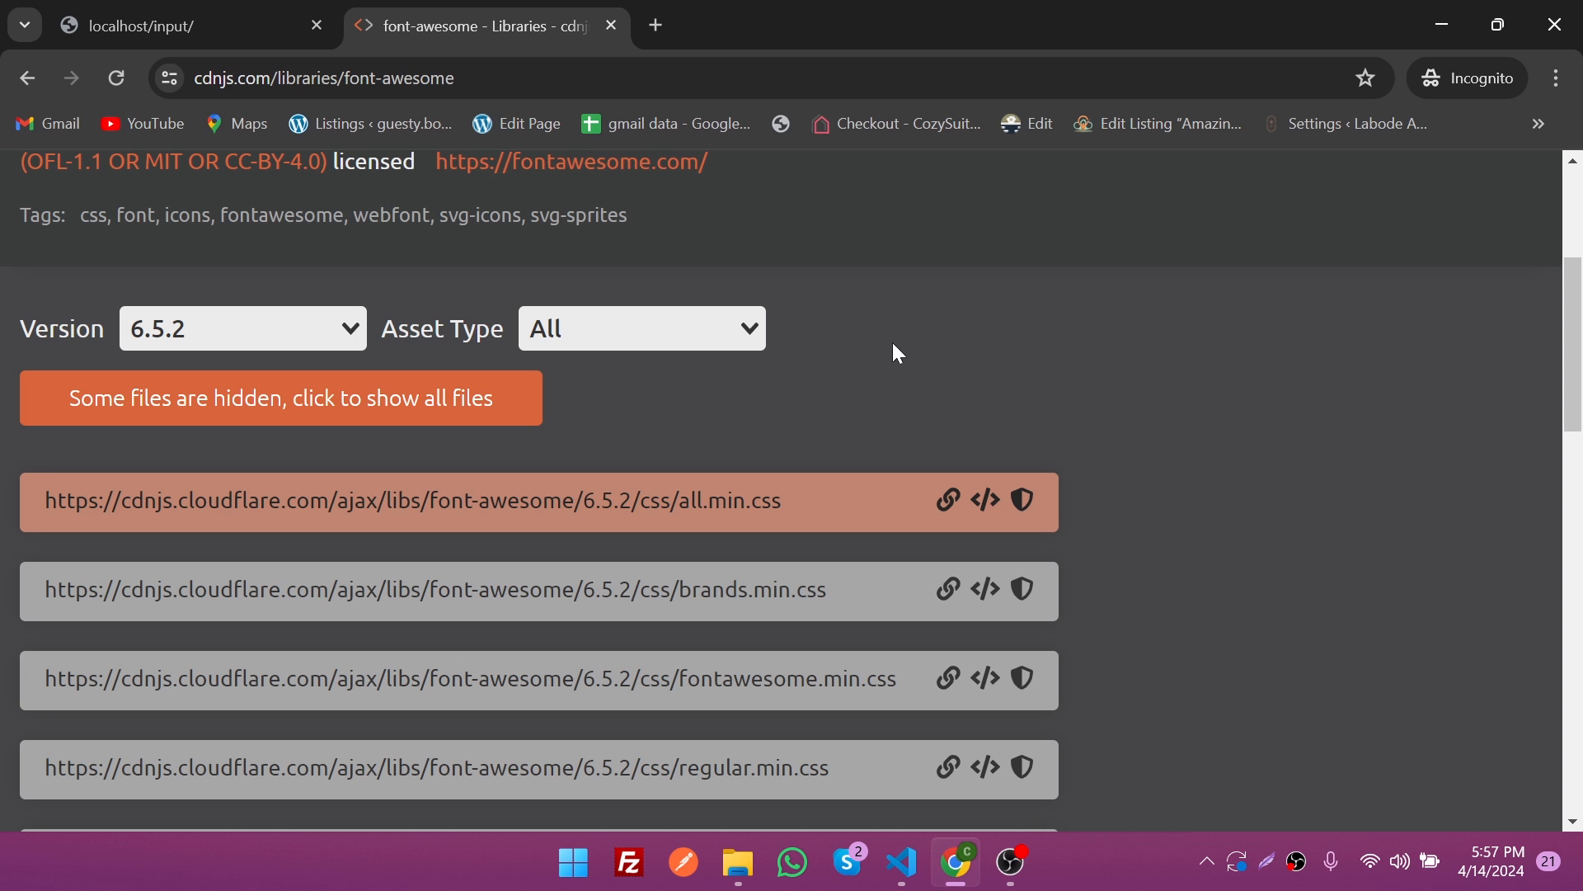
Step: Search the Font Awesome gallery for 'user' and copy the solid user icon's HTML snippet
{"action": "left_click", "coordinate": [654, 26]}
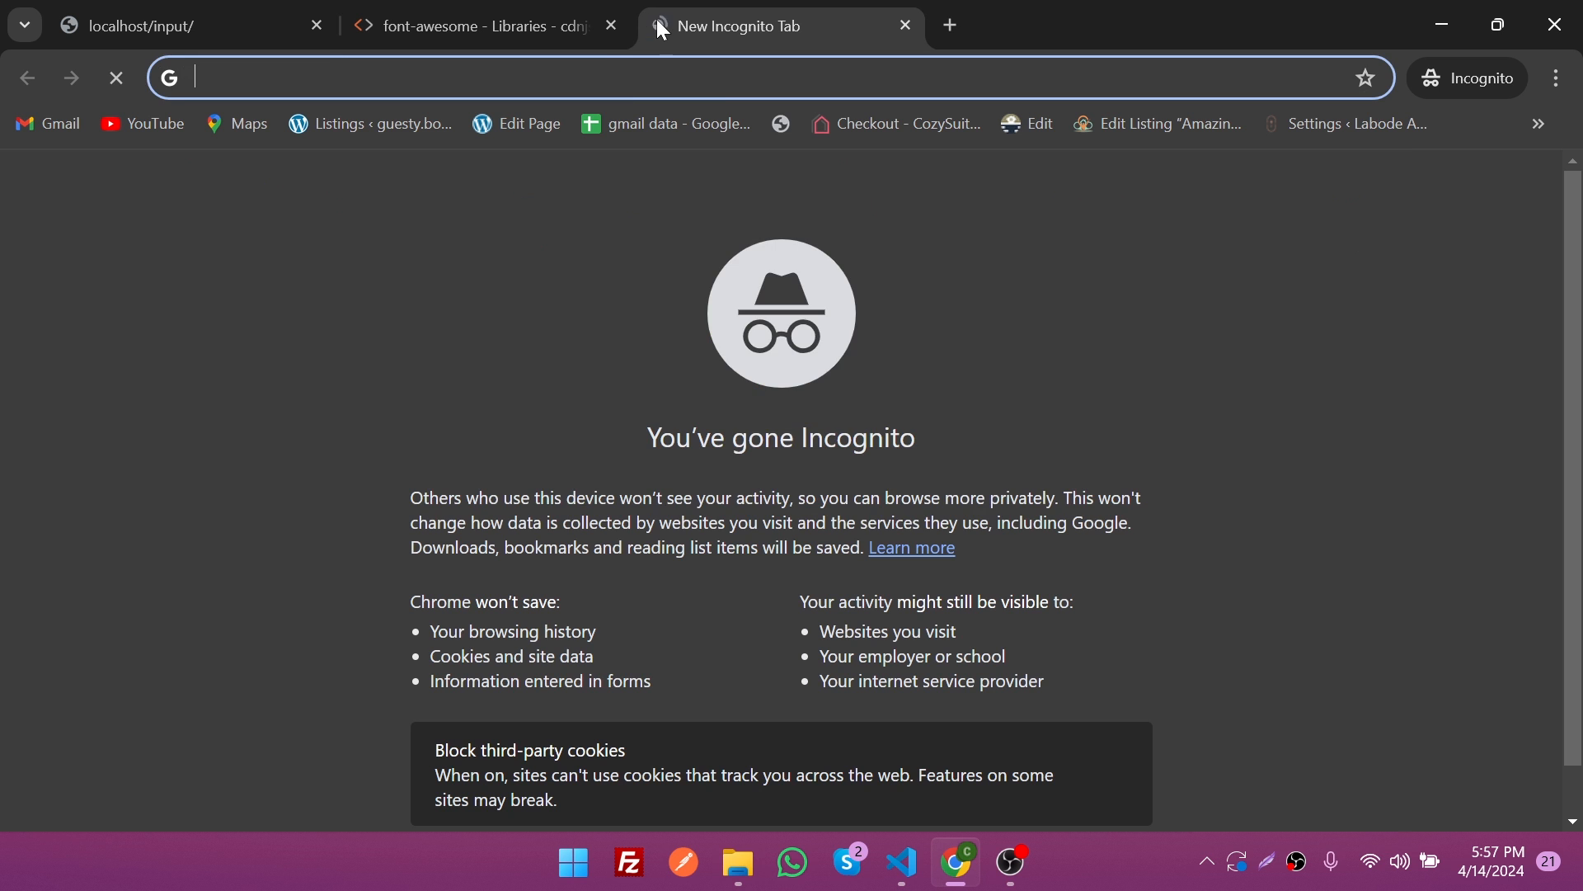
{"action": "type", "text": "font awesome"}
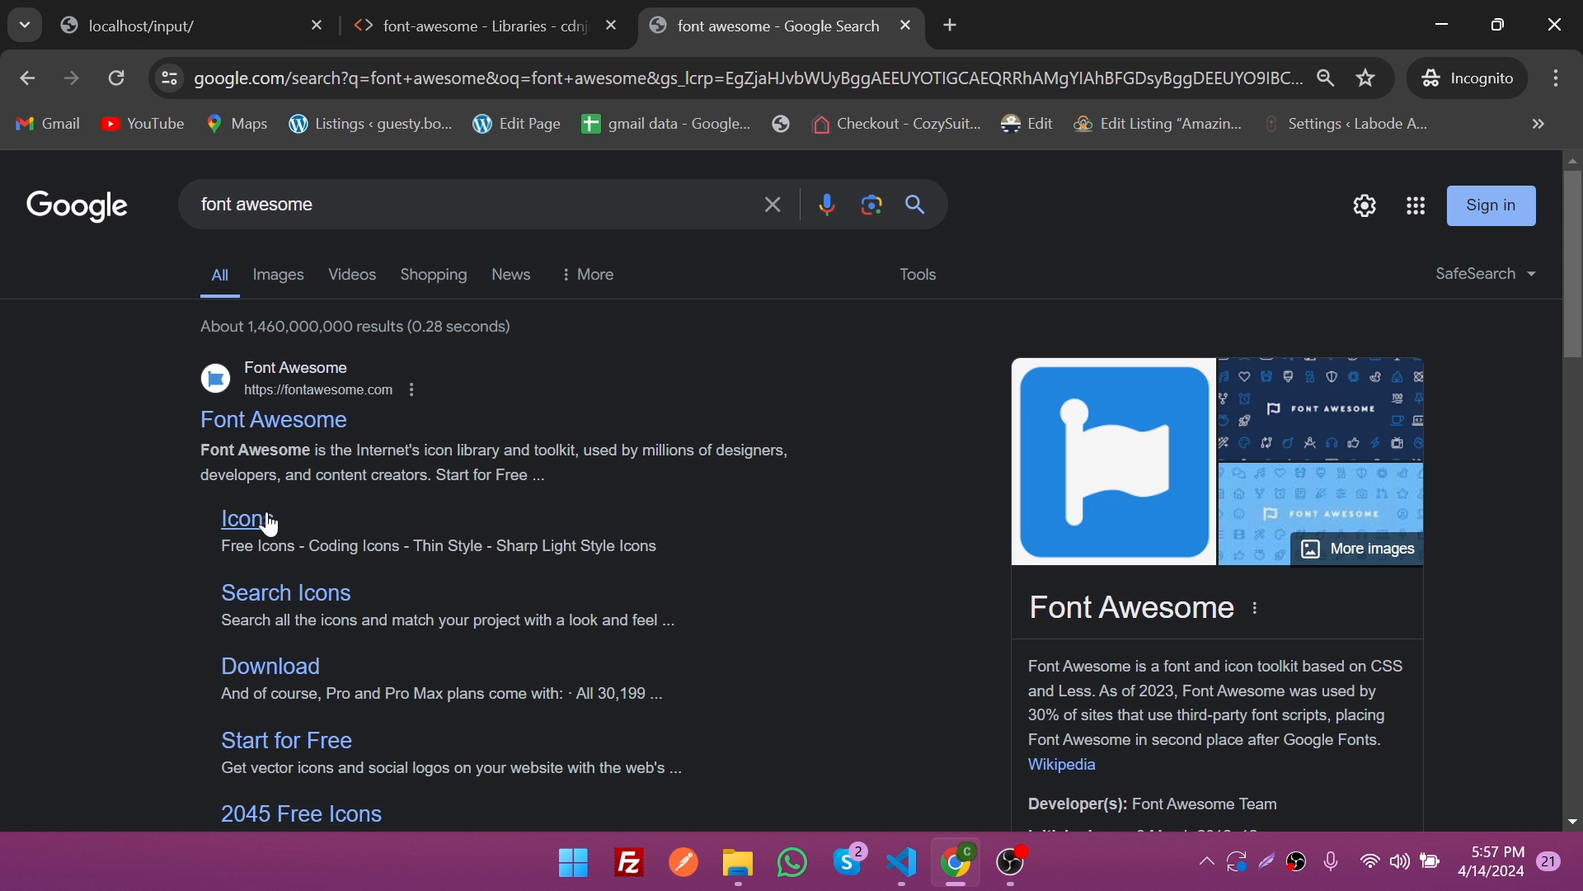
{"action": "left_click", "coordinate": [242, 521]}
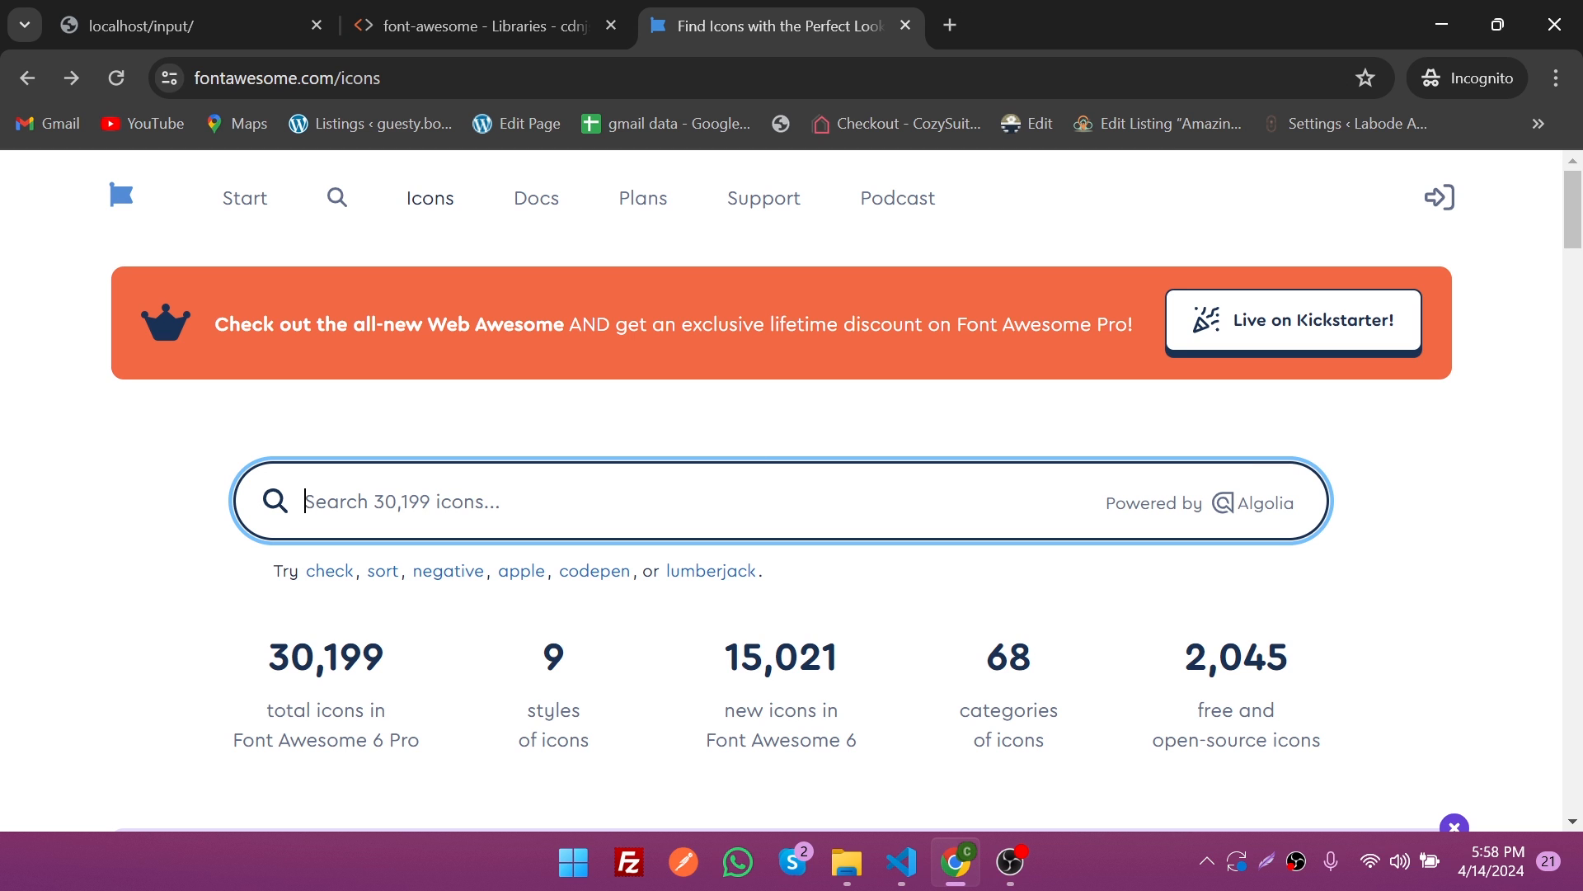
{"action": "type", "text": "user"}
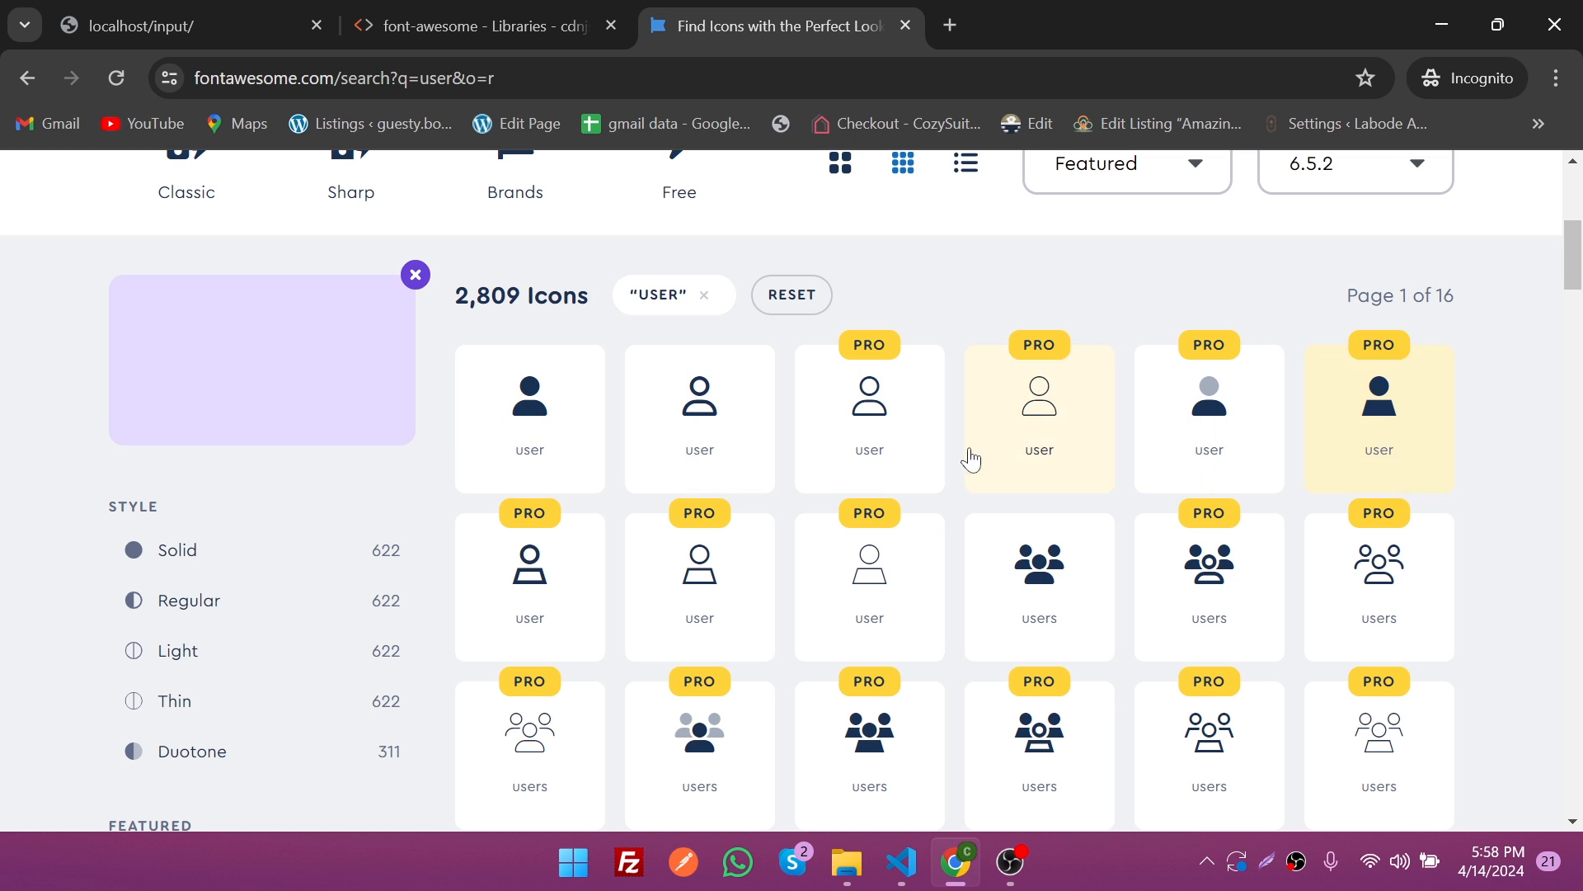
{"action": "left_click", "coordinate": [529, 418]}
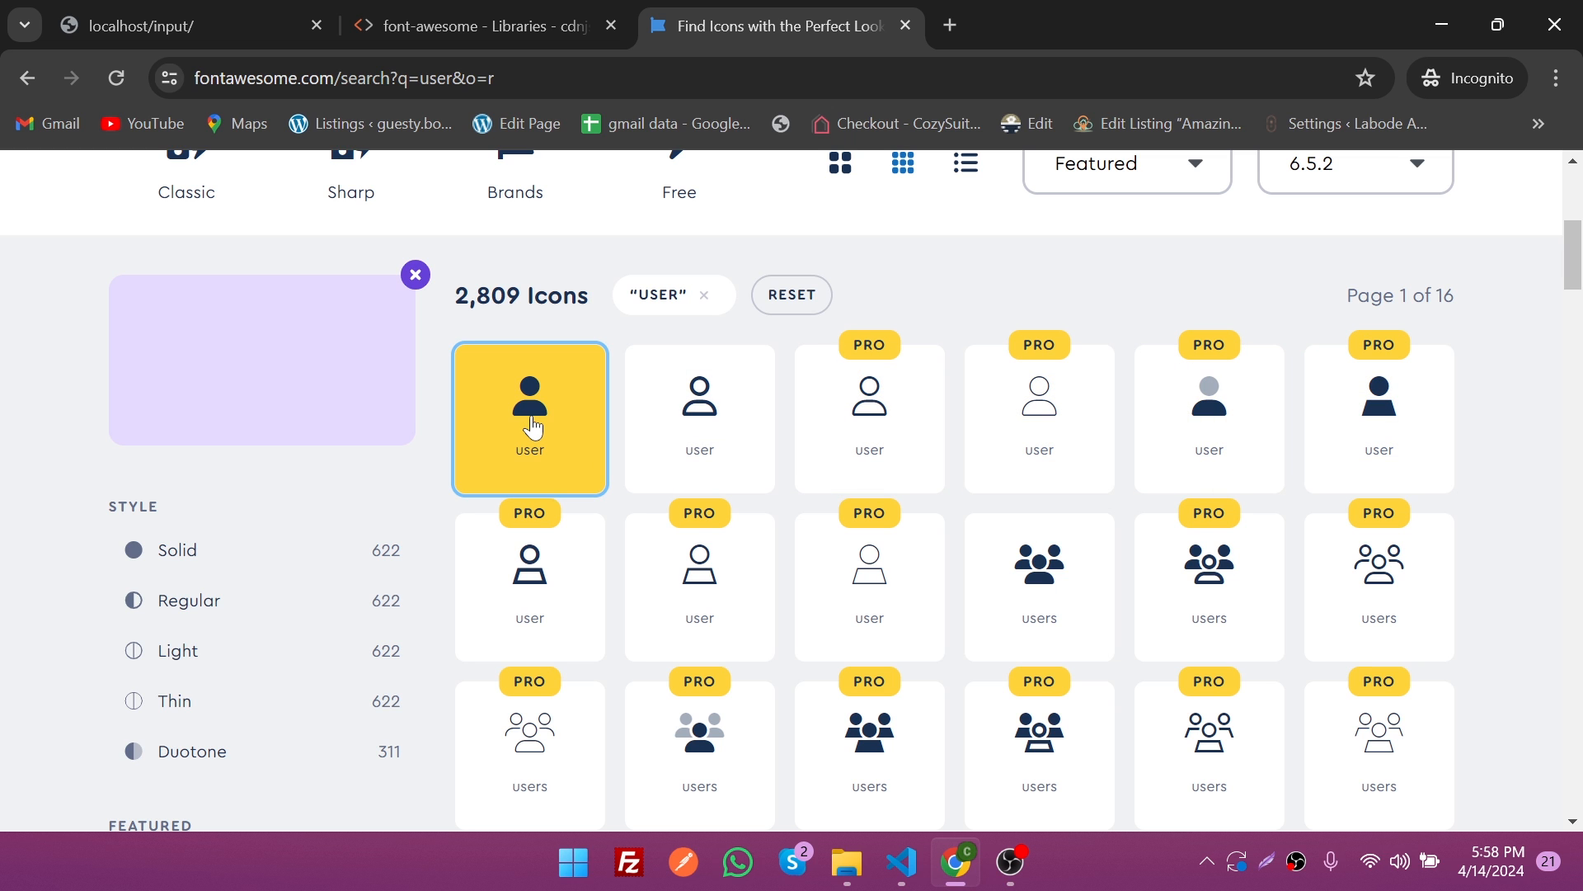
{"action": "left_click", "coordinate": [530, 417]}
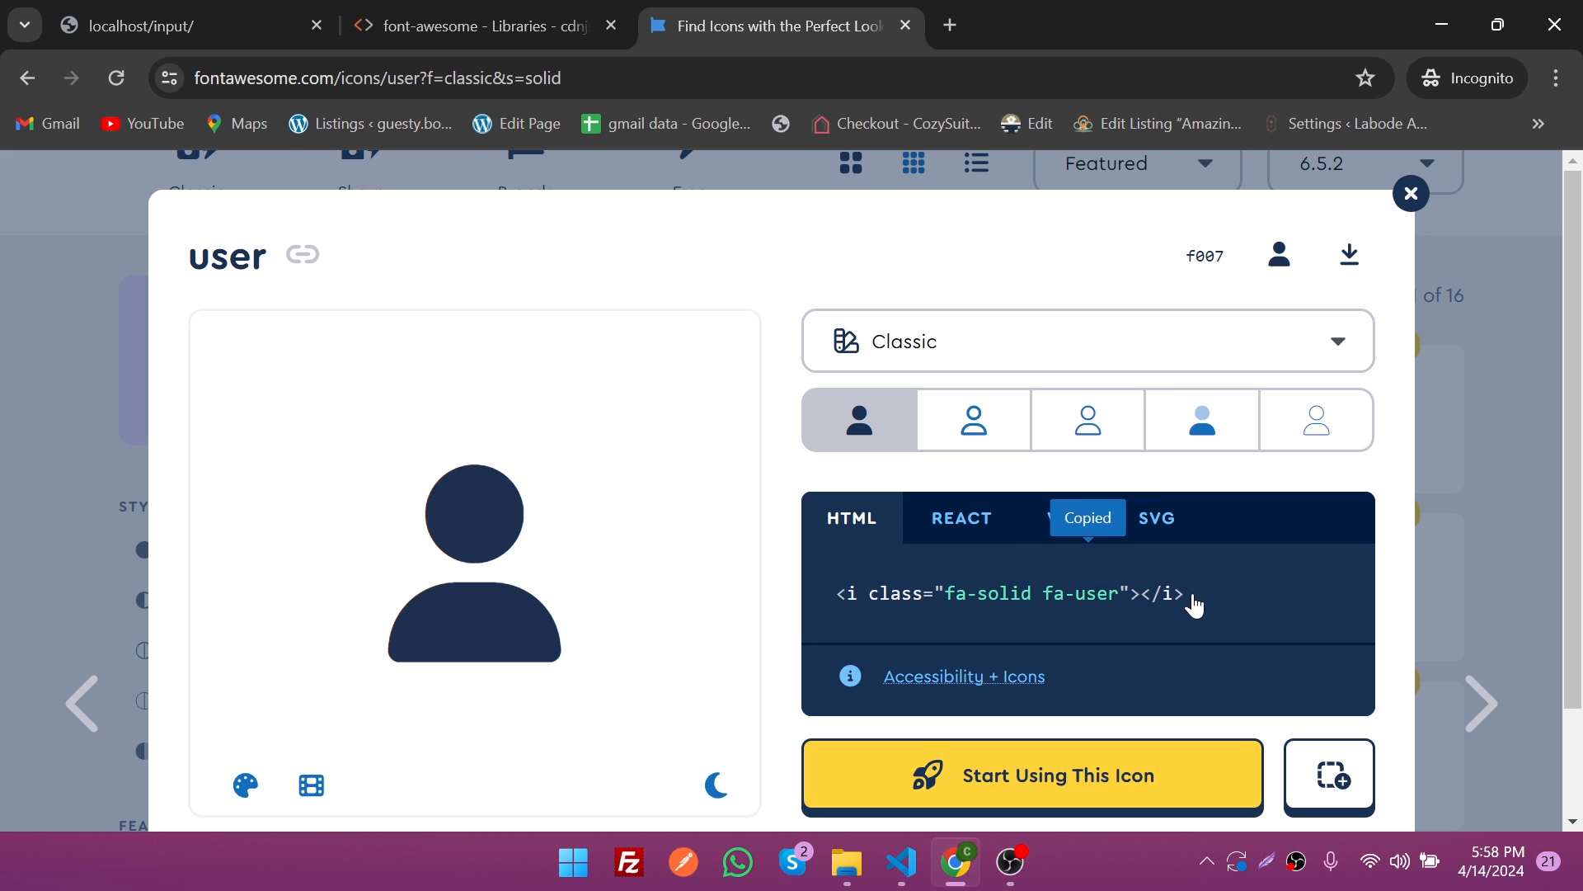
{"action": "left_click", "coordinate": [896, 863]}
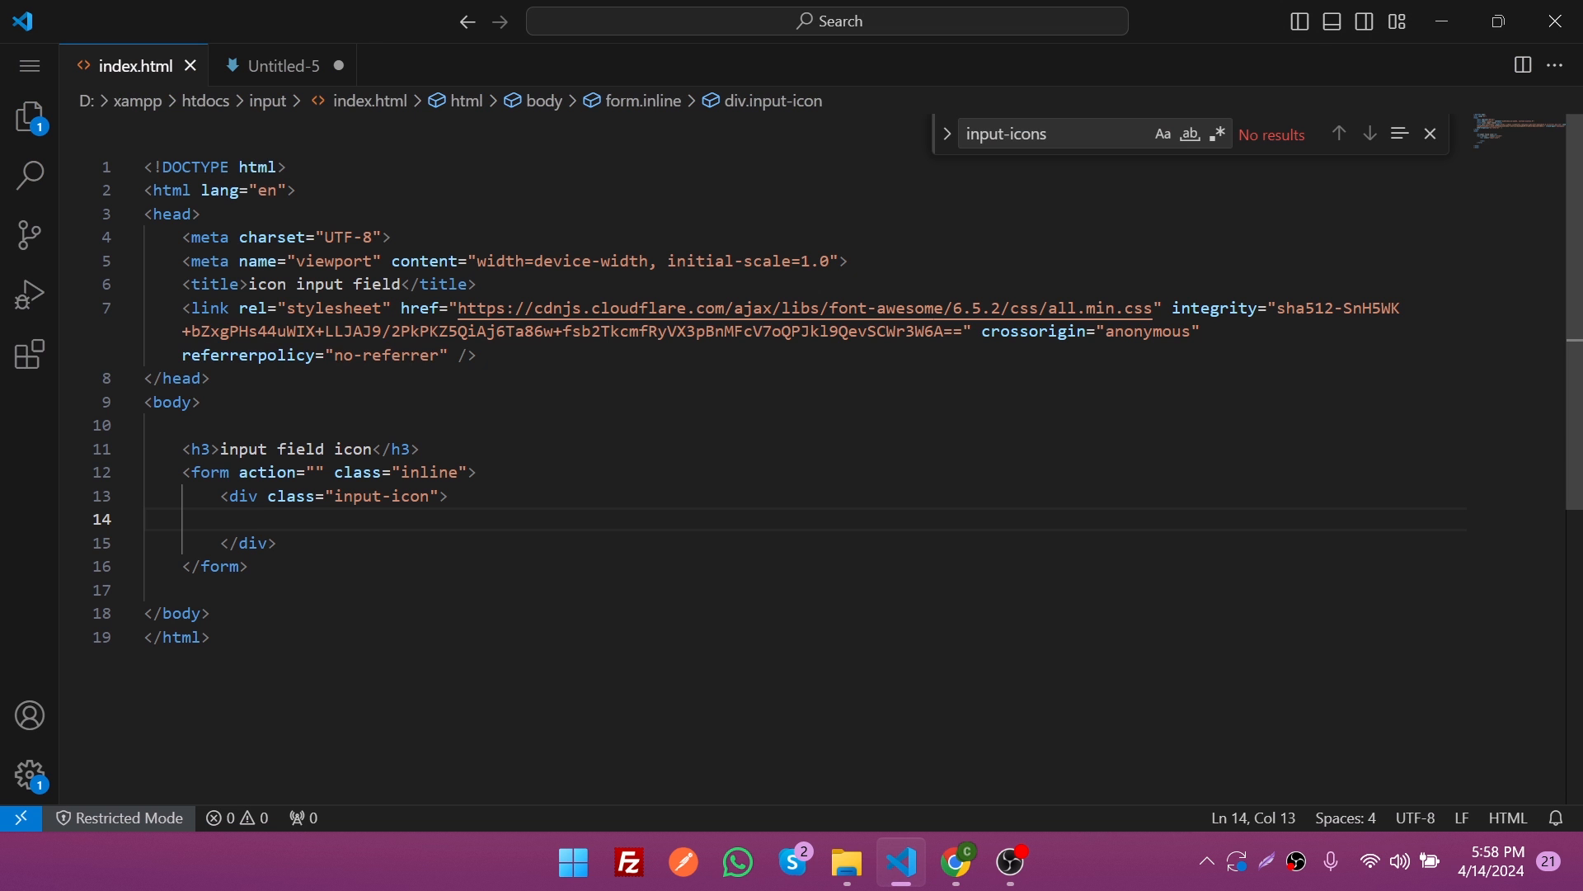
Step: Paste the fa-solid fa-user icon and add a text input classed 'input-field' in the div
{"action": "type", "text": "<i class=\"fa-solid fa-user\"></i>"}
{"action": "type", "text": "<input type=\"text\">"}
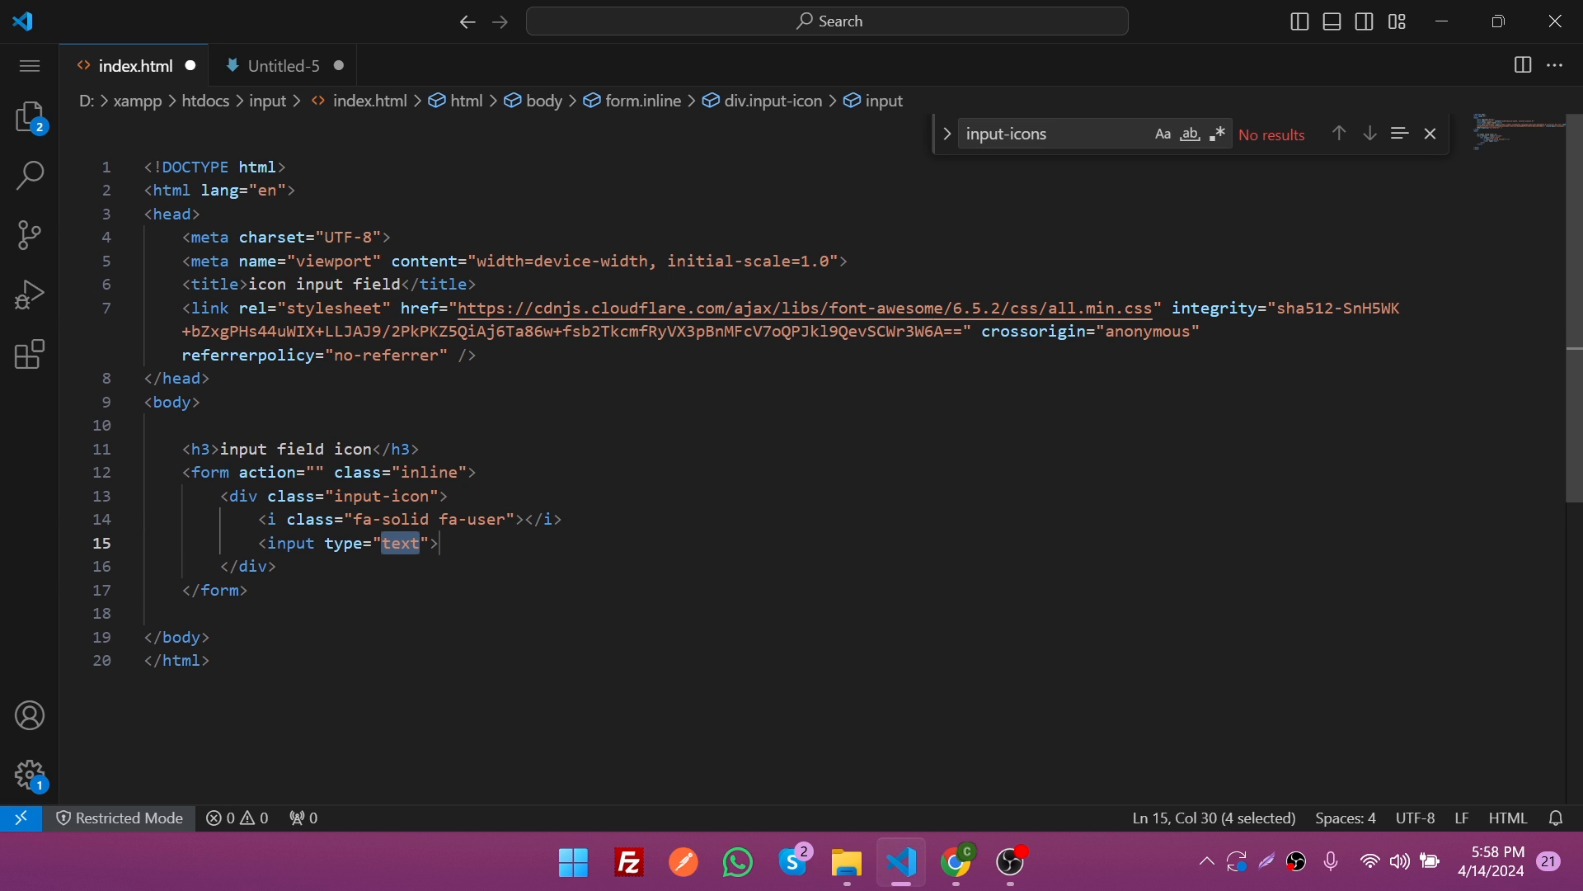
{"action": "type", "text": "\" \""}
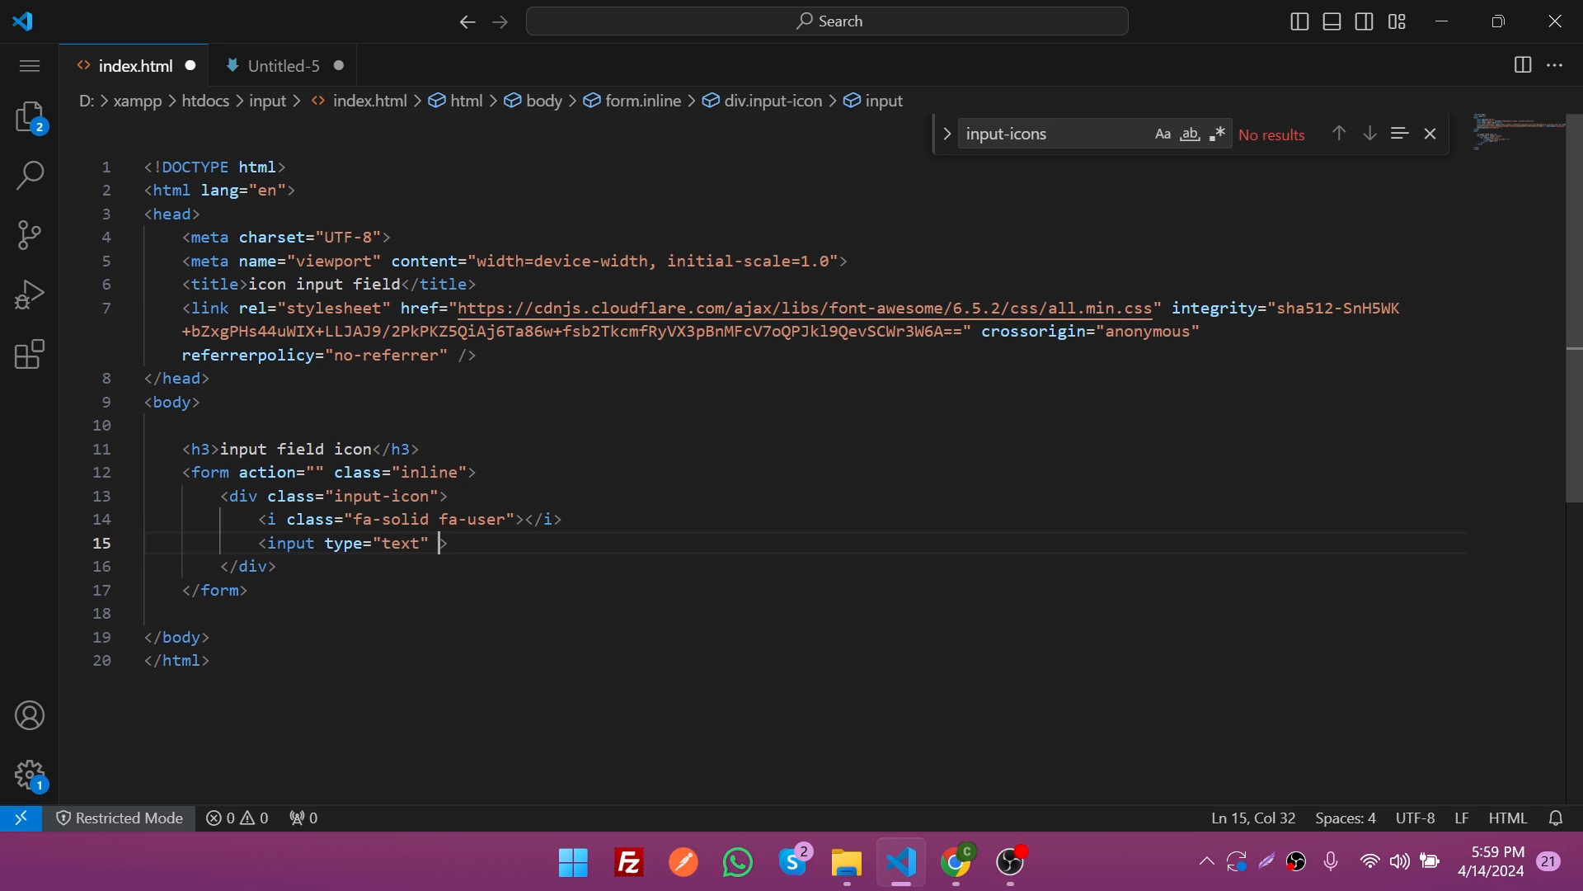
{"action": "type", "text": "class=\"input"}
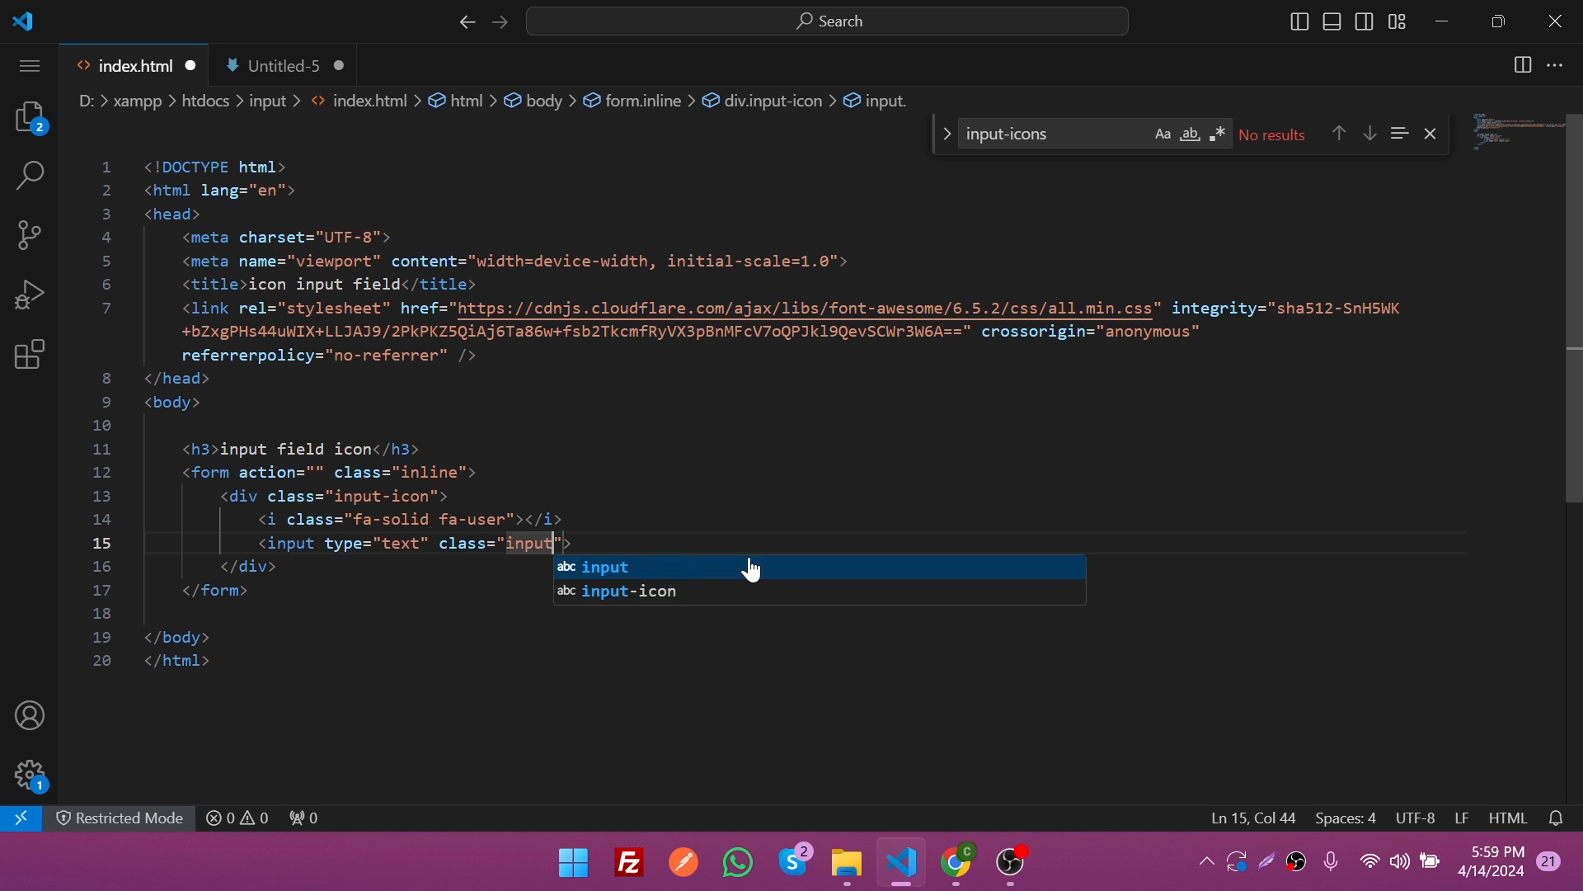
{"action": "type", "text": "-field"}
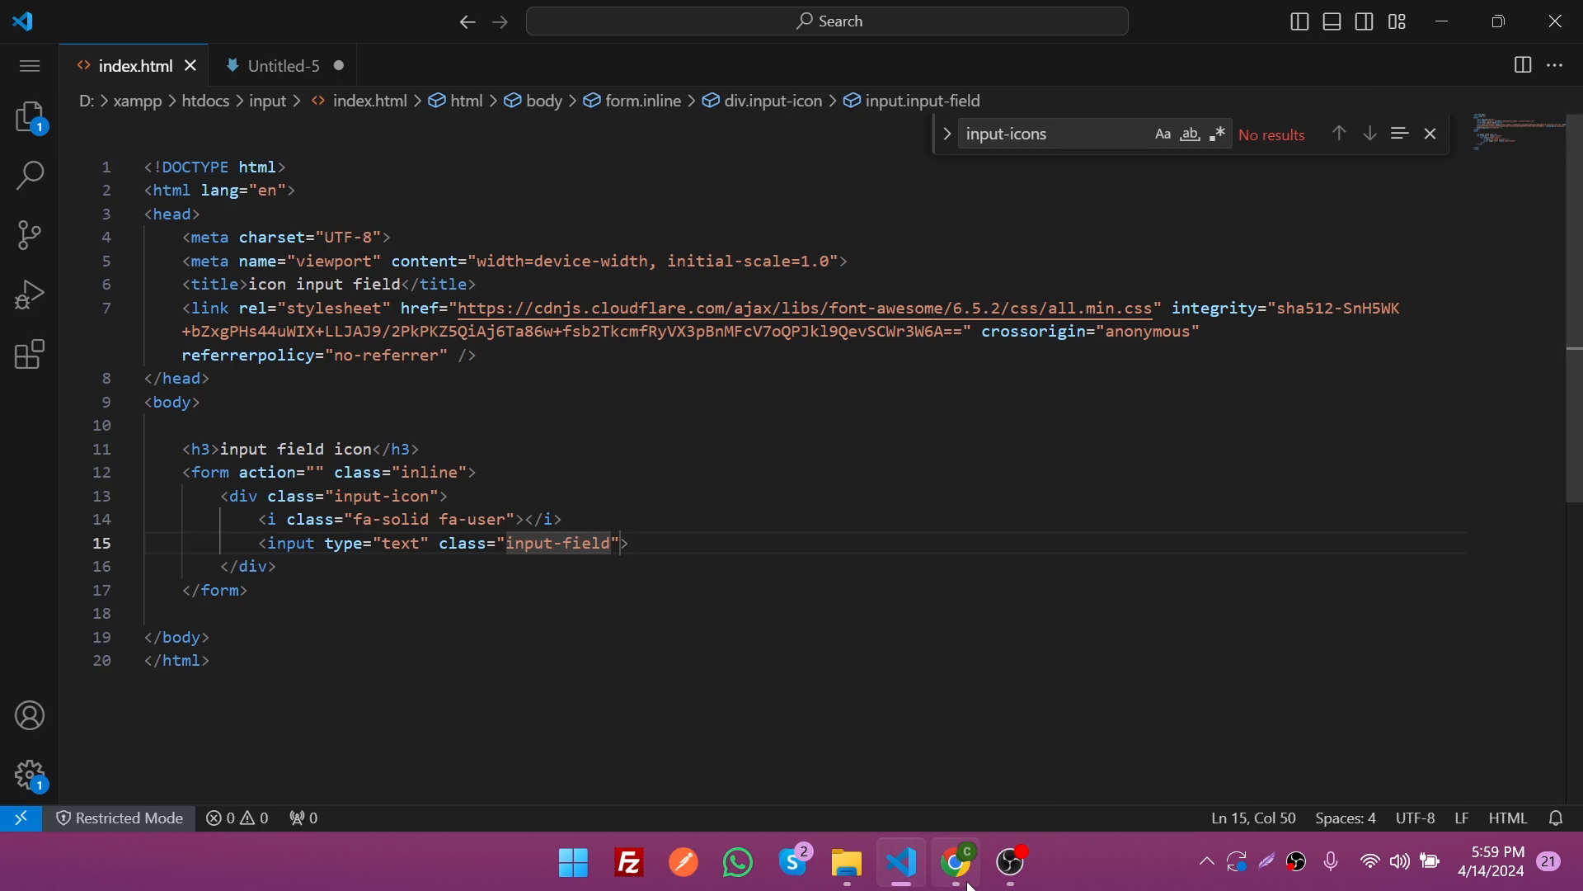
{"action": "left_click", "coordinate": [954, 861]}
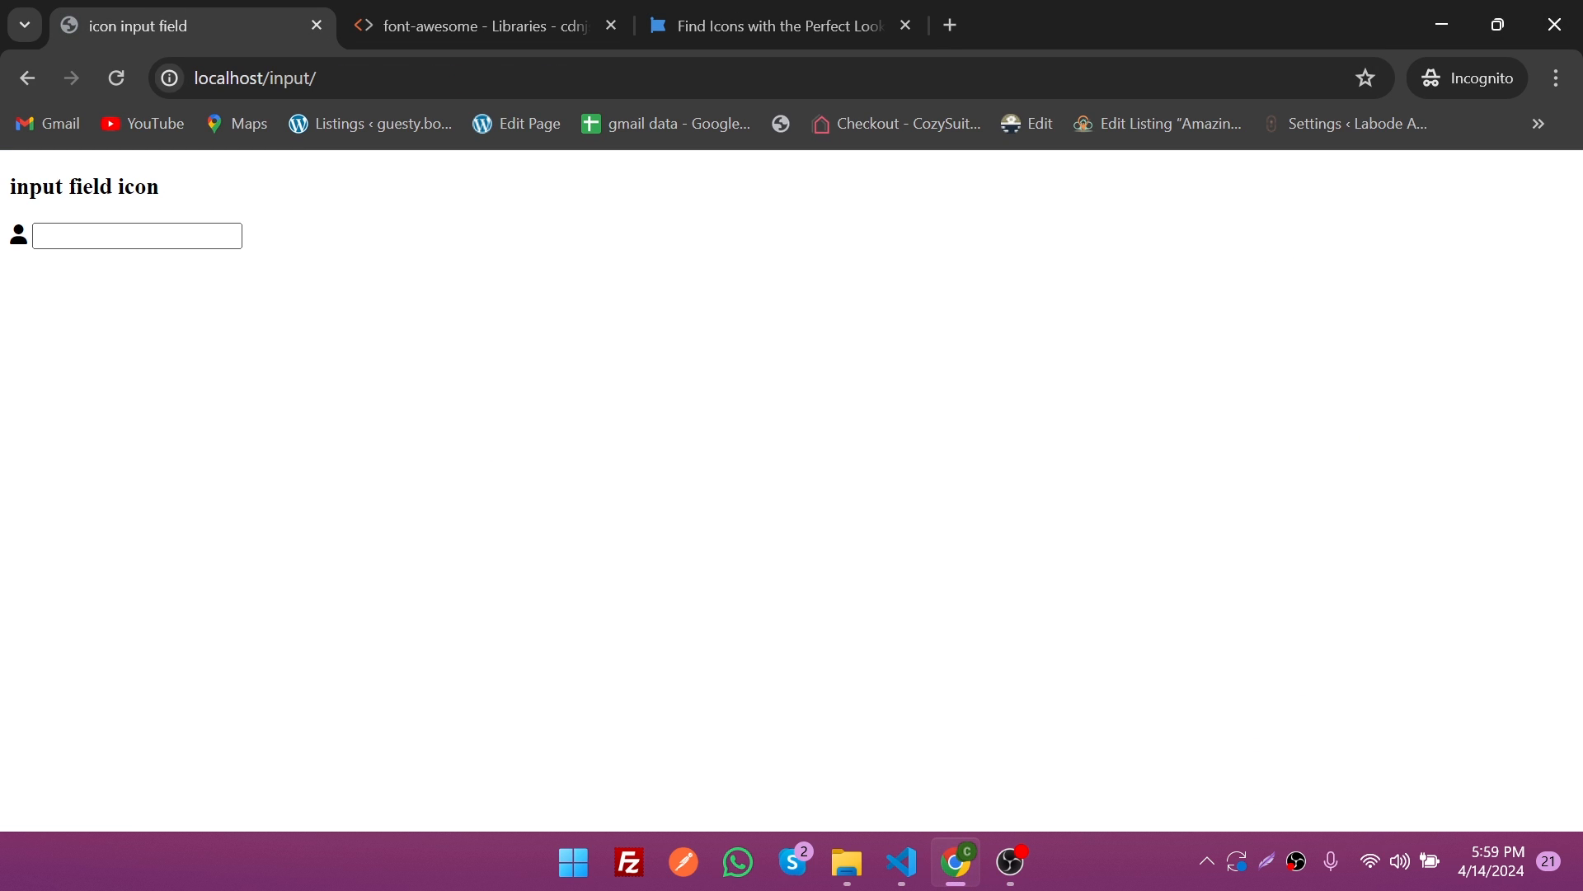
Step: Preview localhost/input showing the heading, user icon and empty text box
{"action": "left_click", "coordinate": [136, 235]}
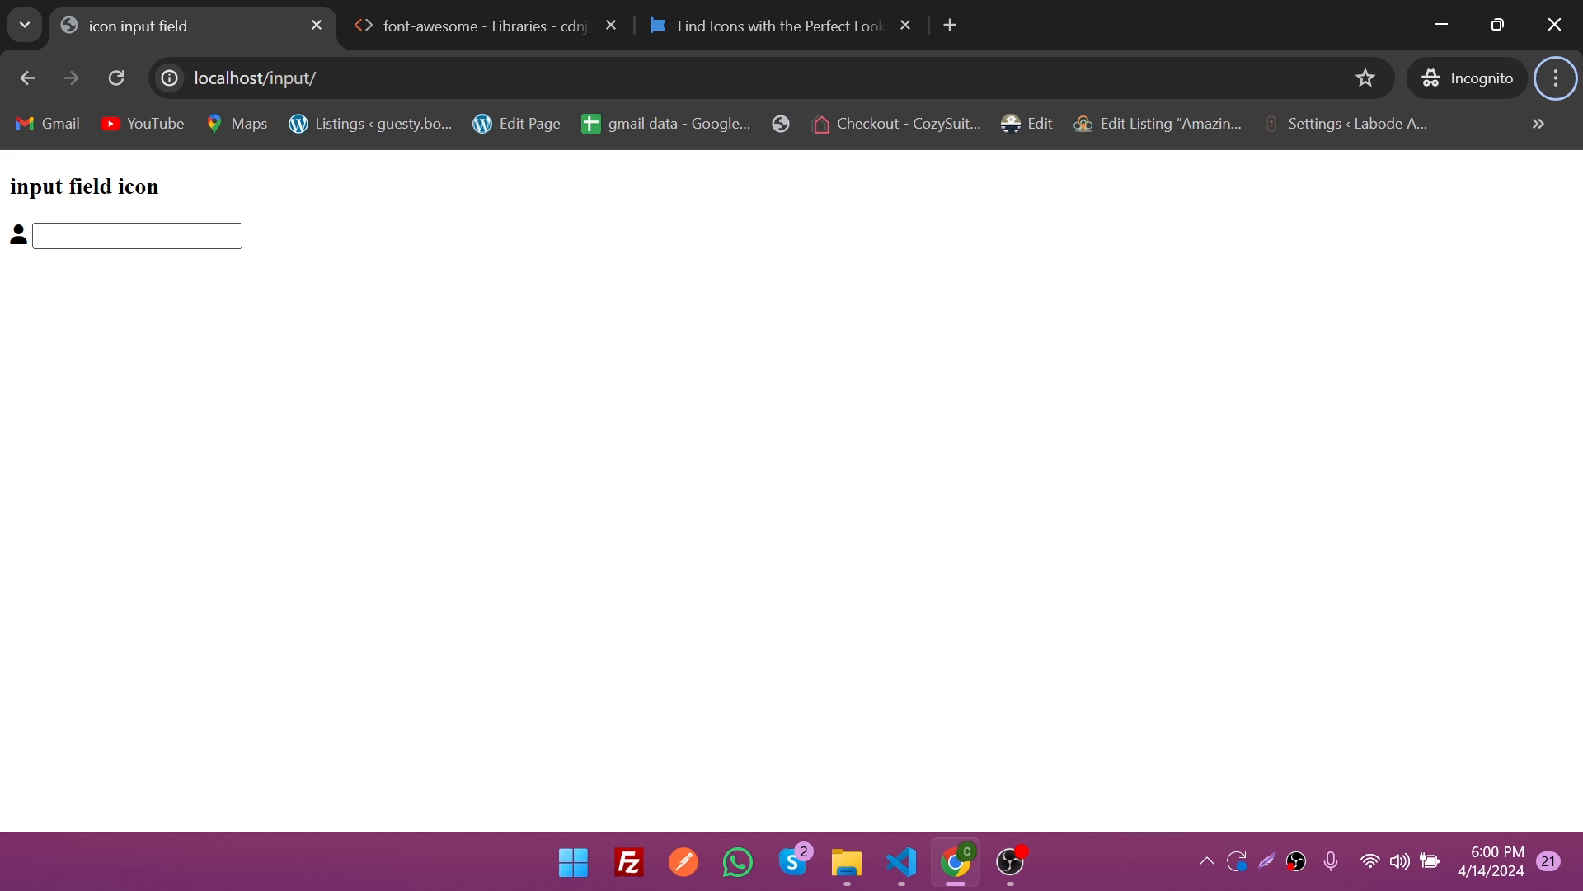
{"action": "left_click", "coordinate": [898, 862]}
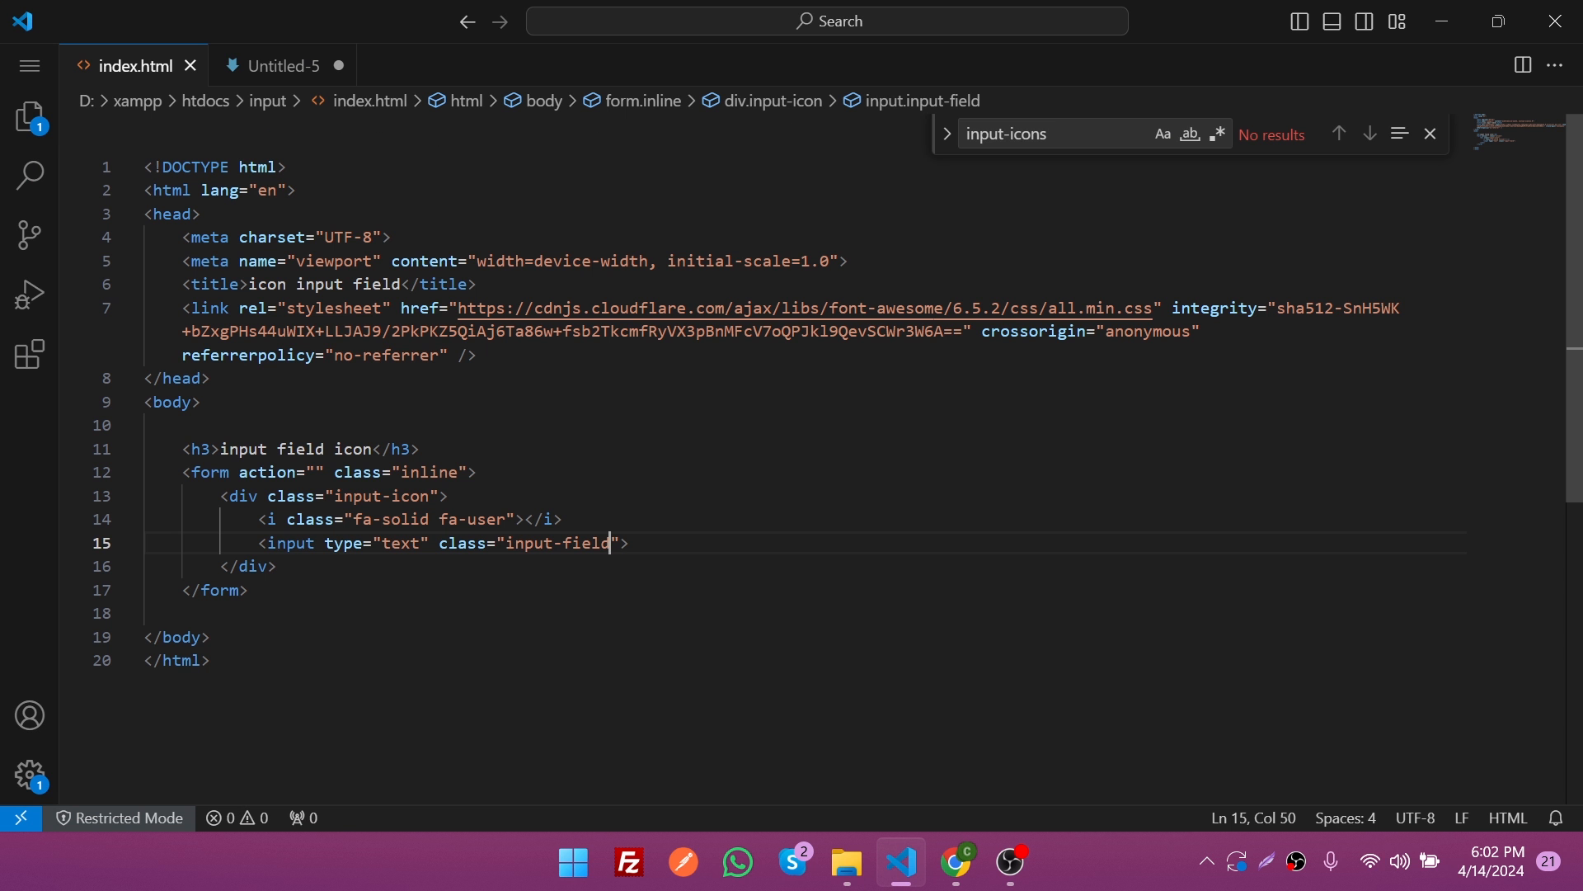
Step: Add a style block giving .inline a max-width of 400px and margin 0 auto
{"action": "key", "text": "Enter"}
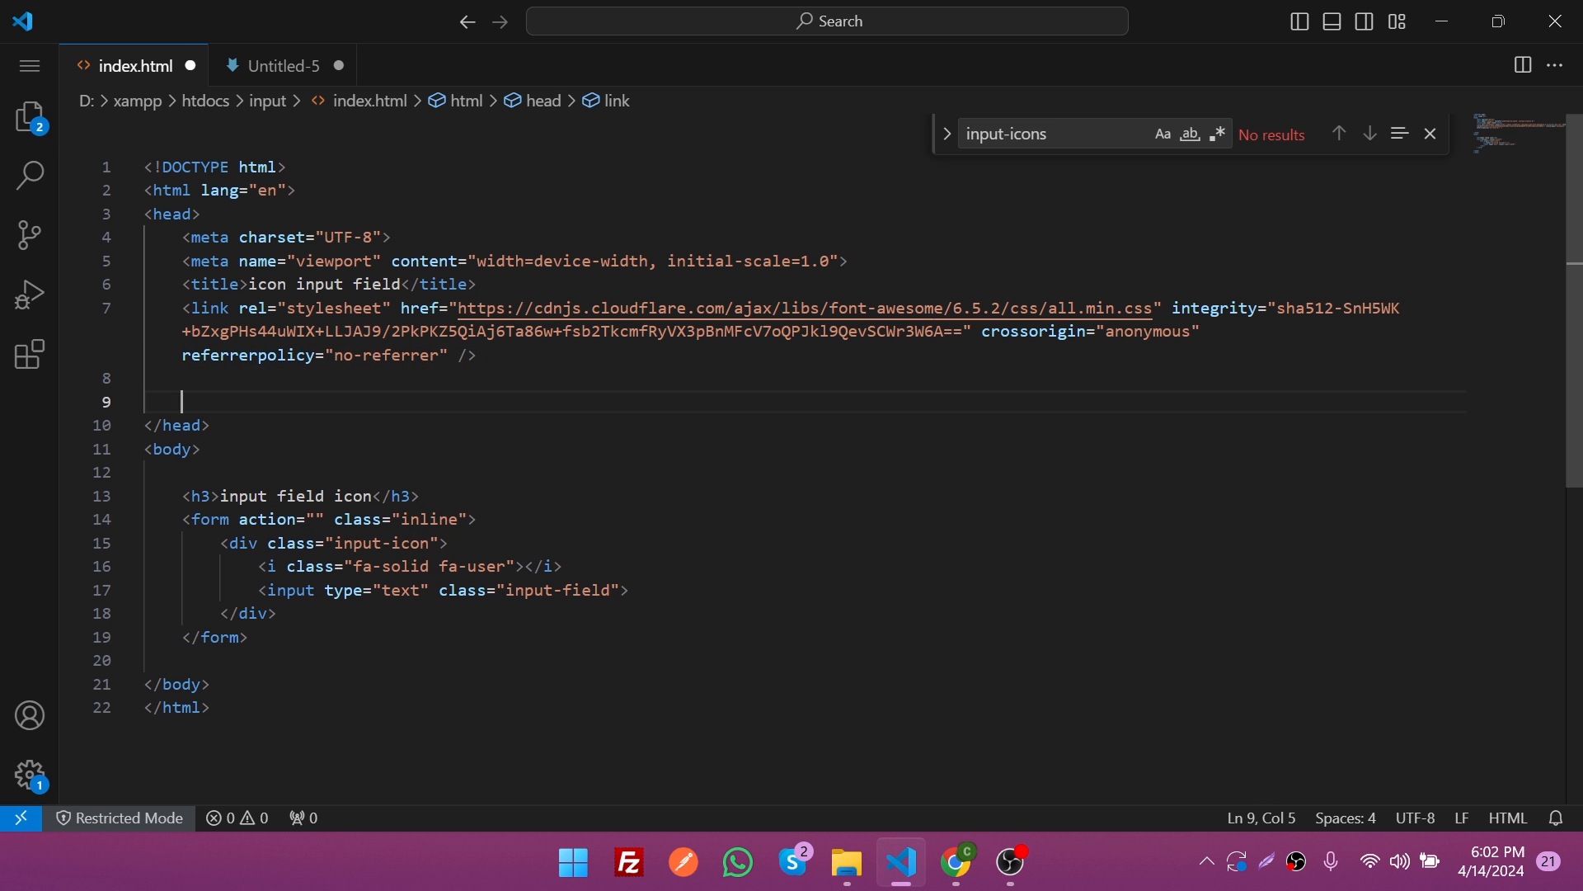
{"action": "type", "text": "<style>"}
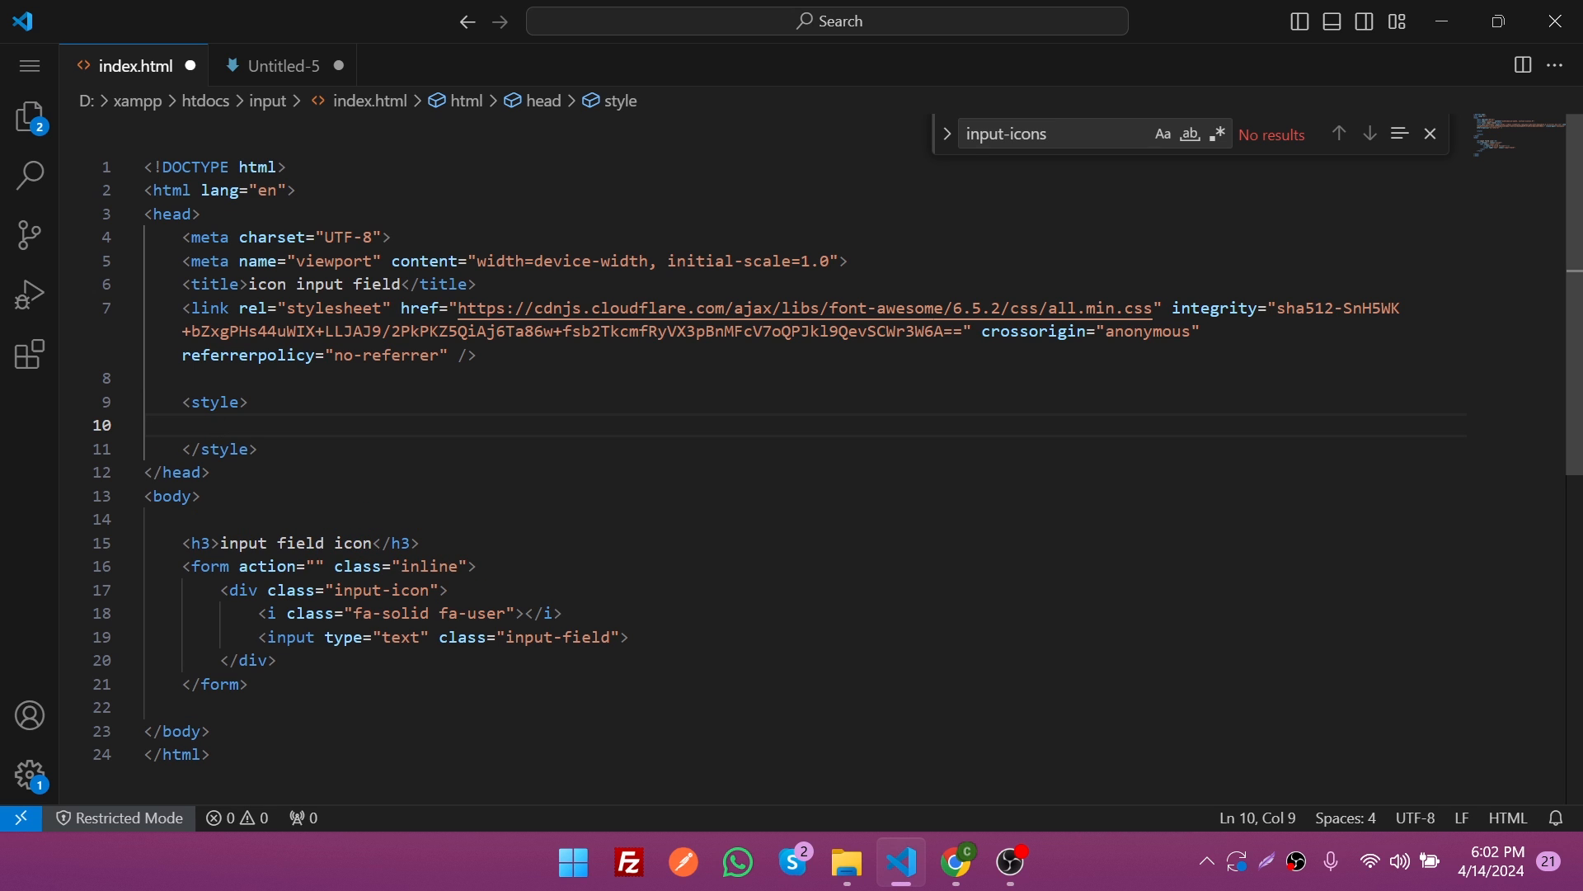
{"action": "double_click", "coordinate": [428, 566]}
{"action": "type", "text": ".inline {"}
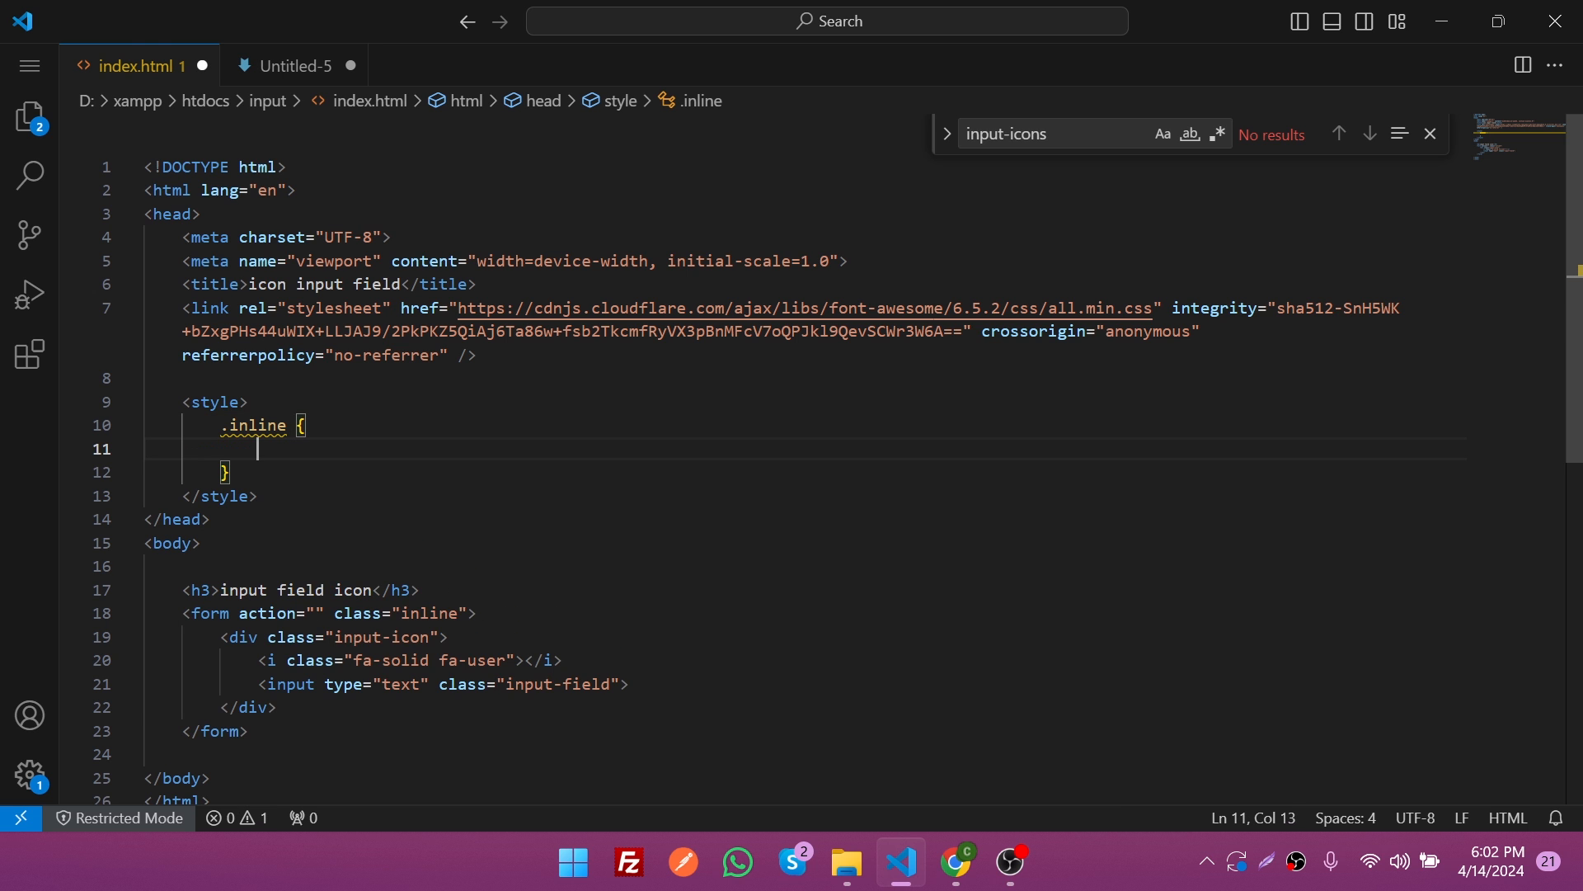
{"action": "type", "text": "max-width: 400px;"}
{"action": "type", "text": "margin: 0 auto;"}
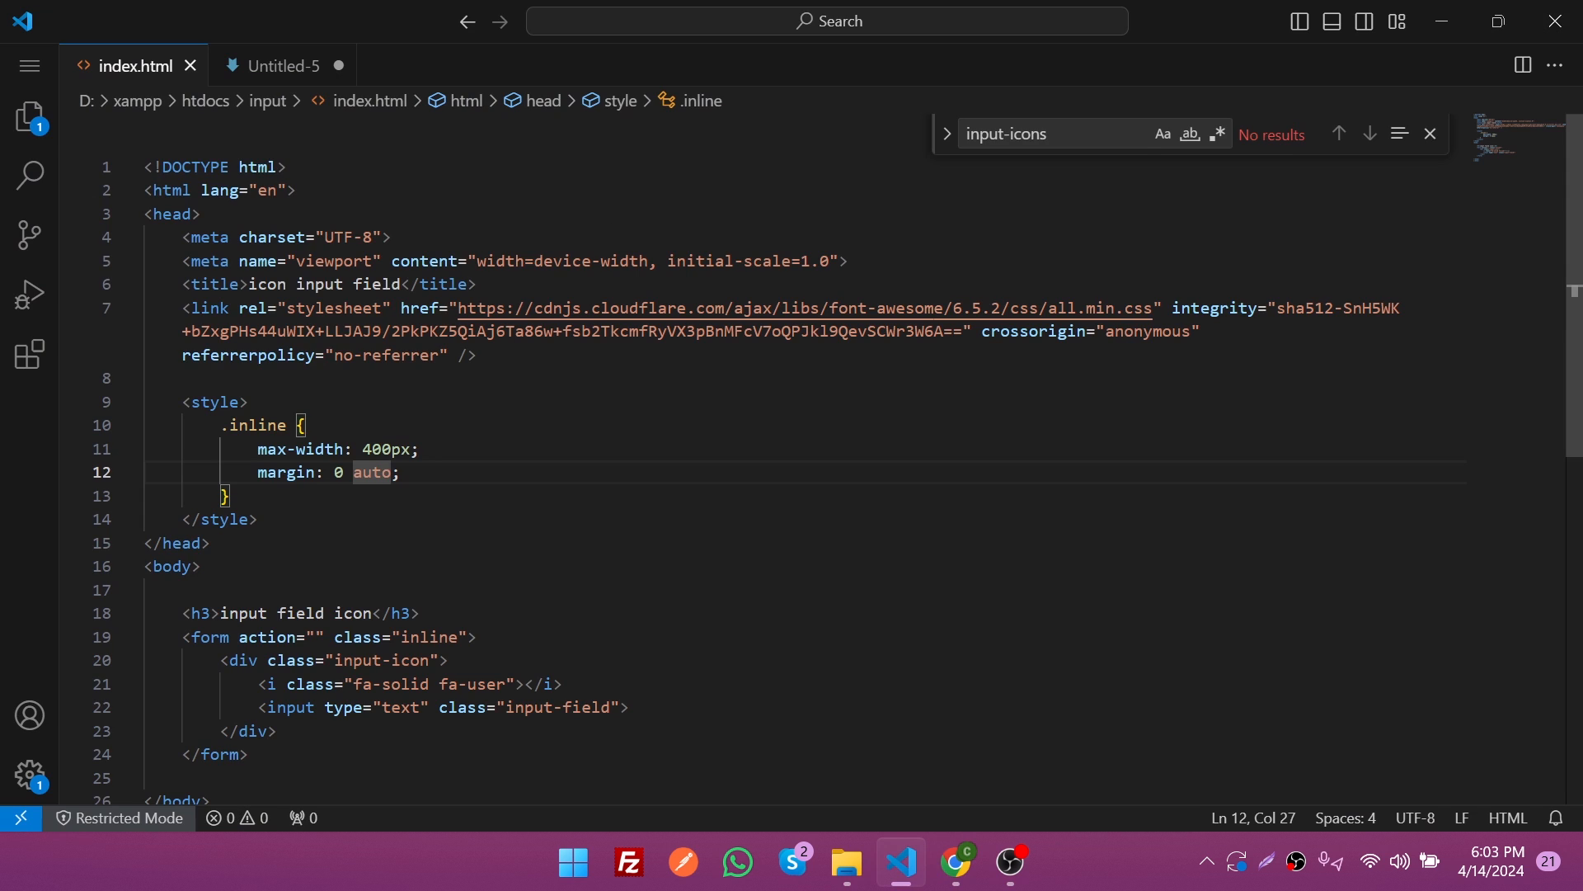
Step: Duplicate the icon and input lines and change the copy's icon to fa-envelope
{"action": "left_click_drag", "start_coordinate": [293, 683], "coordinate": [626, 707]}
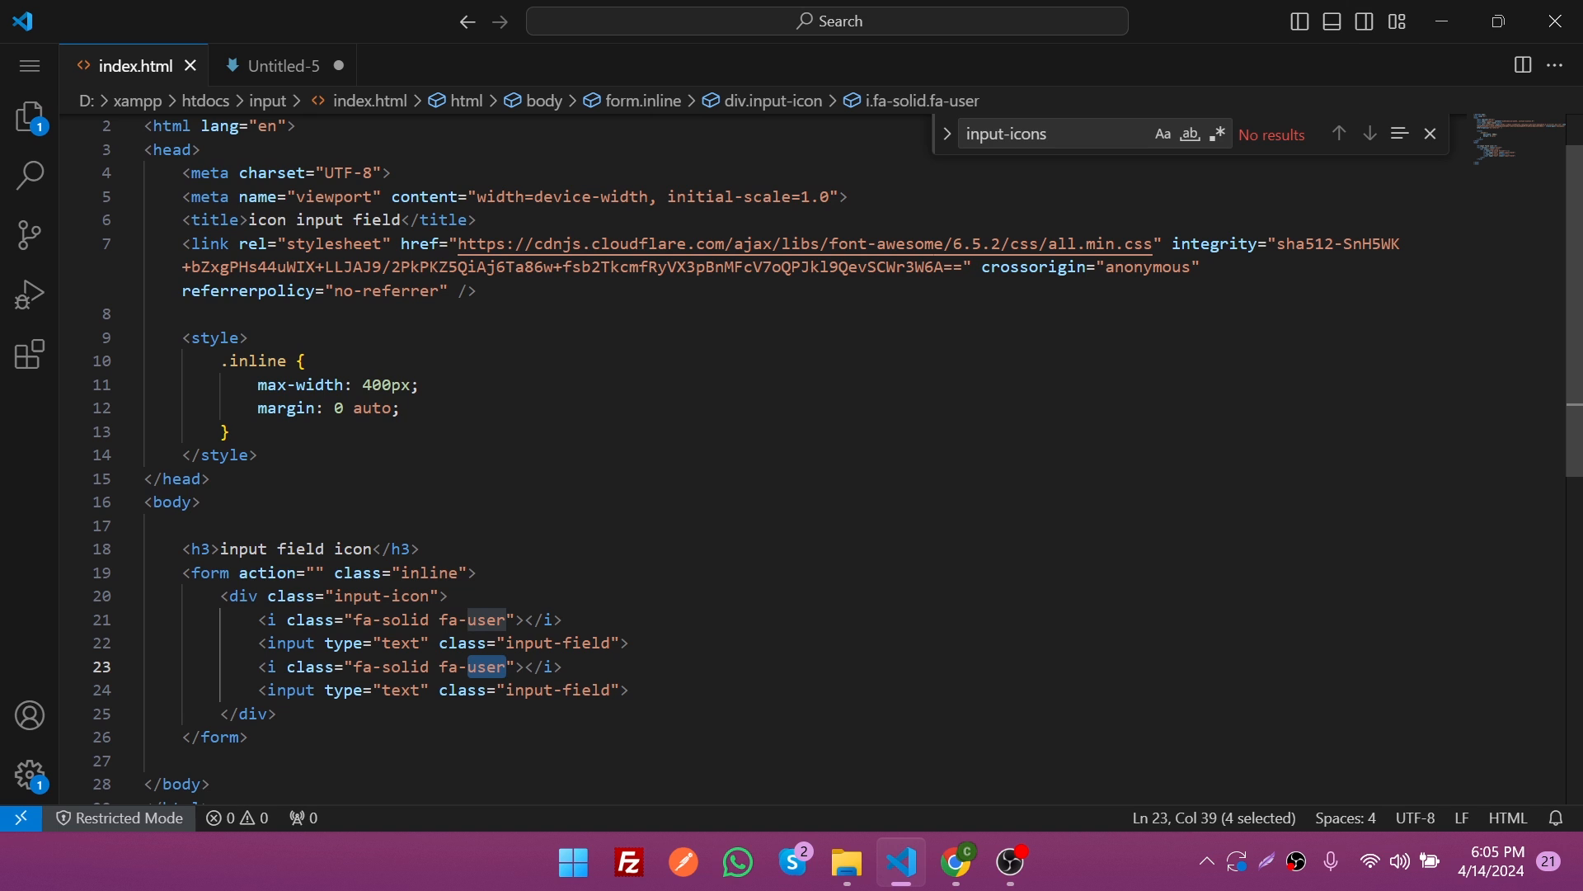
{"action": "type", "text": "envelope"}
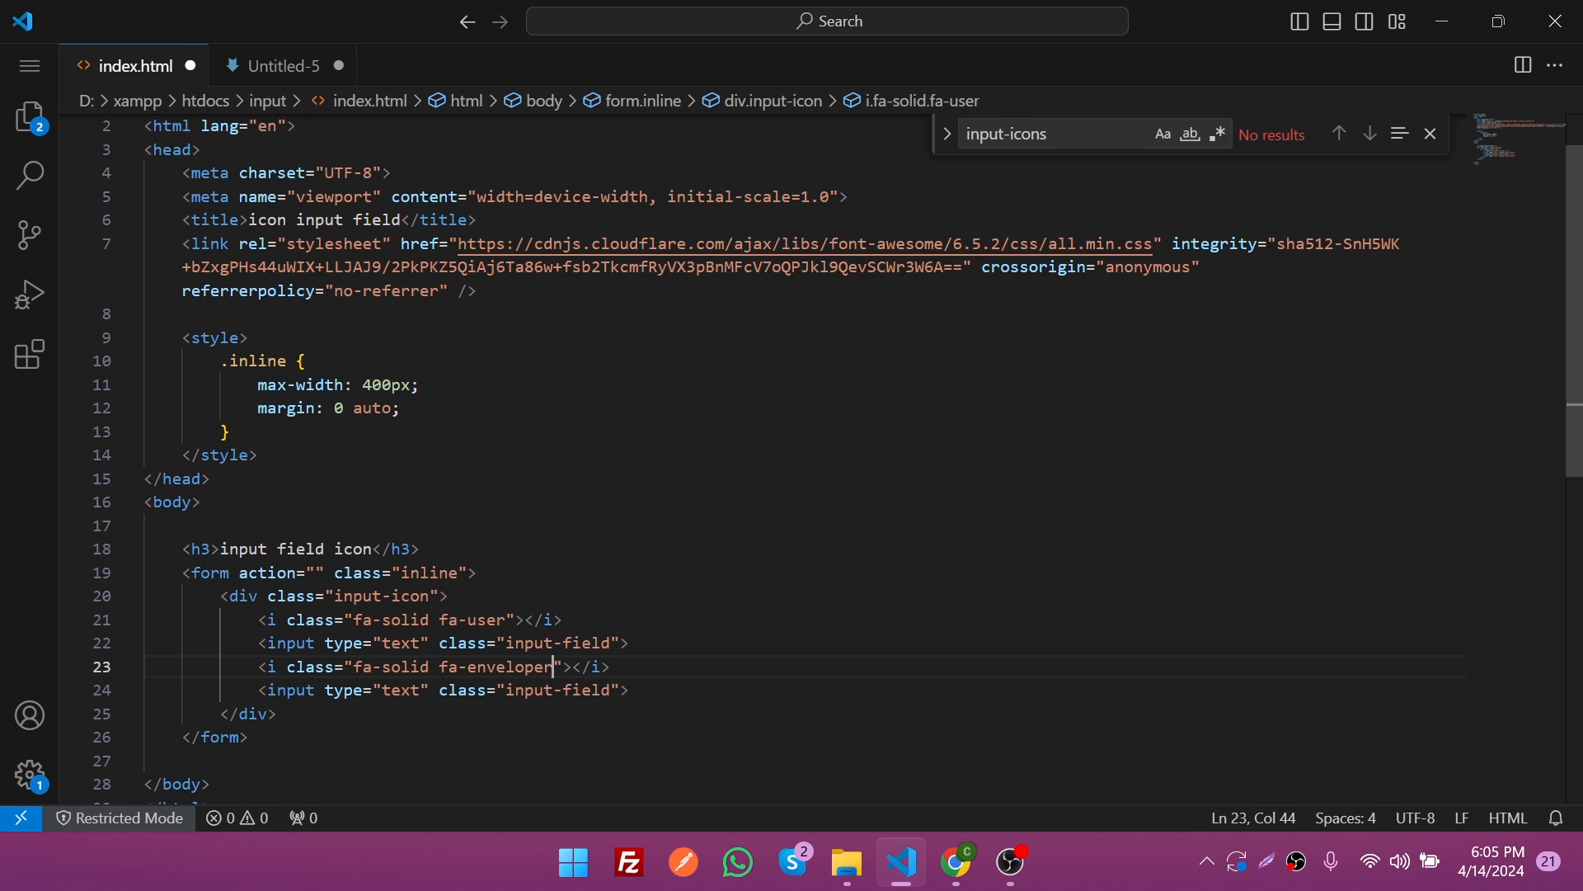
{"action": "key", "text": "Backspace"}
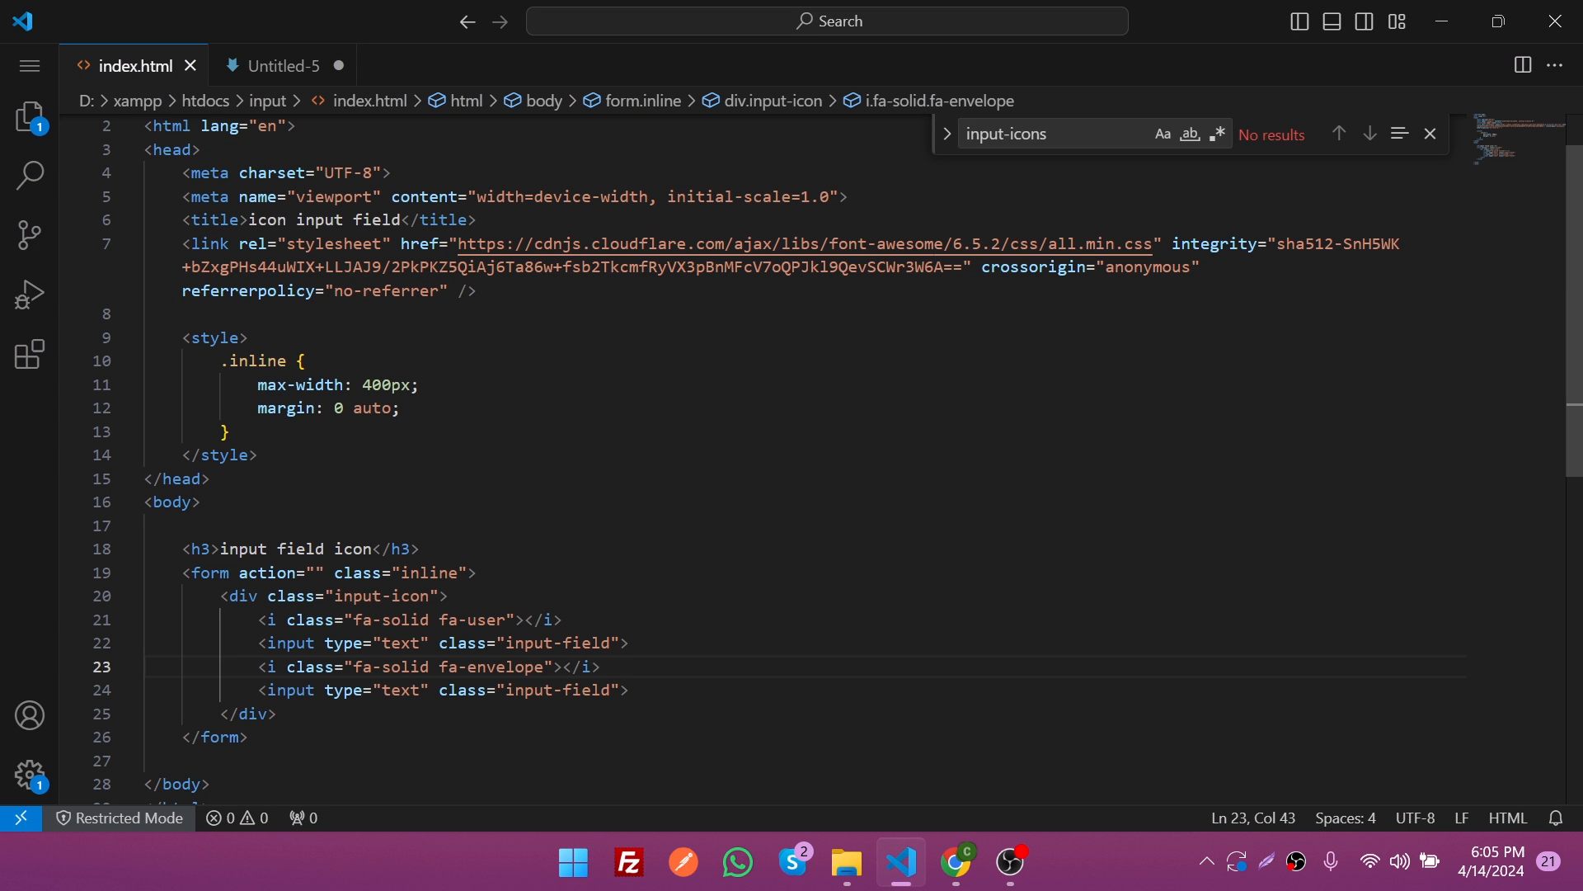
Step: Add an .input-field rule: width 100%, padding 10px, text-align center, margin-bottom 4px
{"action": "double_click", "coordinate": [530, 643]}
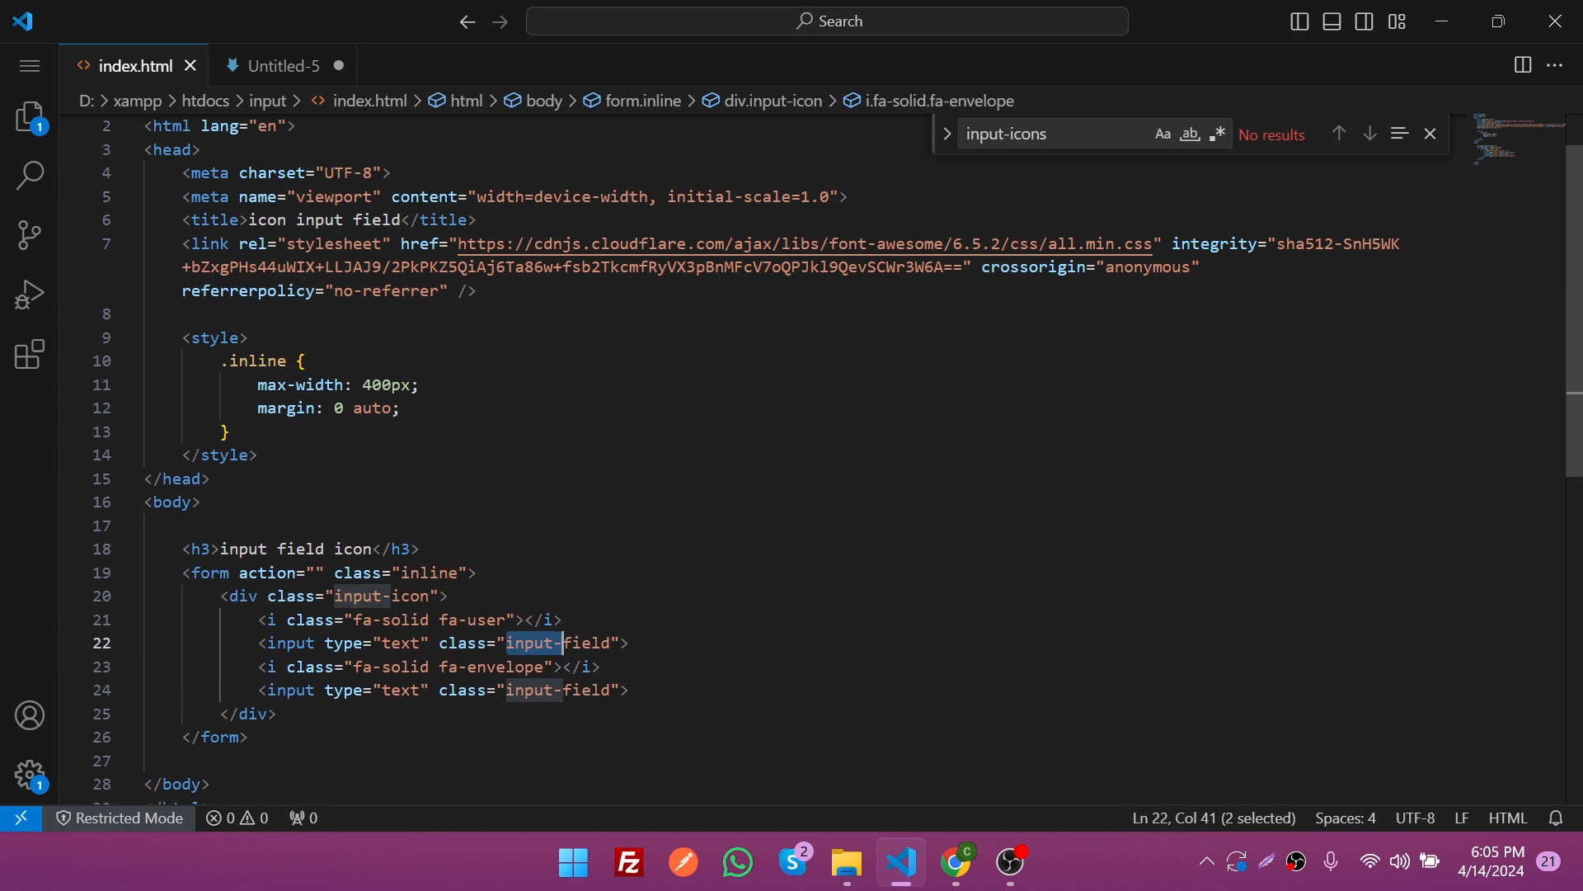
{"action": "type", "text": "input-field"}
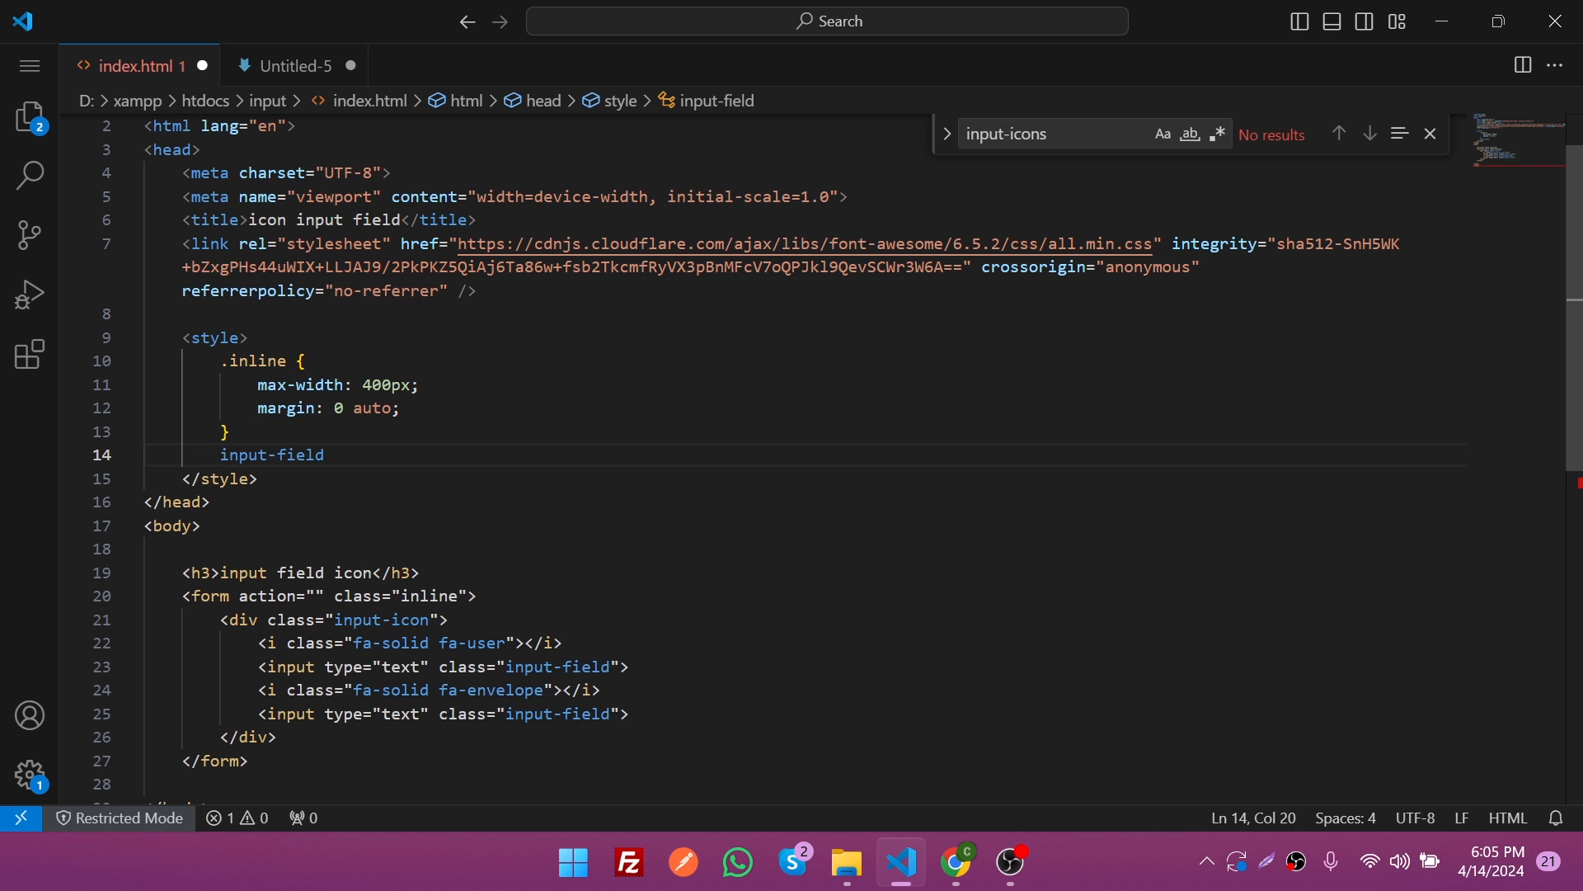
{"action": "left_click", "coordinate": [181, 454]}
{"action": "type", "text": "pa"}
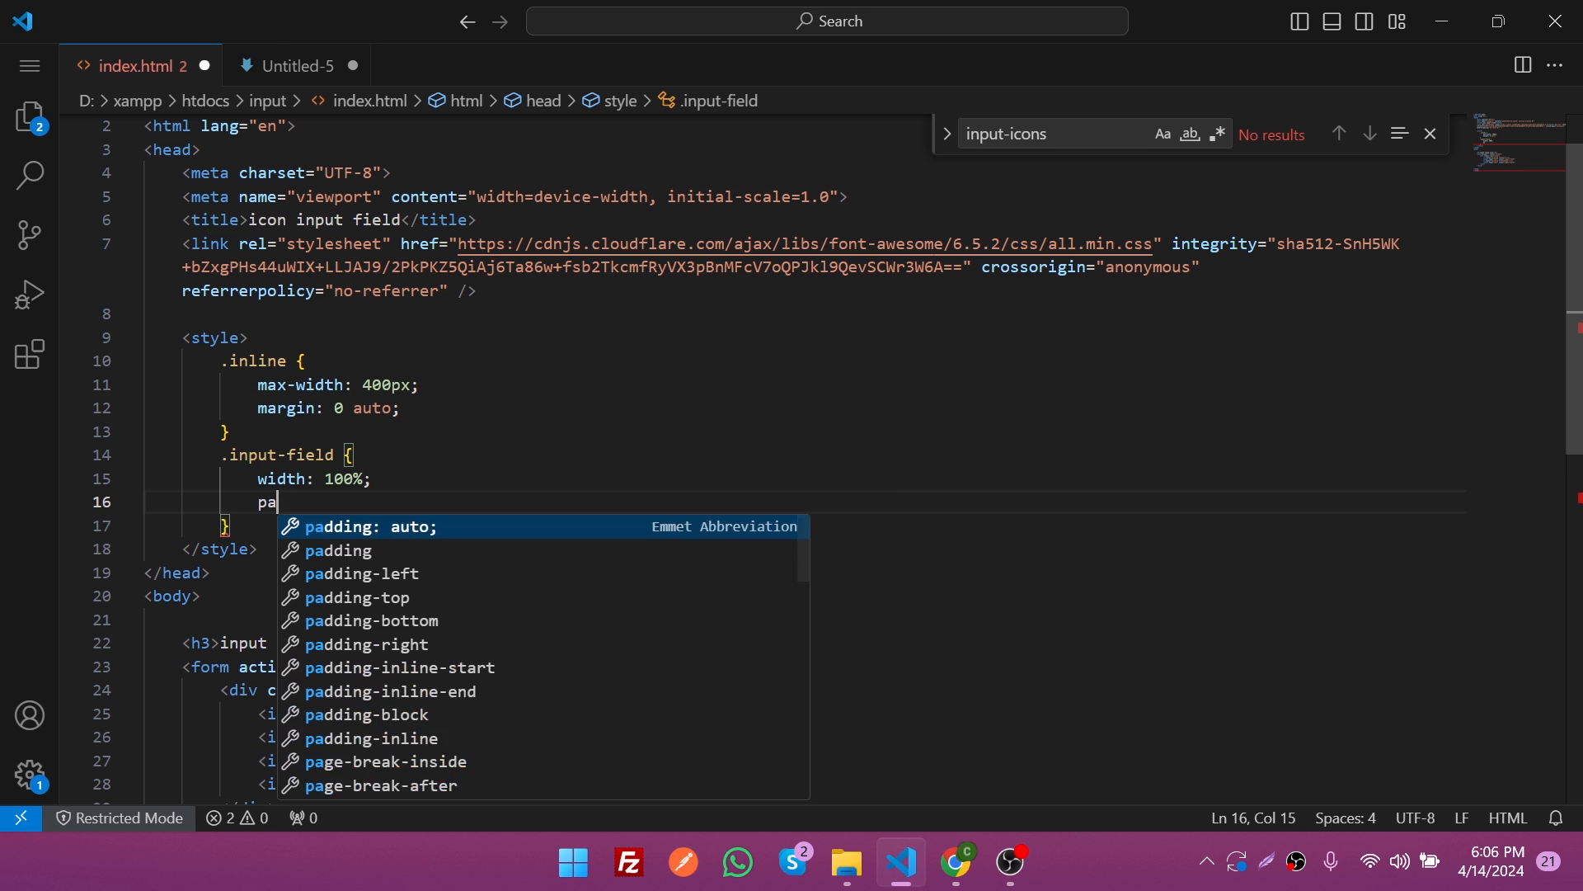
{"action": "type", "text": "dding: 10px;"}
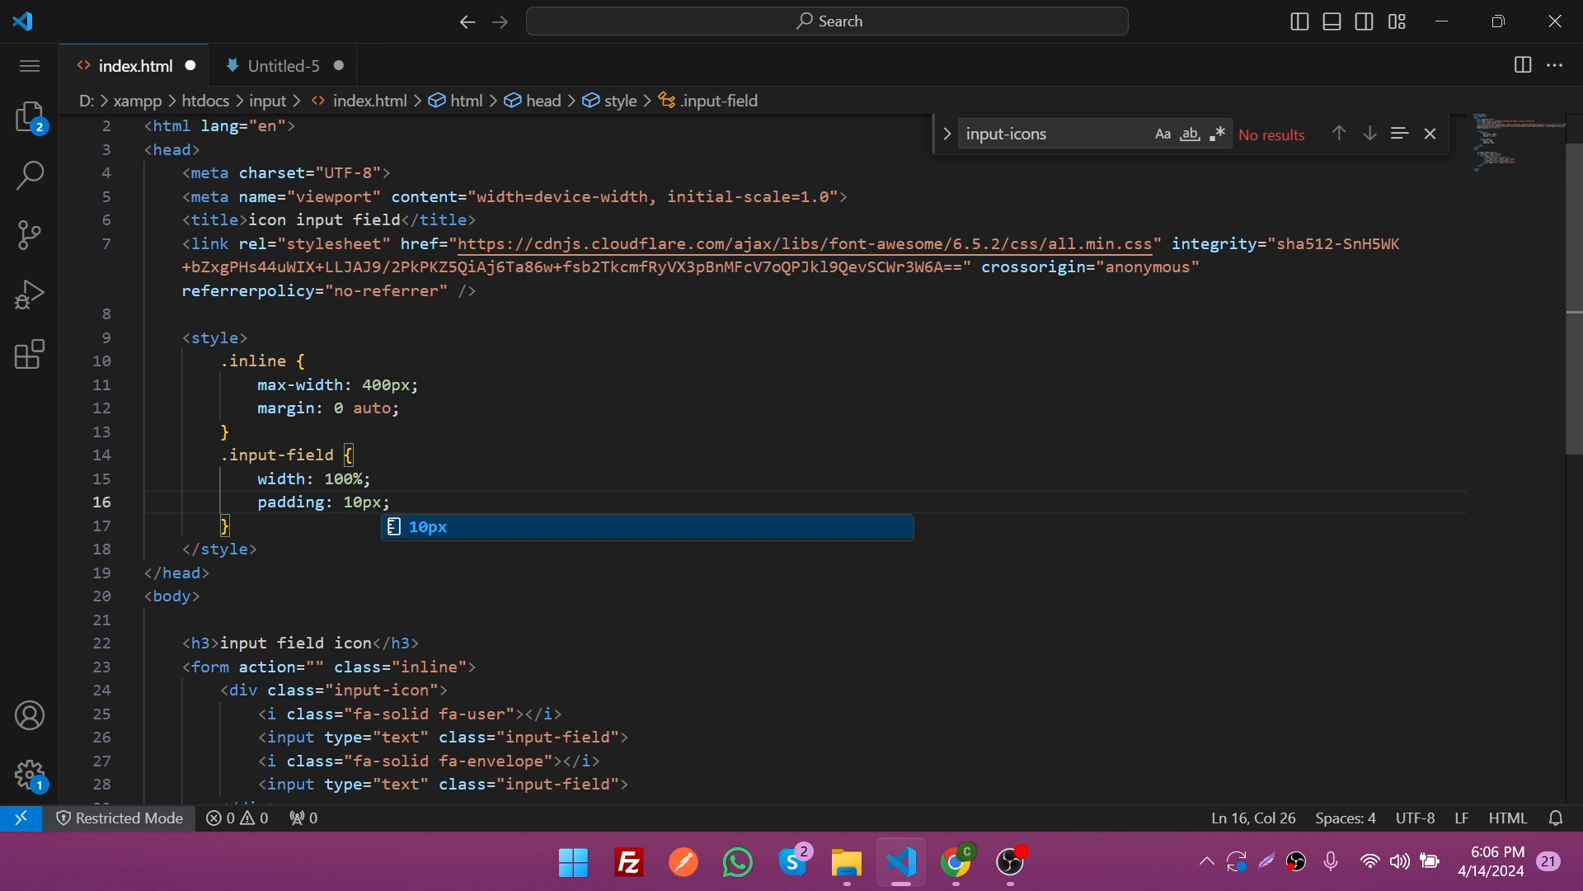
{"action": "type", "text": "tex"}
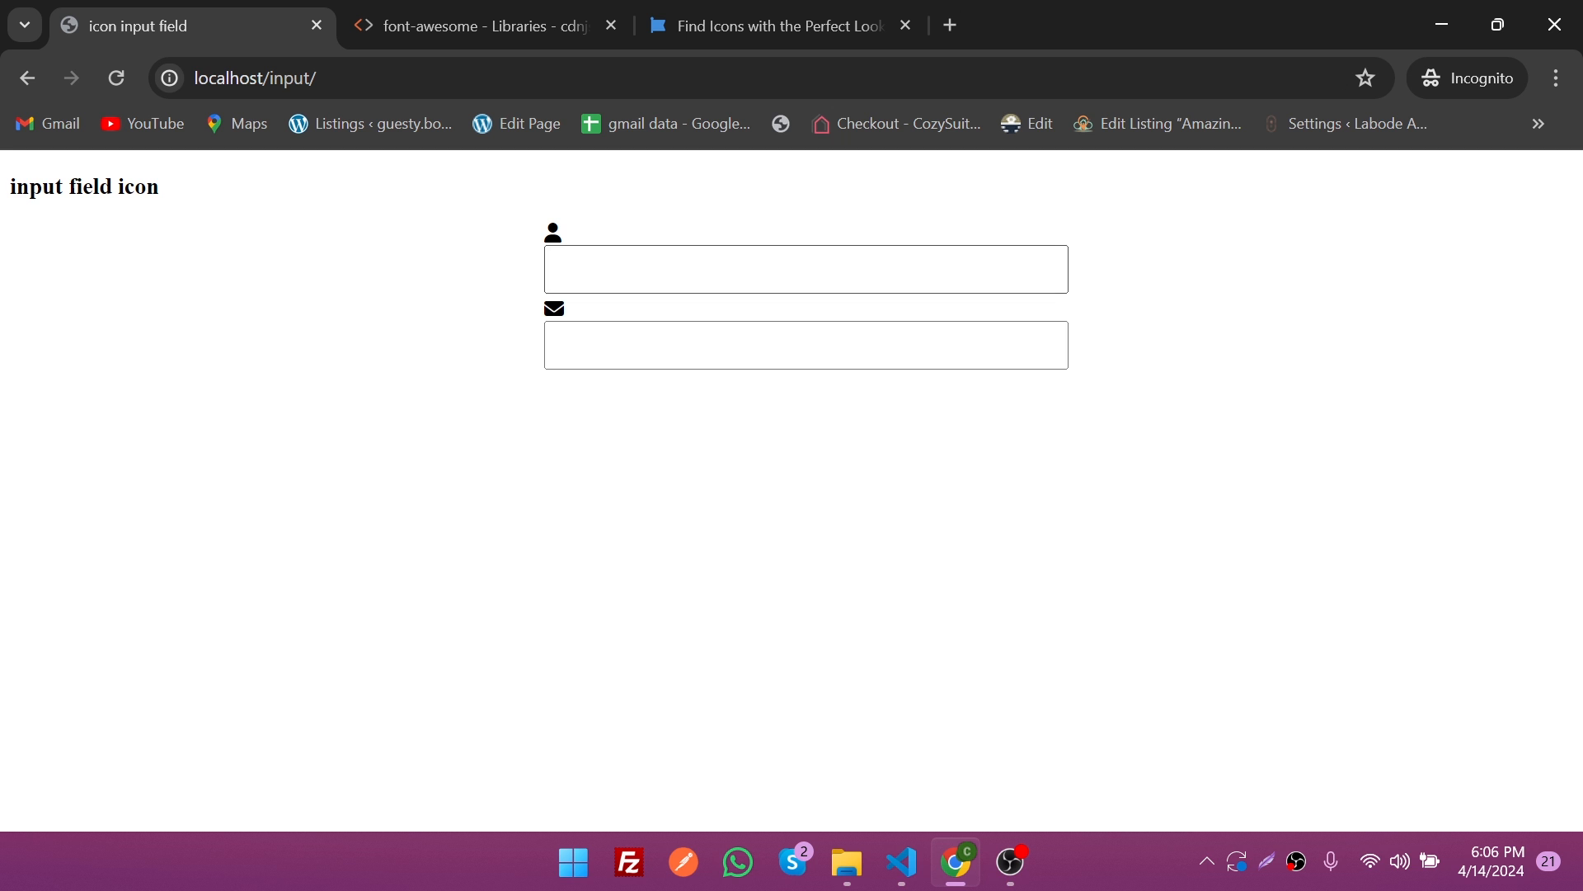
{"action": "left_click", "coordinate": [898, 863]}
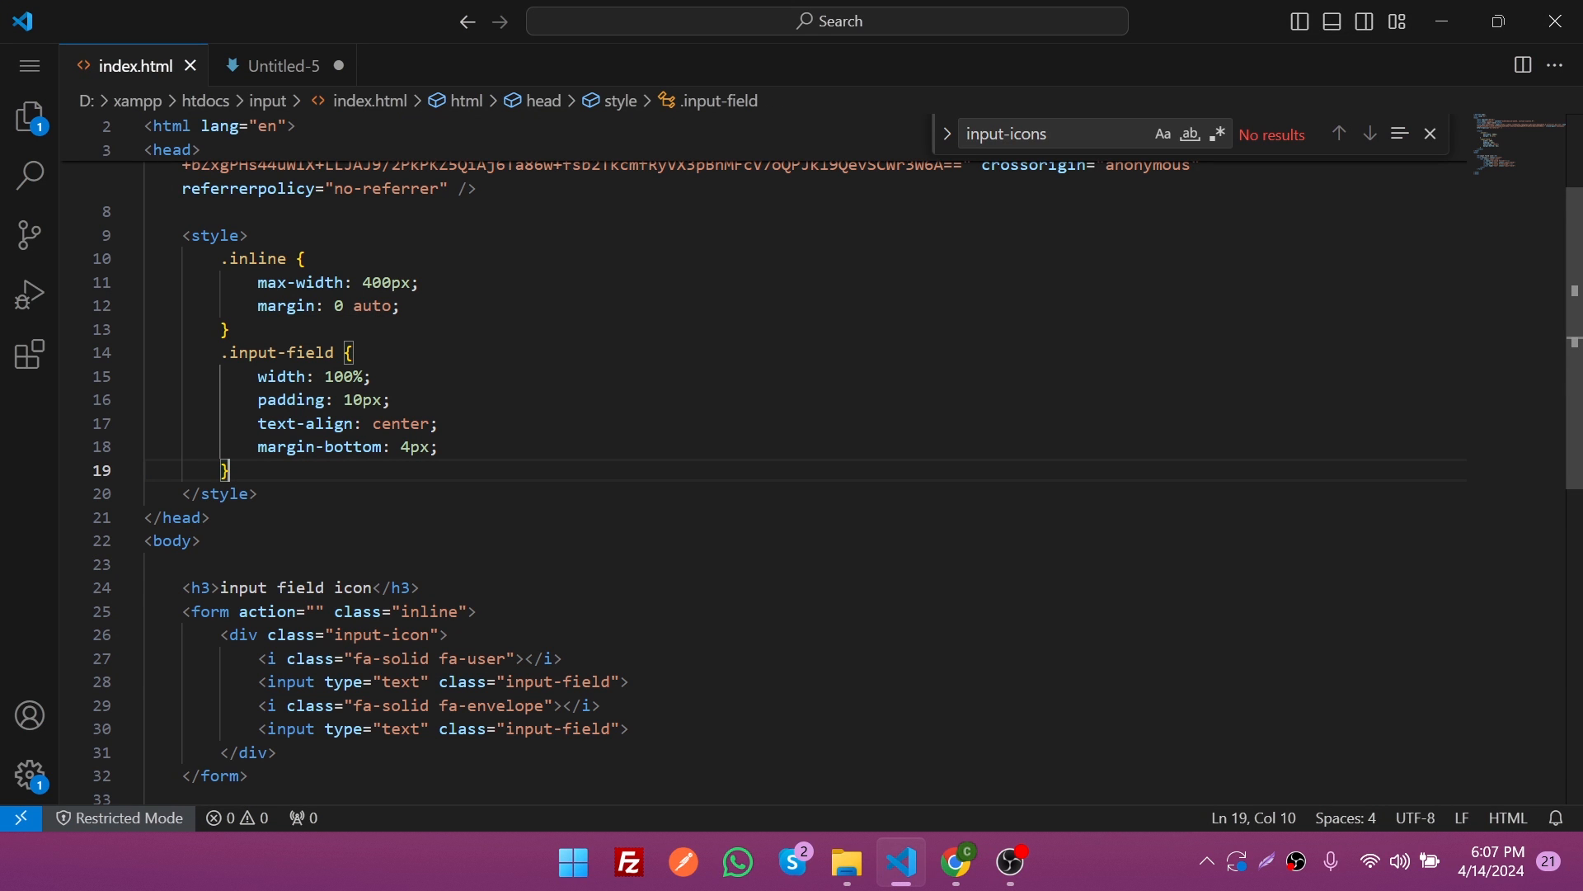
Step: Add an '.input-icon .fa-solid' rule with position absolute and preview it in Chrome
{"action": "scroll", "scroll_direction": "down", "scroll_amount": 3}
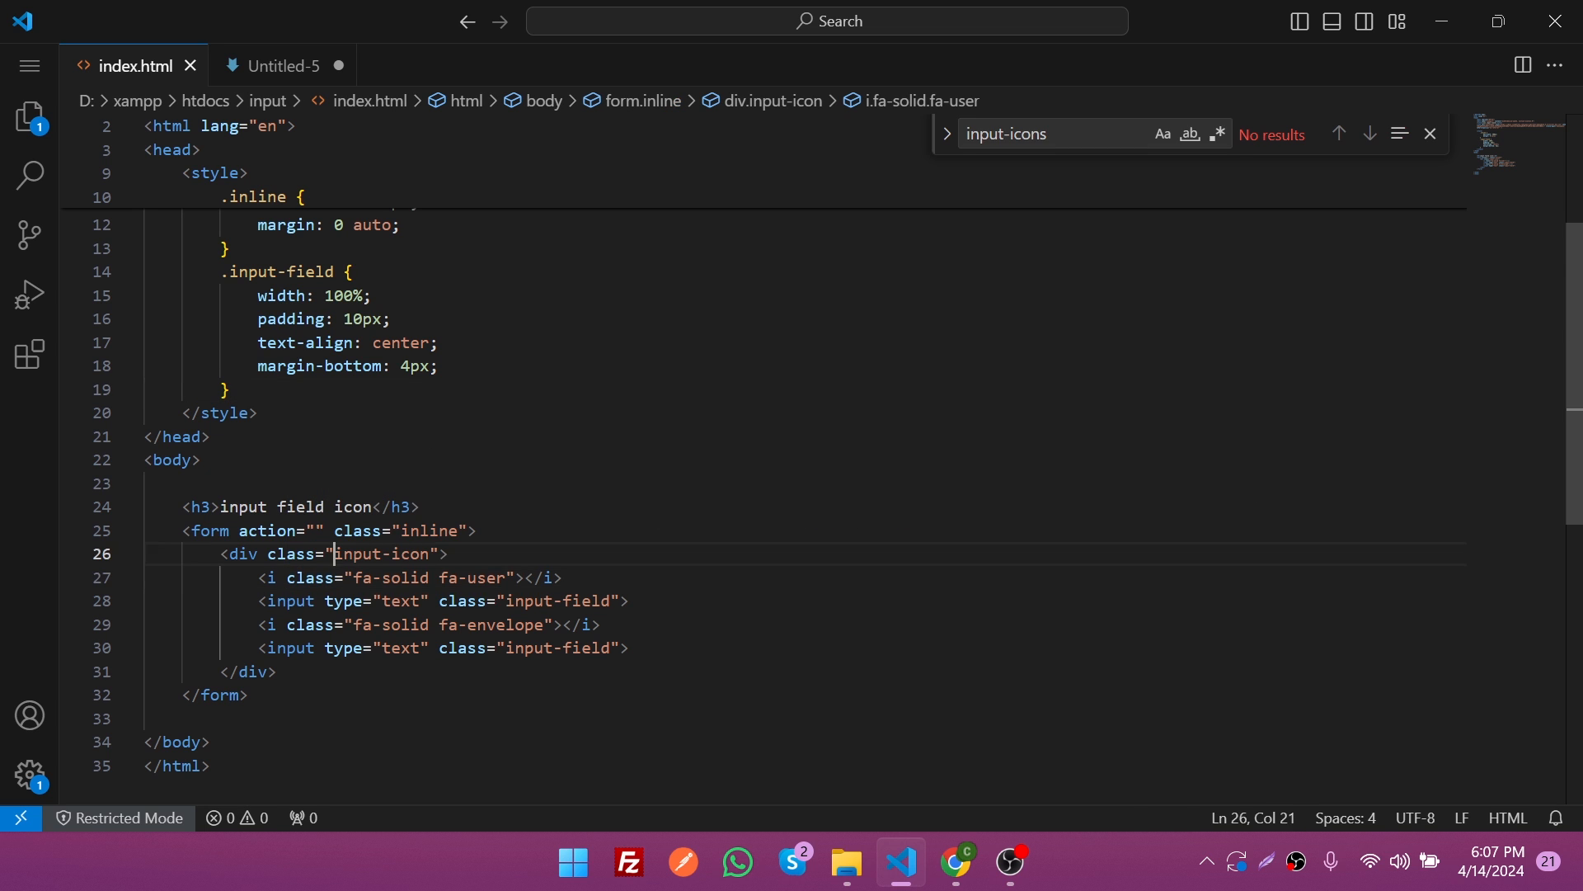
{"action": "type", "text": ".input-icon"}
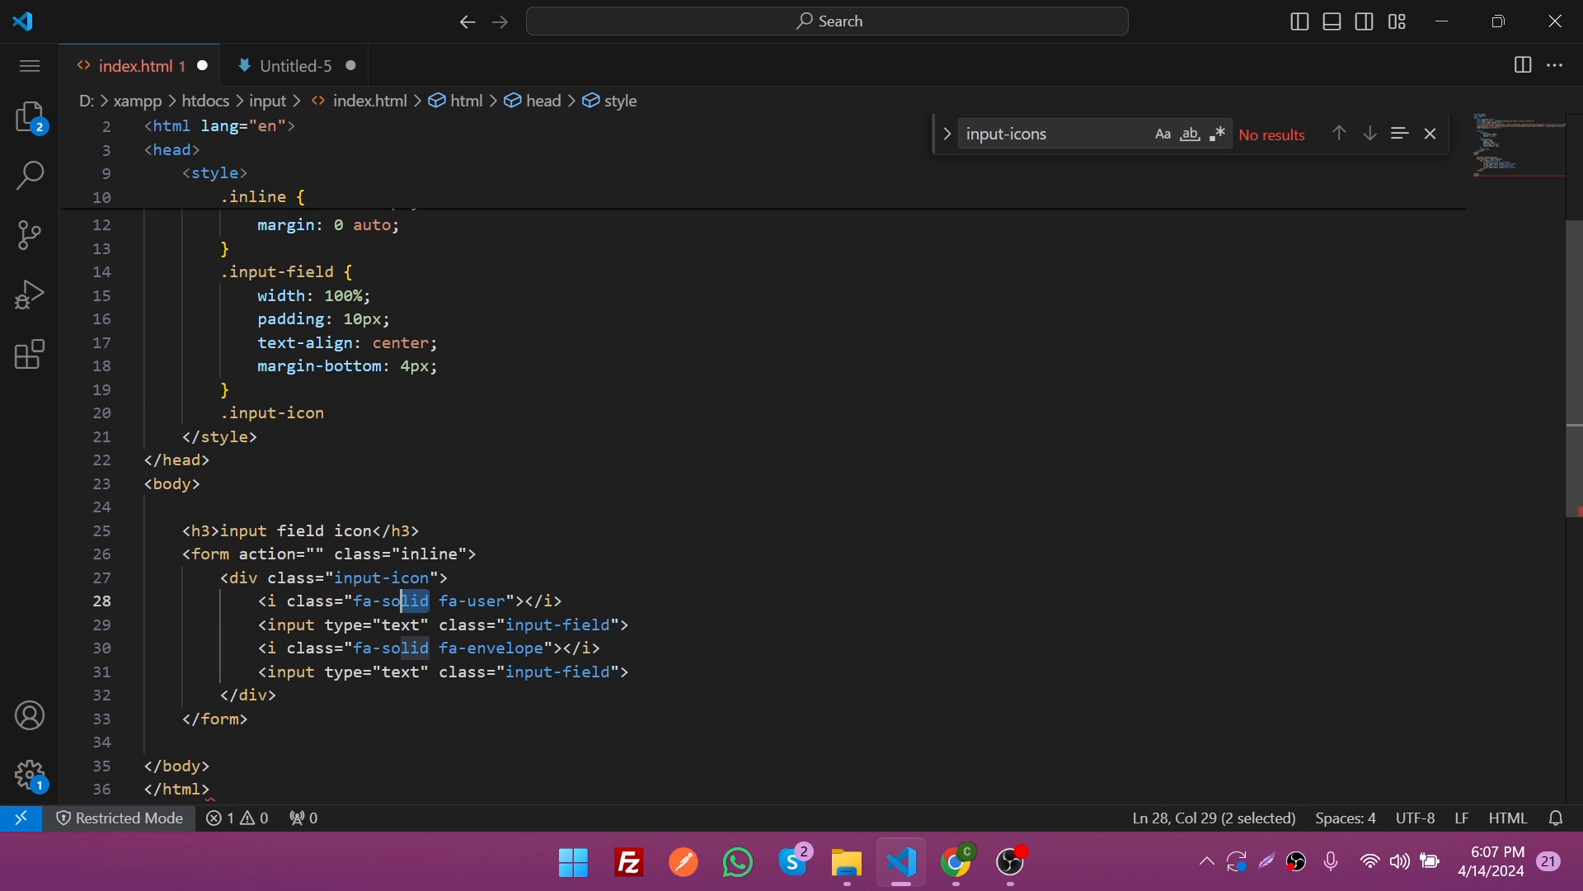
{"action": "double_click", "coordinate": [391, 601]}
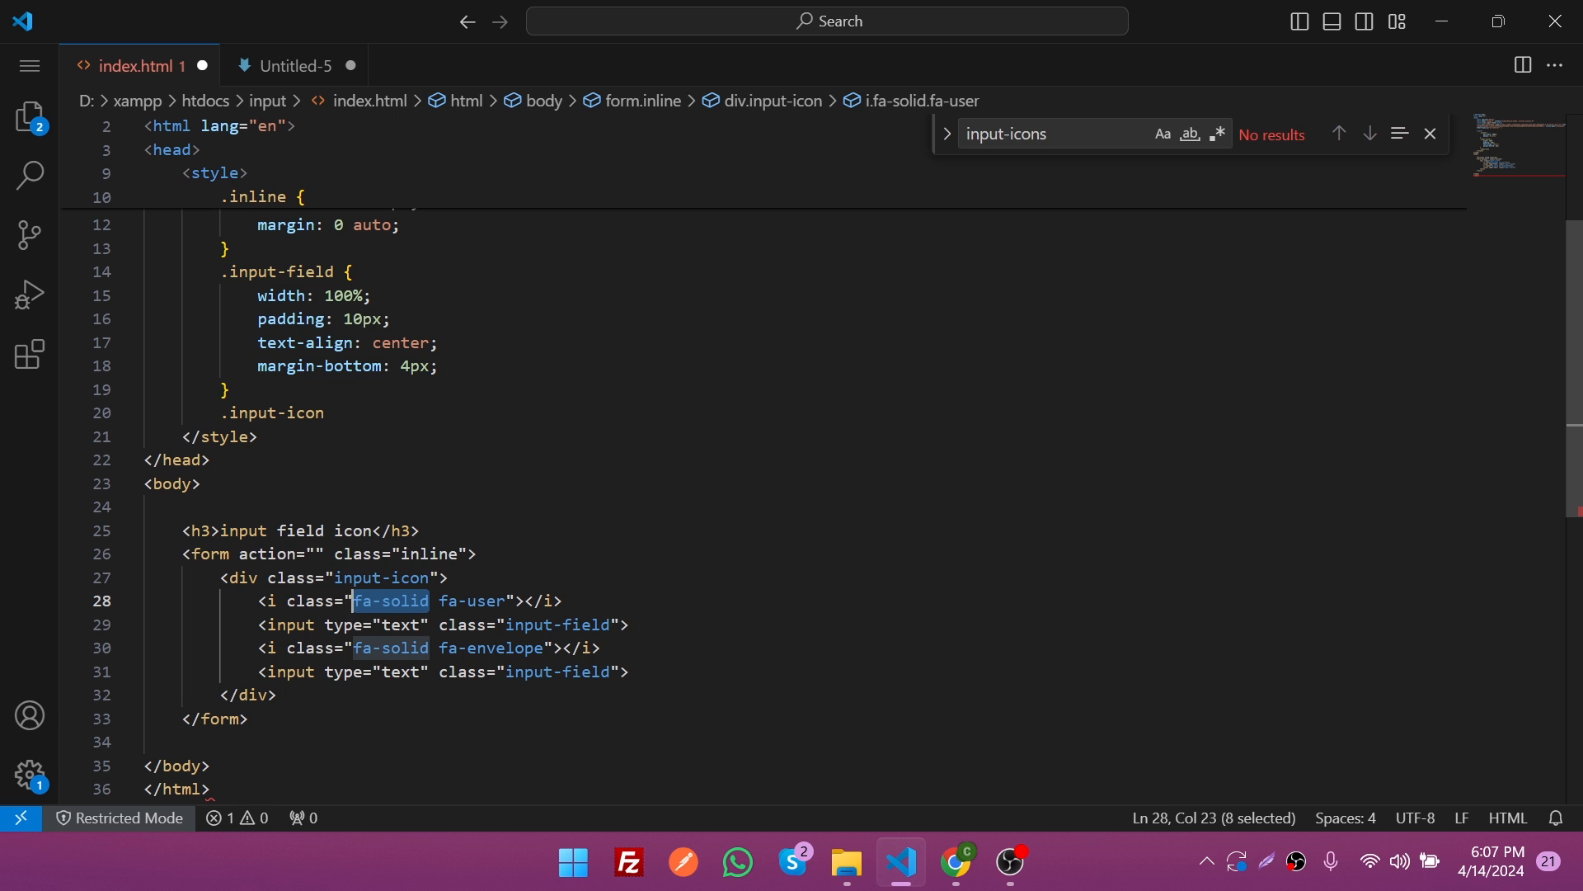
{"action": "type", "text": "."}
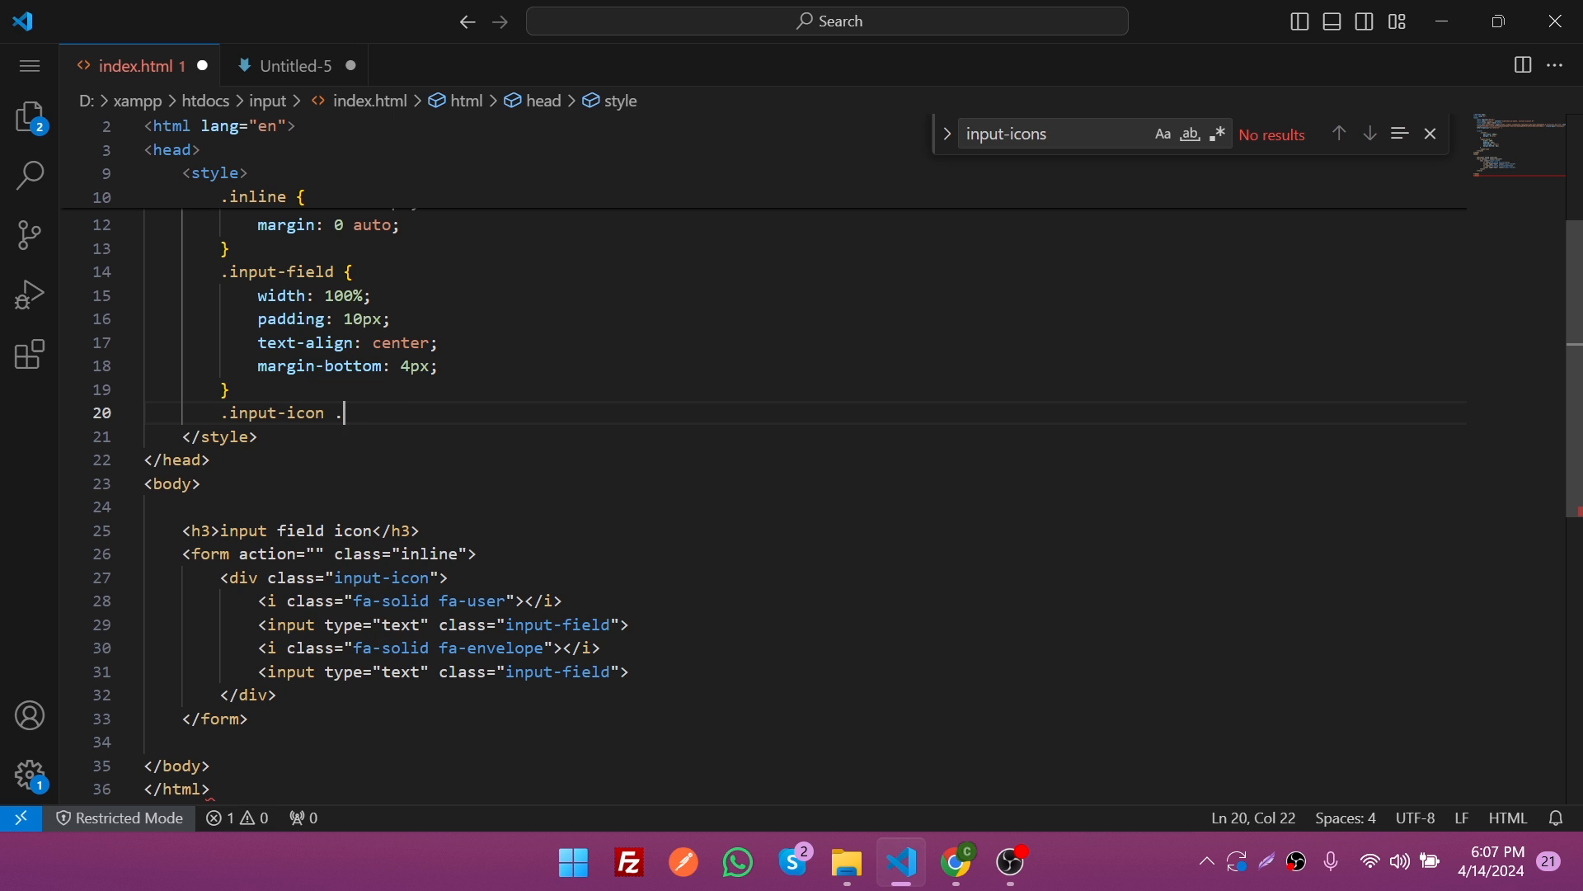
{"action": "type", "text": "fa-solid {"}
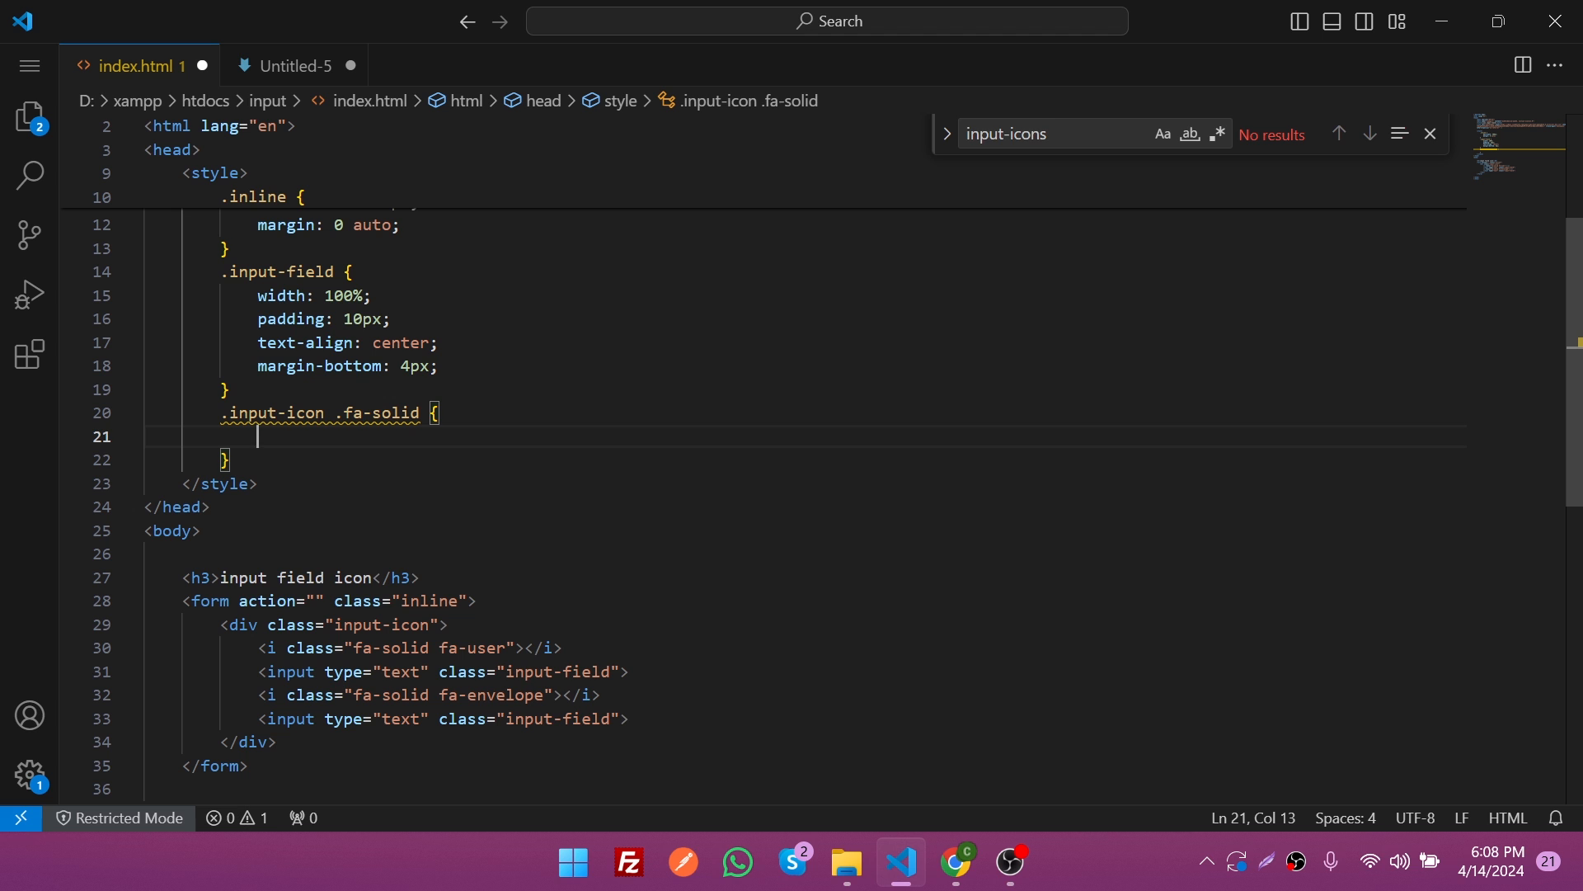
{"action": "type", "text": "position: absolute;"}
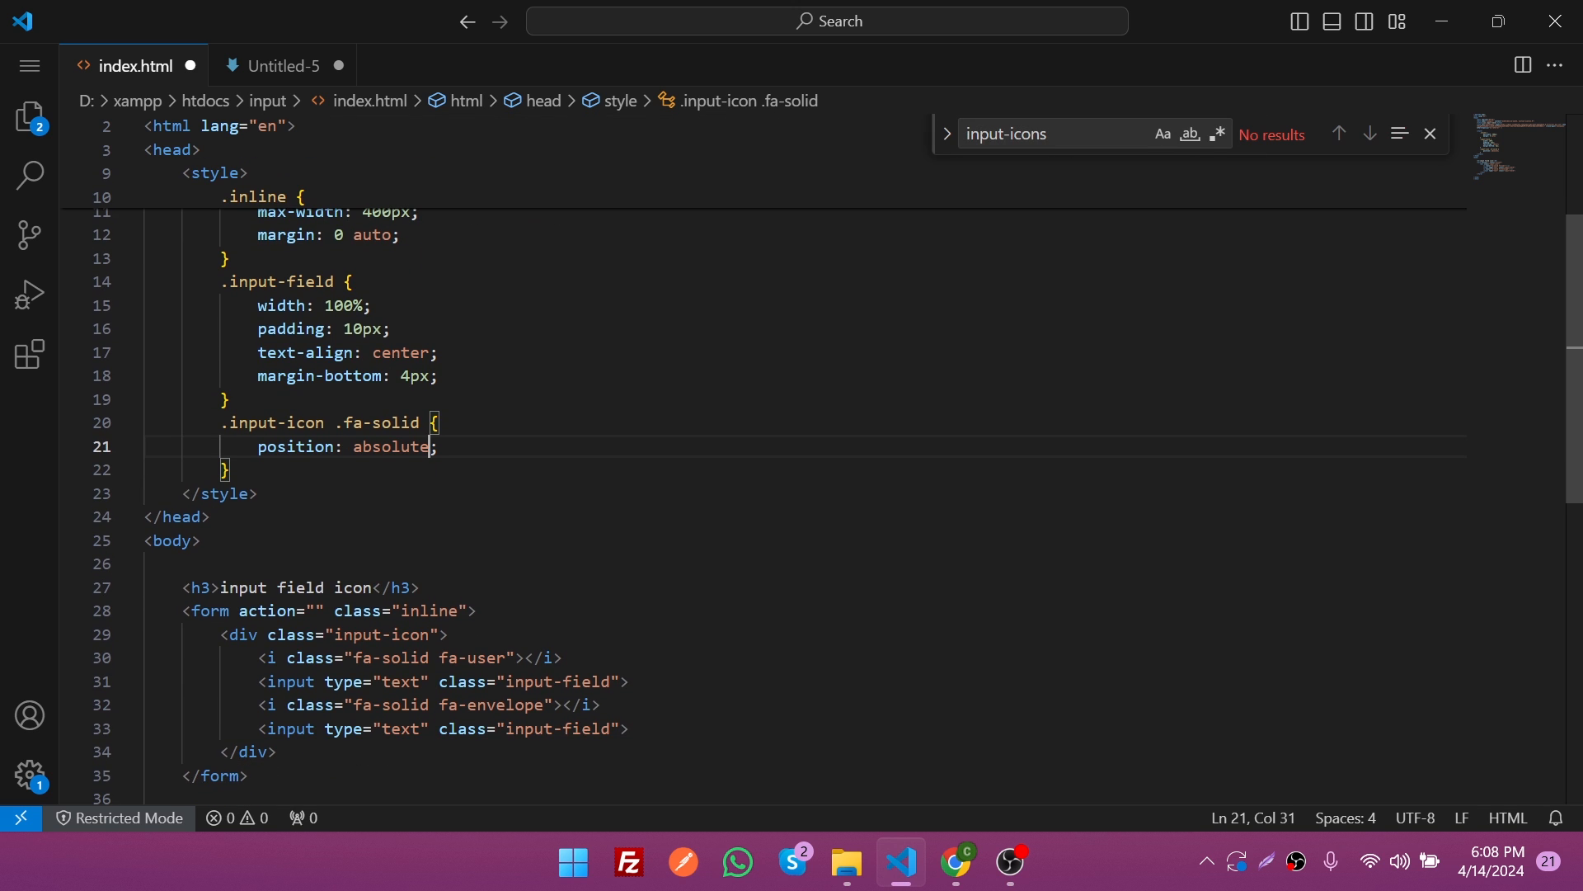
{"action": "left_click", "coordinate": [952, 862]}
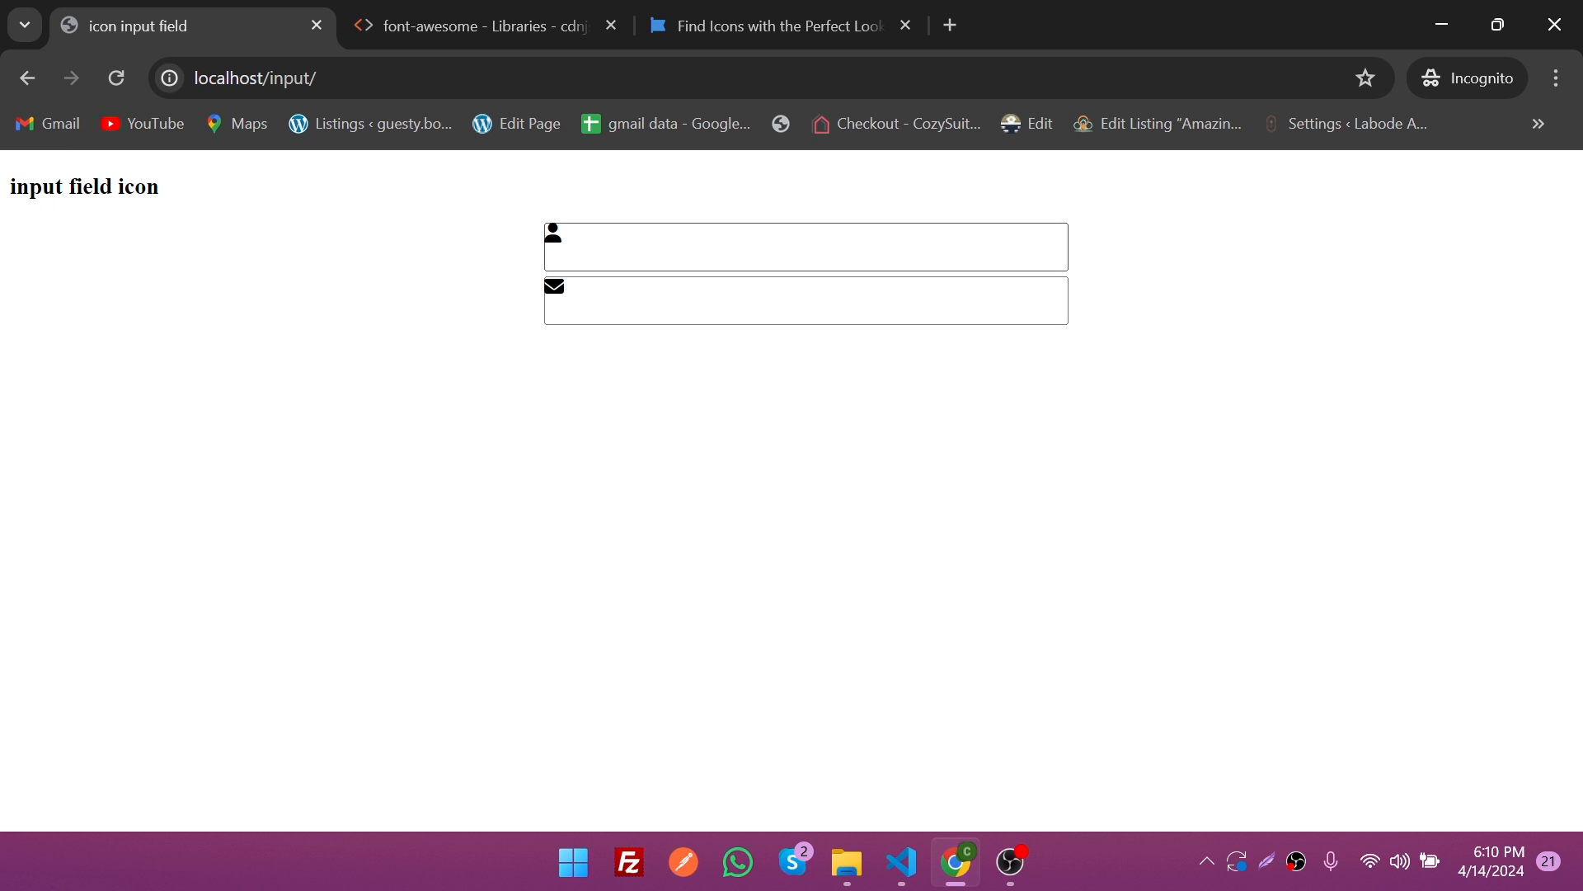
{"action": "left_click", "coordinate": [805, 247]}
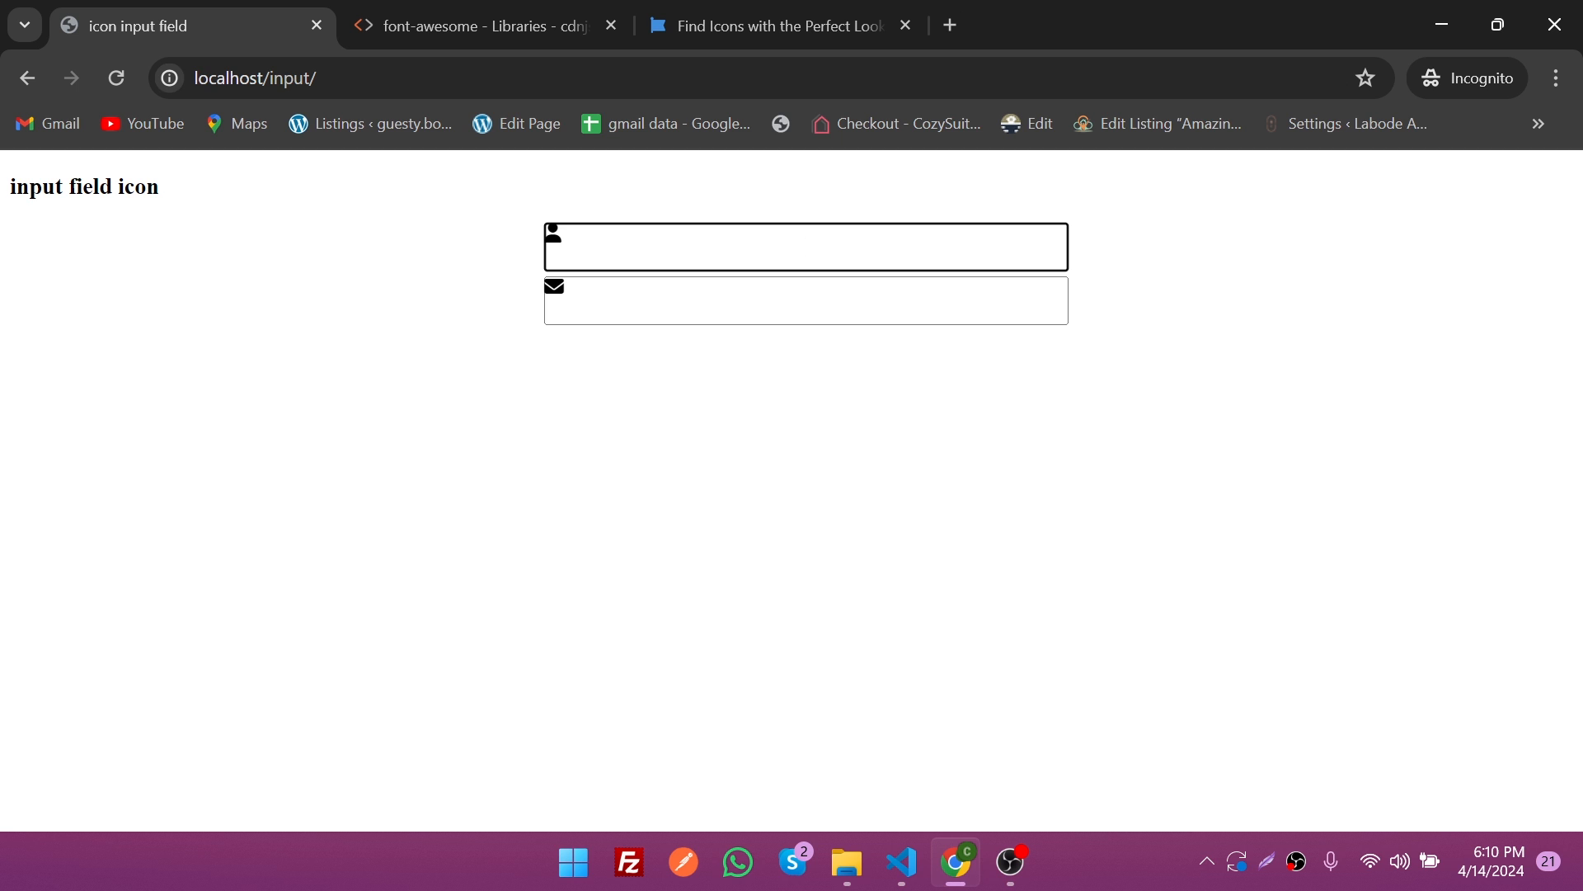
{"action": "left_click", "coordinate": [806, 246]}
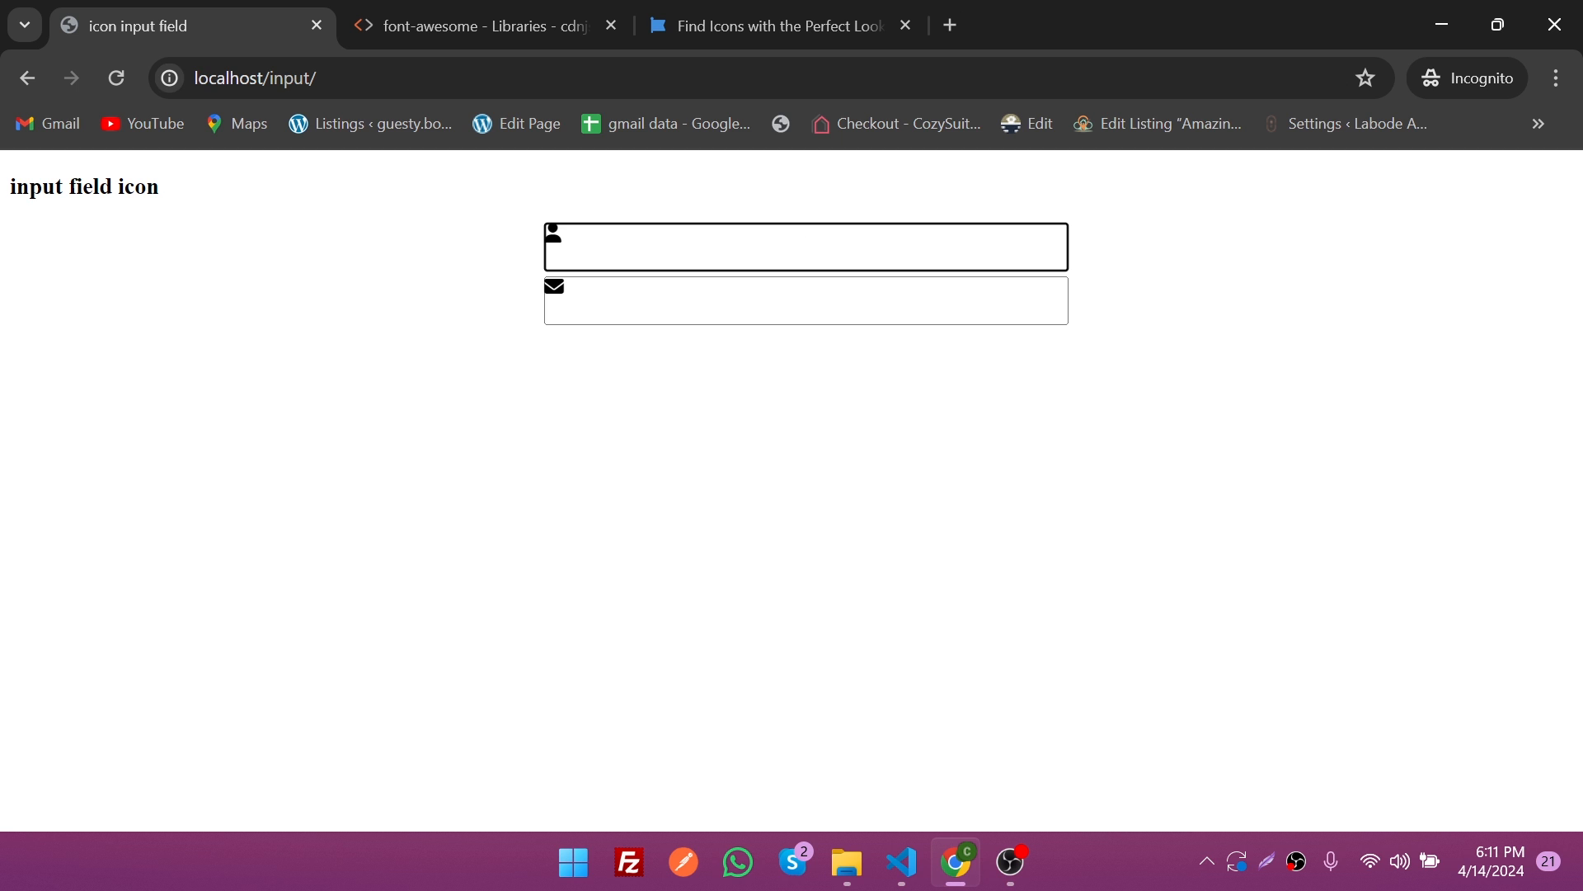
{"action": "left_click", "coordinate": [898, 863]}
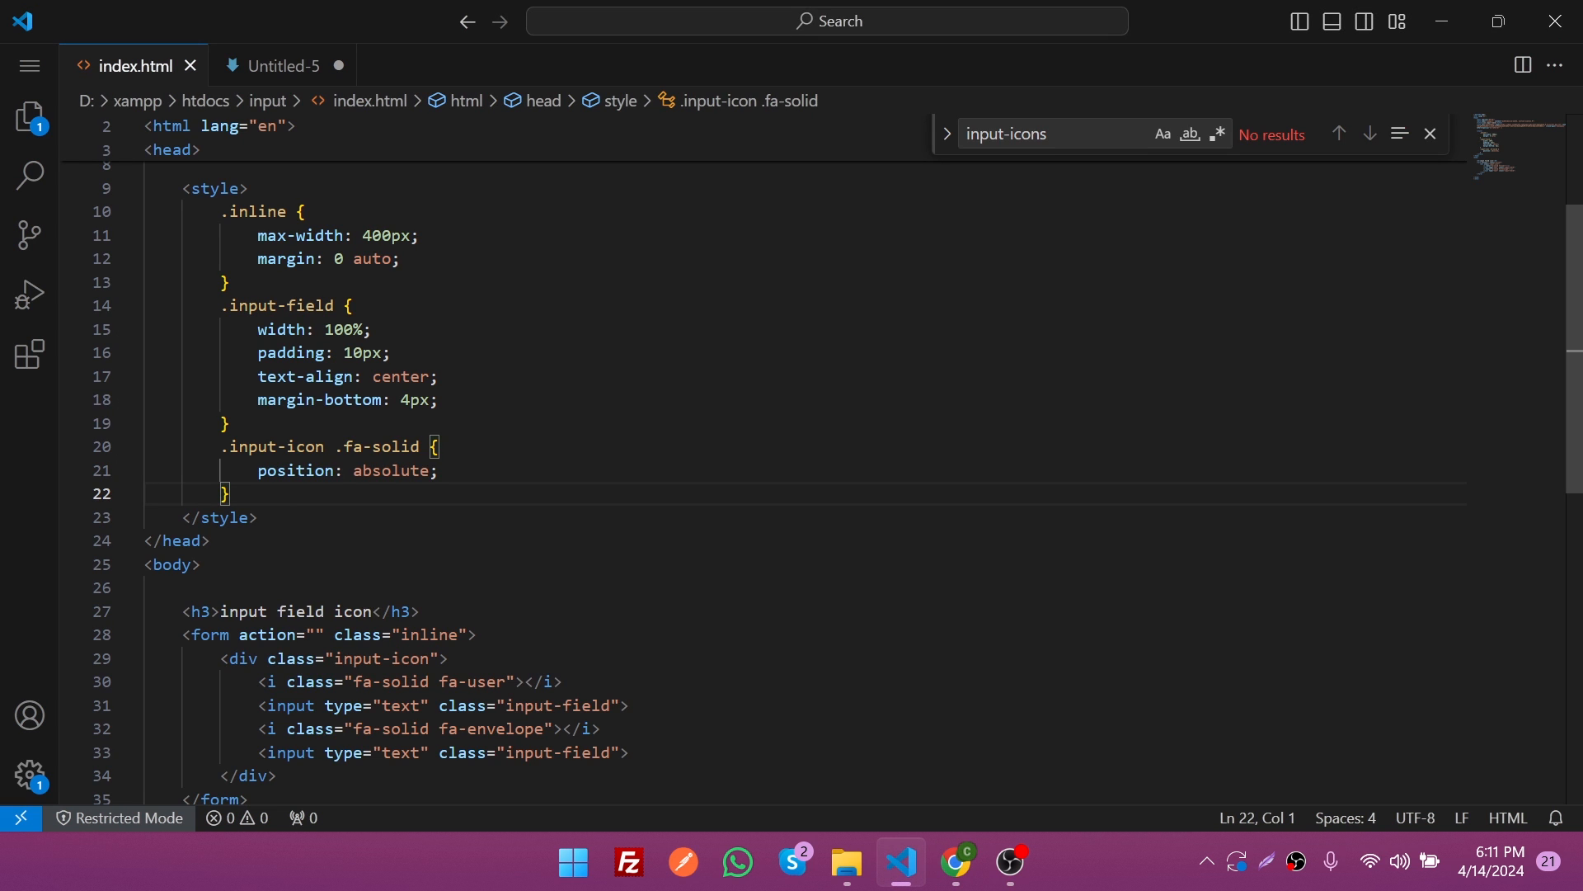
Step: Add 10px padding and a 40px min-width to the icon rule, then preview in Chrome
{"action": "type", "text": "padding: 10px;"}
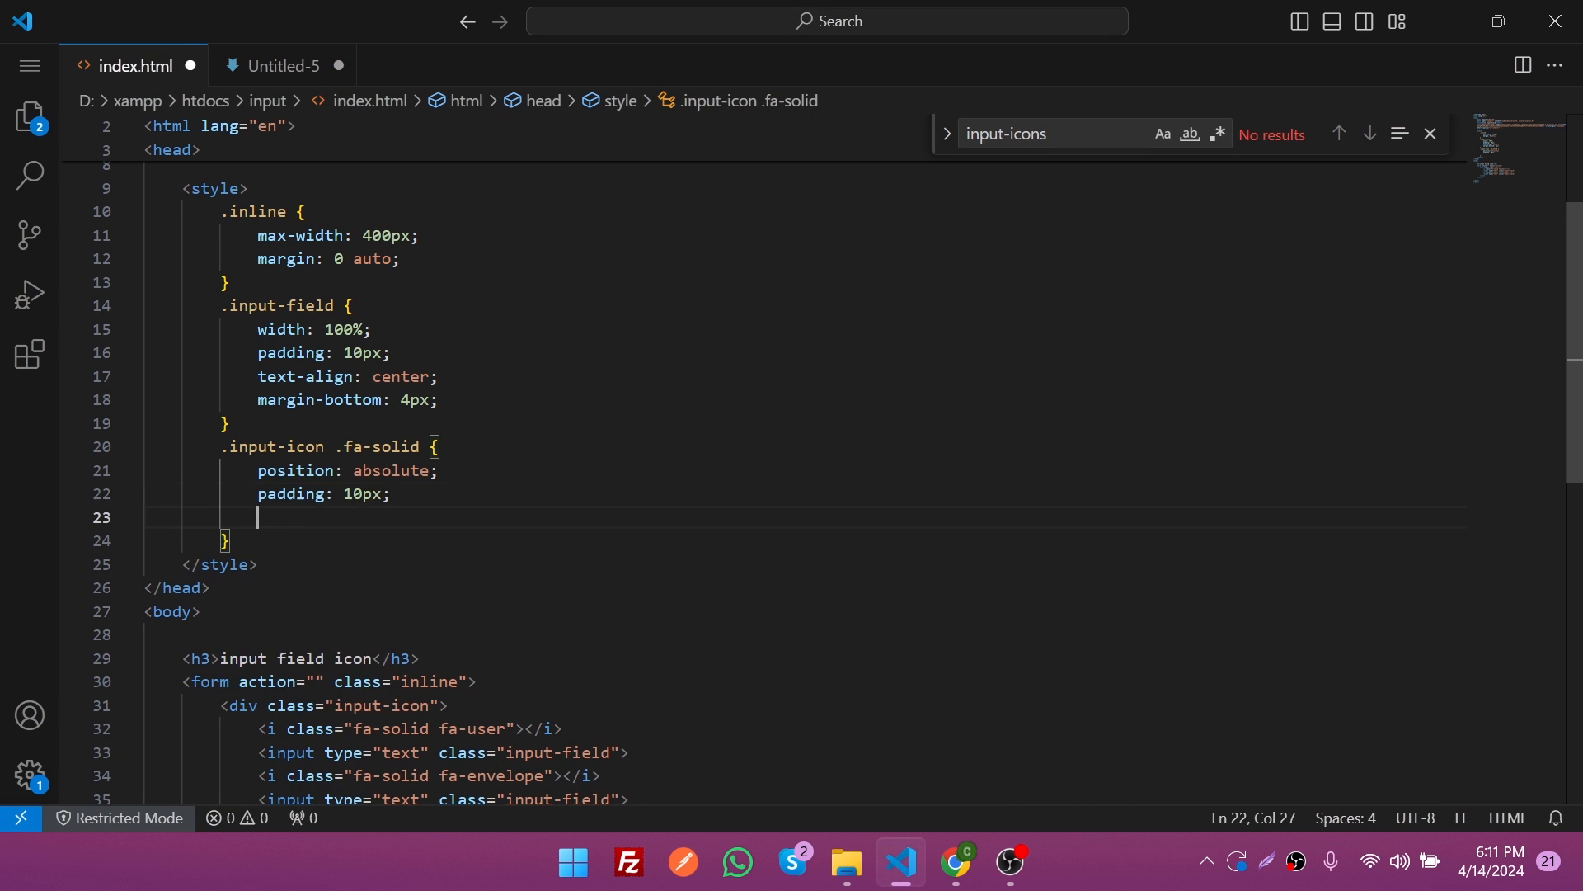
{"action": "type", "text": "min-width: 40px;"}
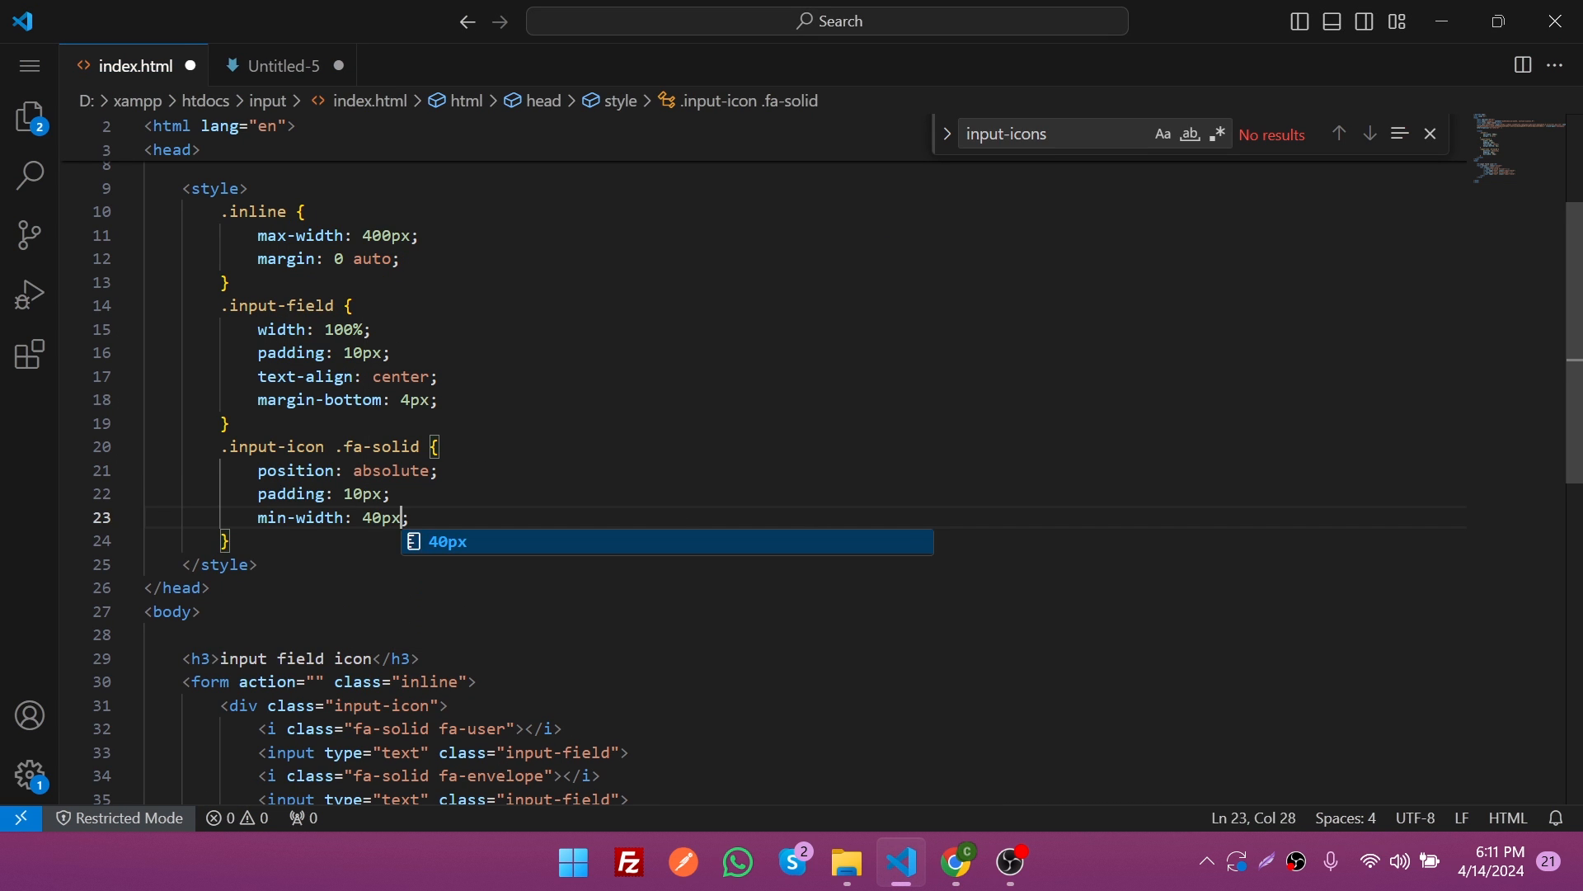
{"action": "left_click", "coordinate": [953, 863]}
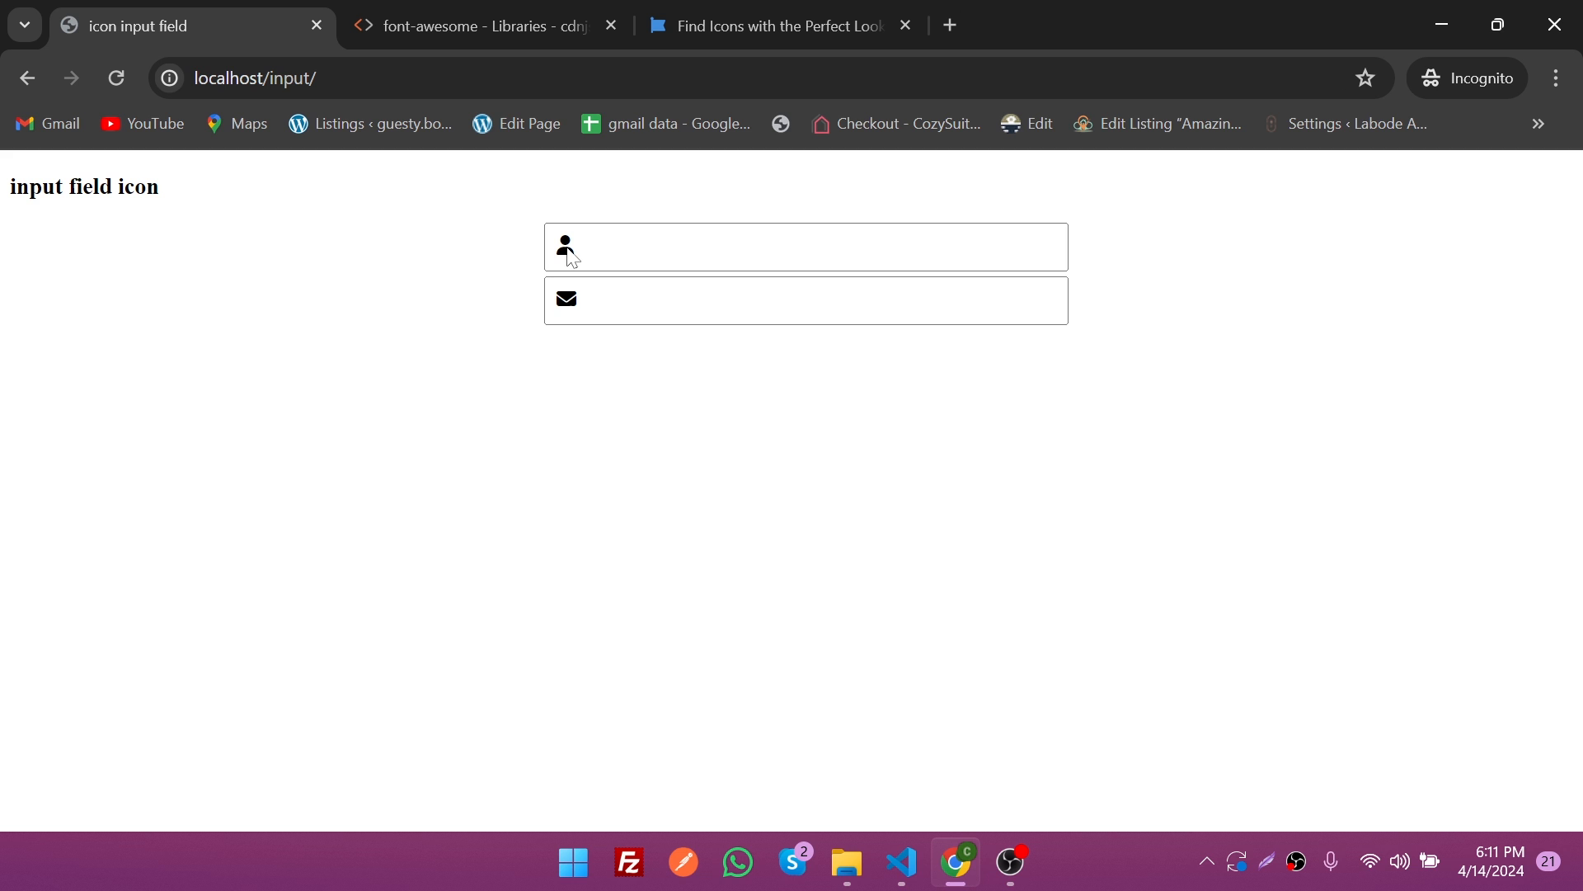
Step: Colour the icons aquamarine and try a blue background behind them
{"action": "left_click", "coordinate": [899, 865]}
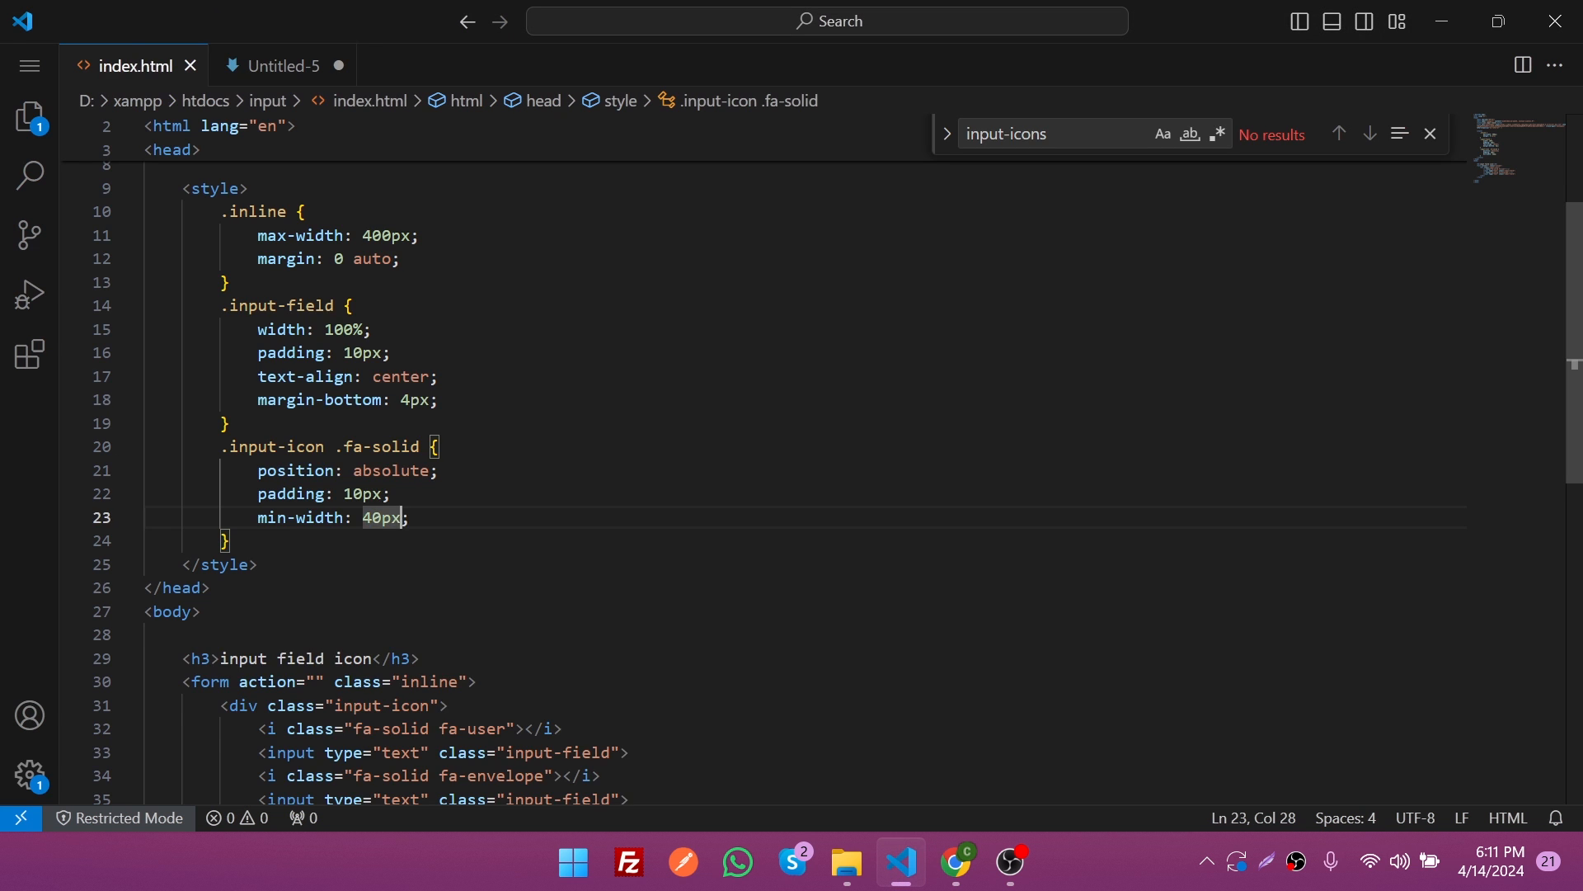
{"action": "type", "text": "color: ;"}
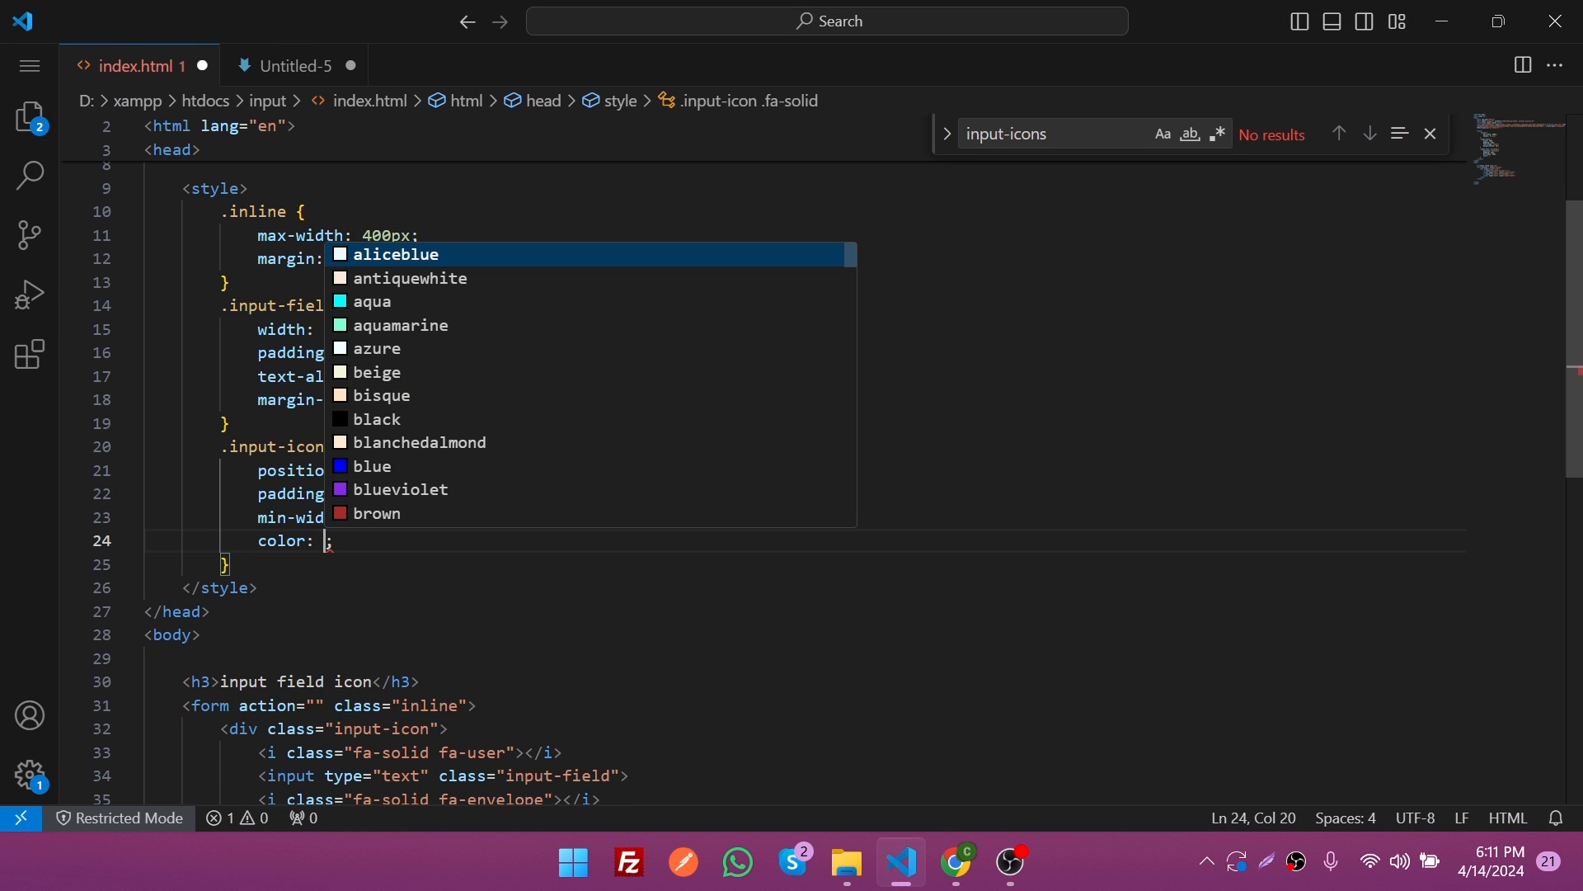
{"action": "key", "text": "Down"}
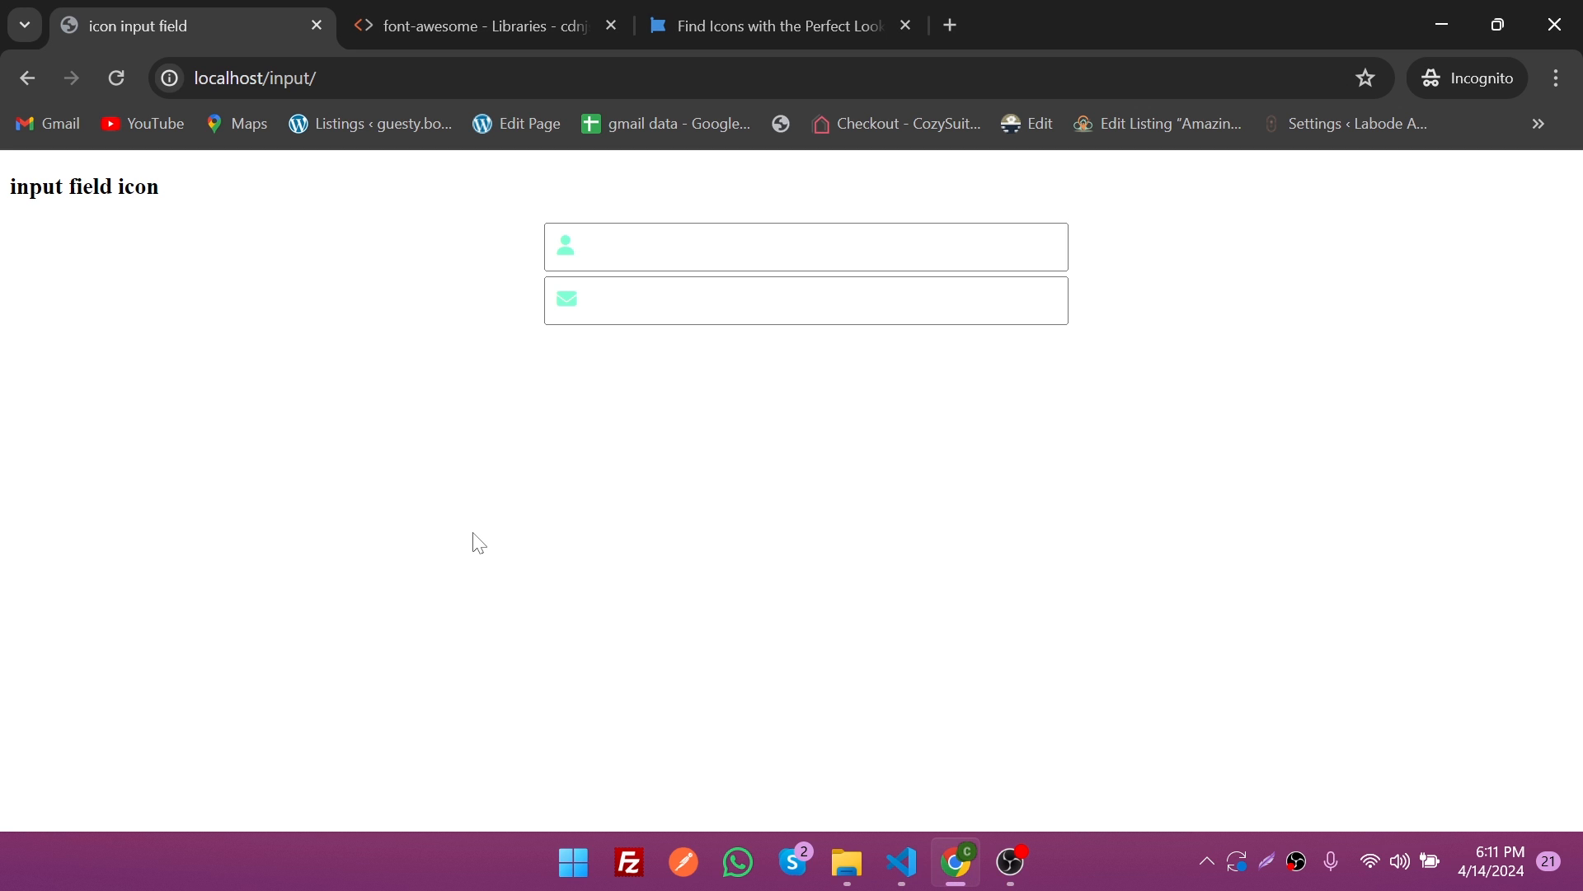
{"action": "mouse_move", "coordinate": [583, 255]}
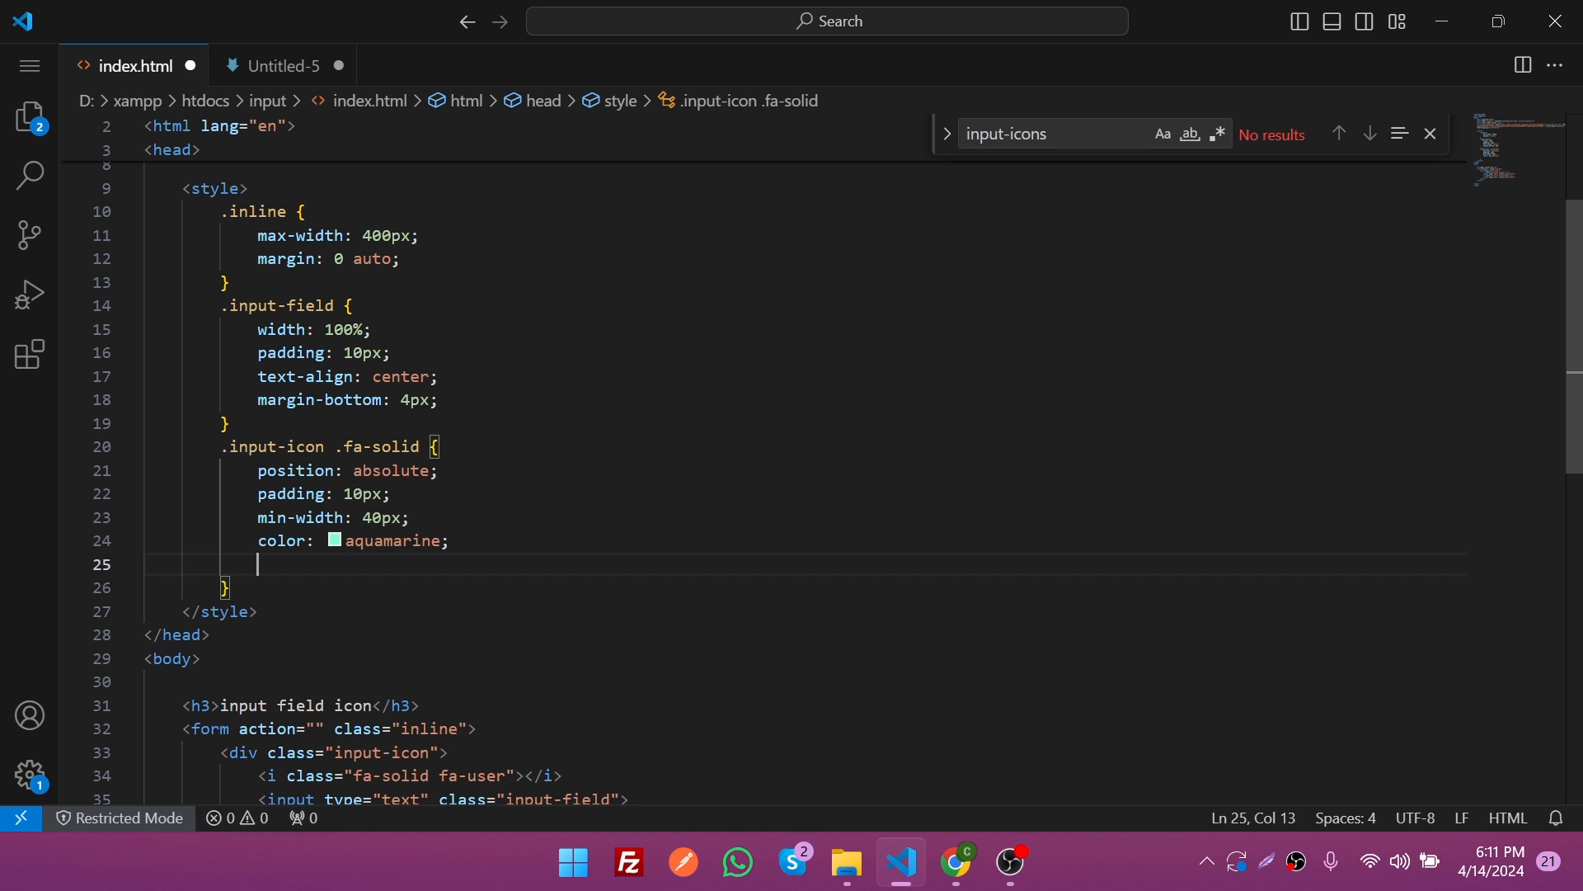
{"action": "type", "text": "background-color: blue;"}
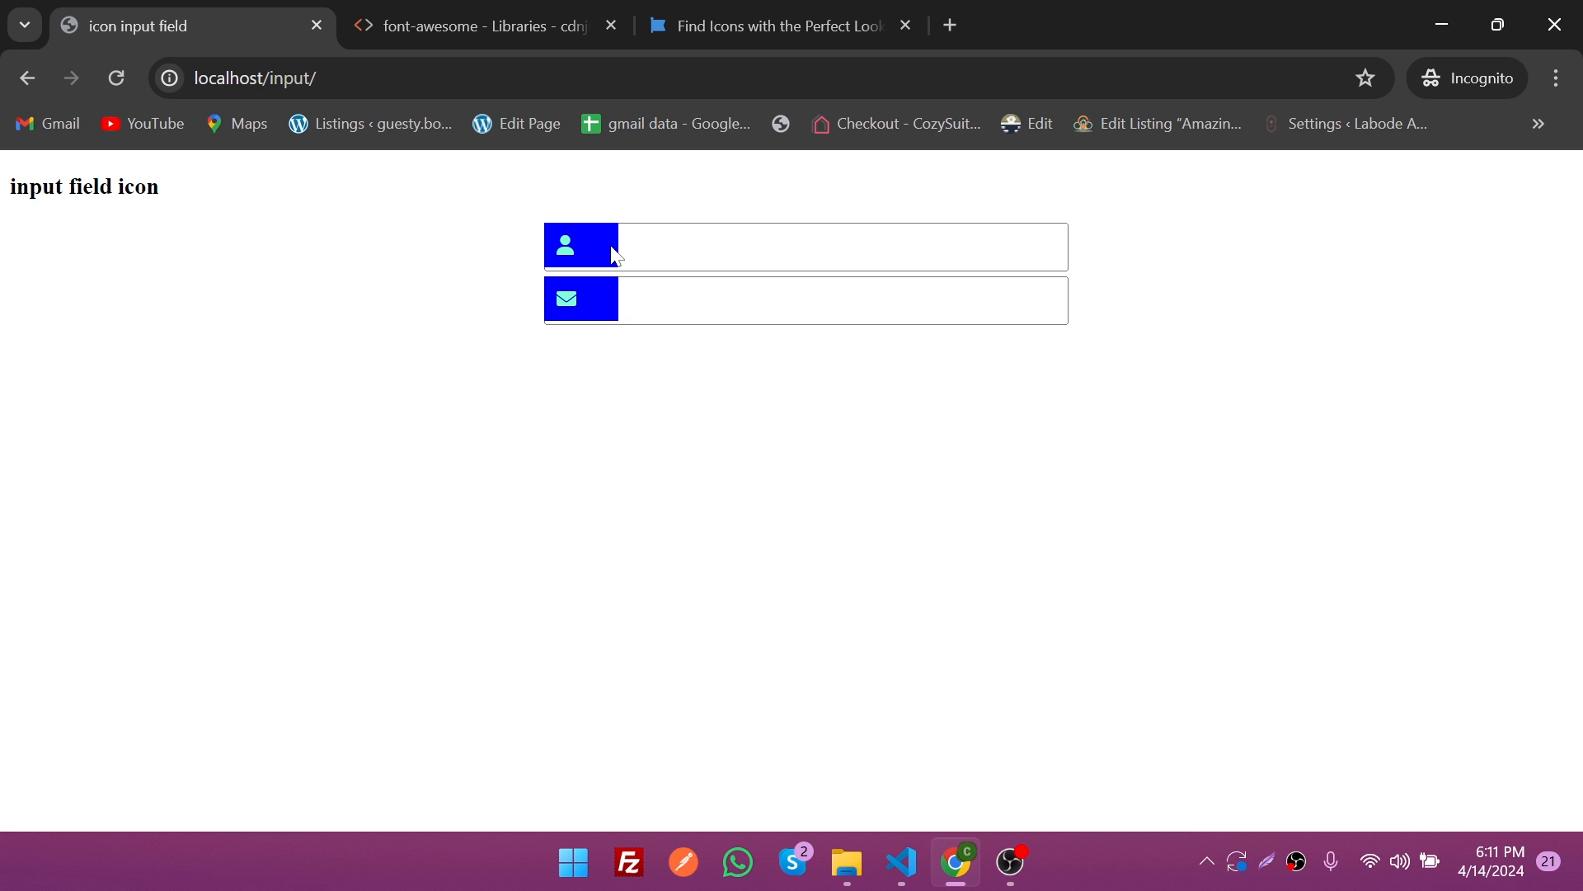
{"action": "mouse_move", "coordinate": [616, 255]}
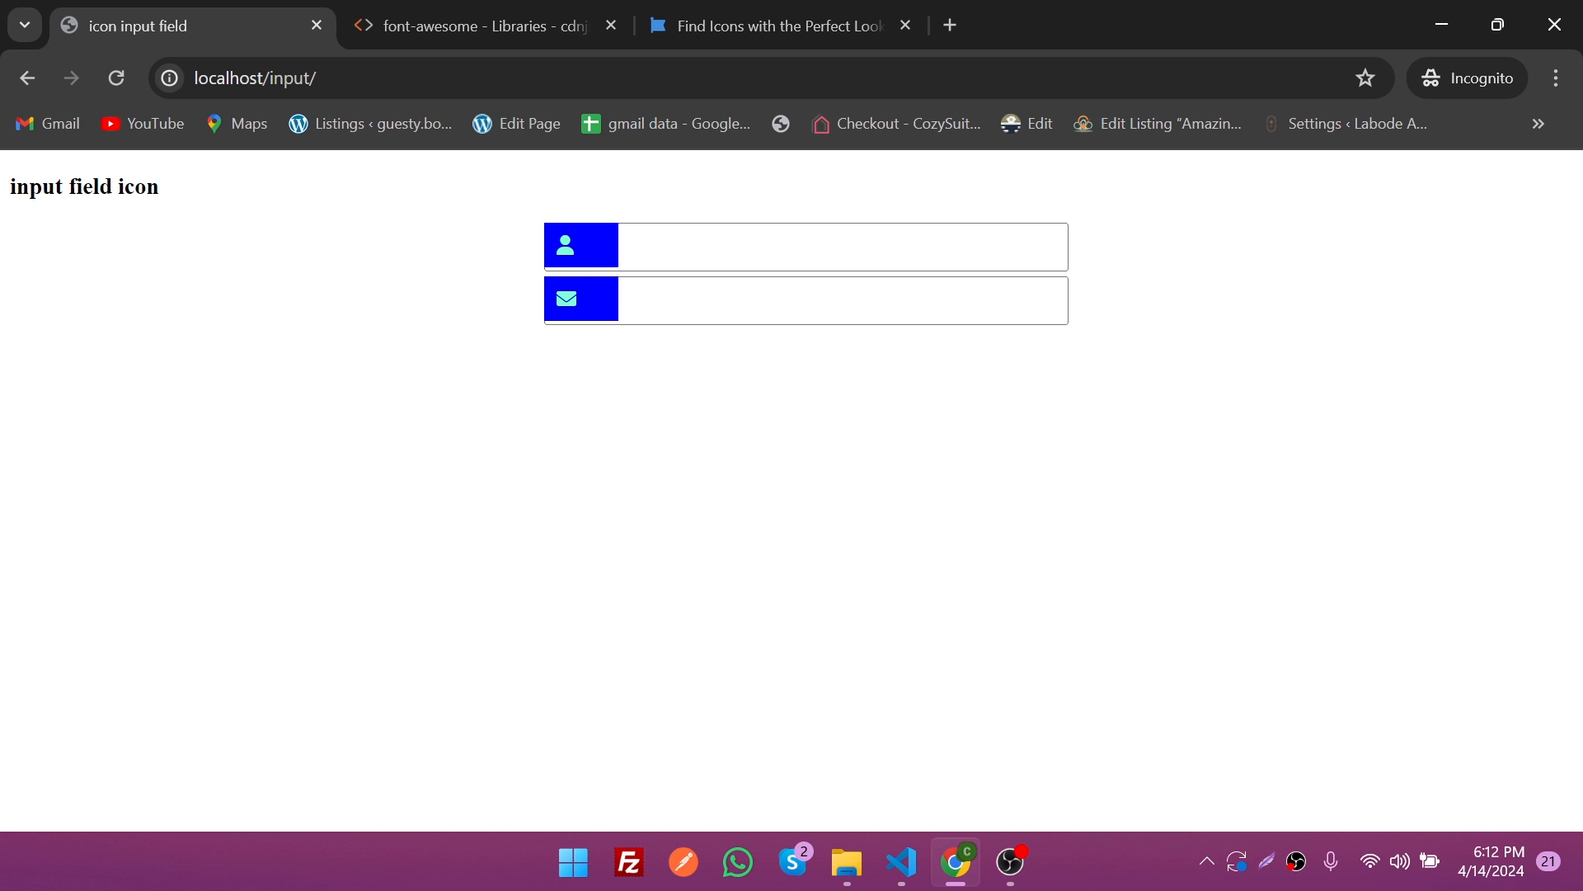
{"action": "mouse_move", "coordinate": [584, 347]}
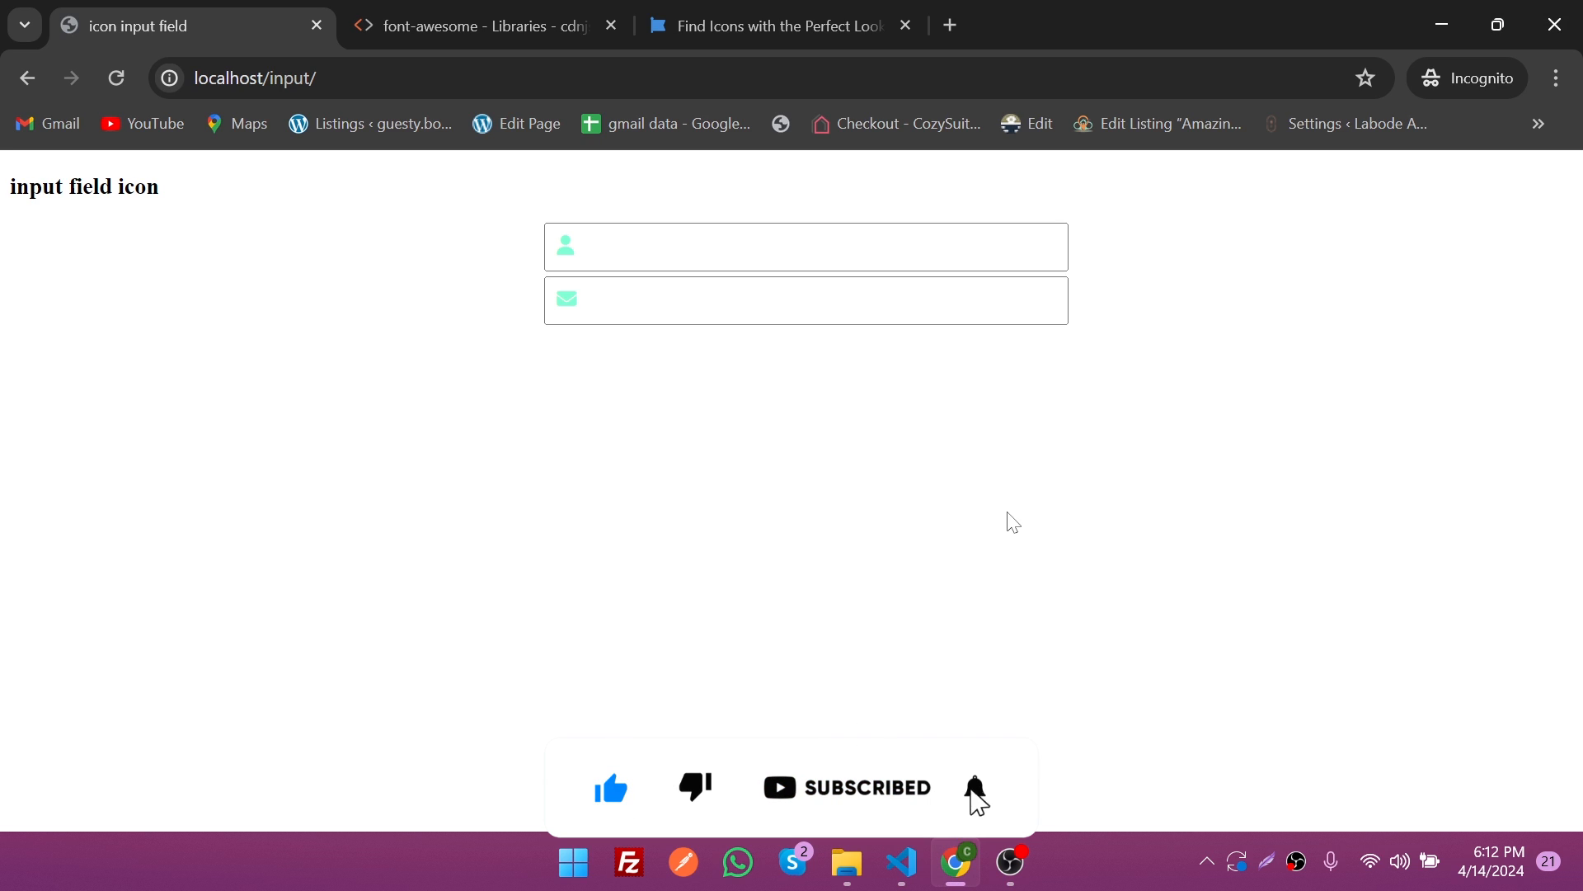
Step: Reload localhost/input/ to show the aquamarine icons without the blue background
{"action": "left_click", "coordinate": [972, 786]}
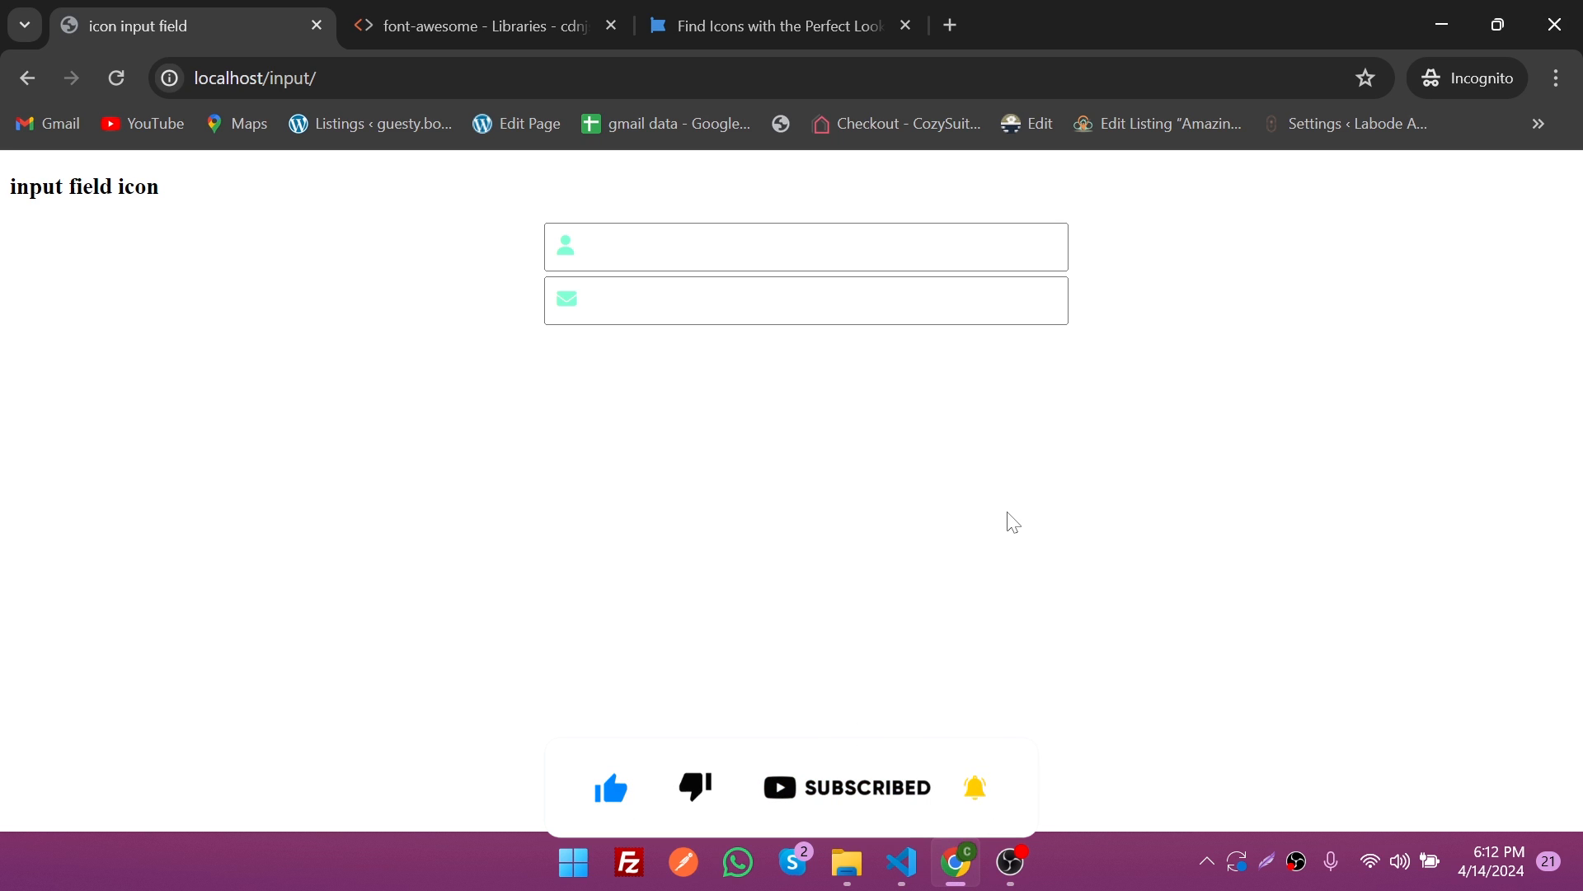